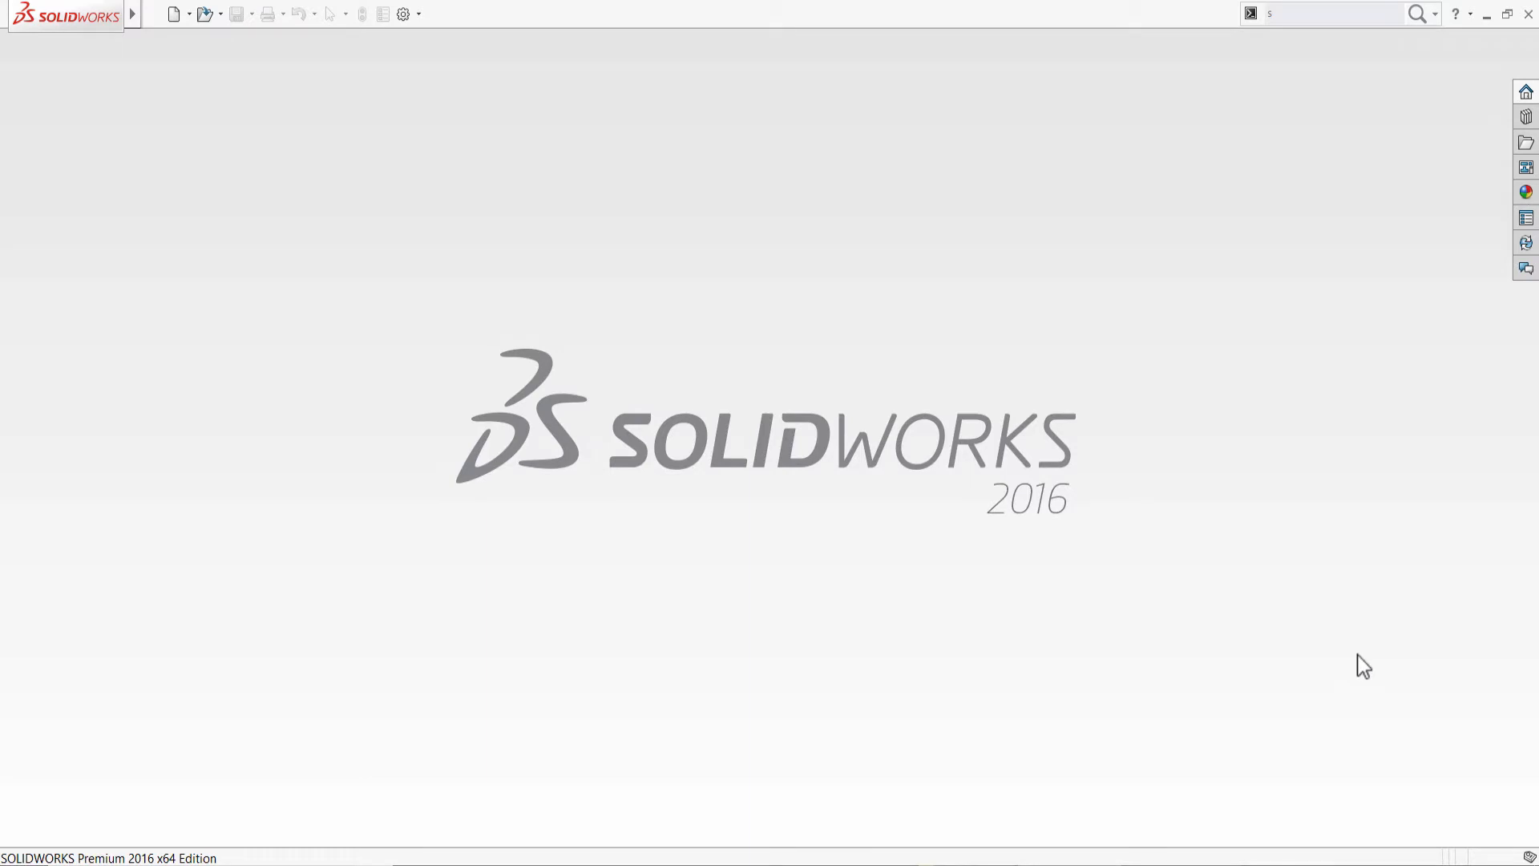
Create a new Part document from File > New, giving the blank part Part2
{"action": "left_click", "coordinate": [154, 14]}
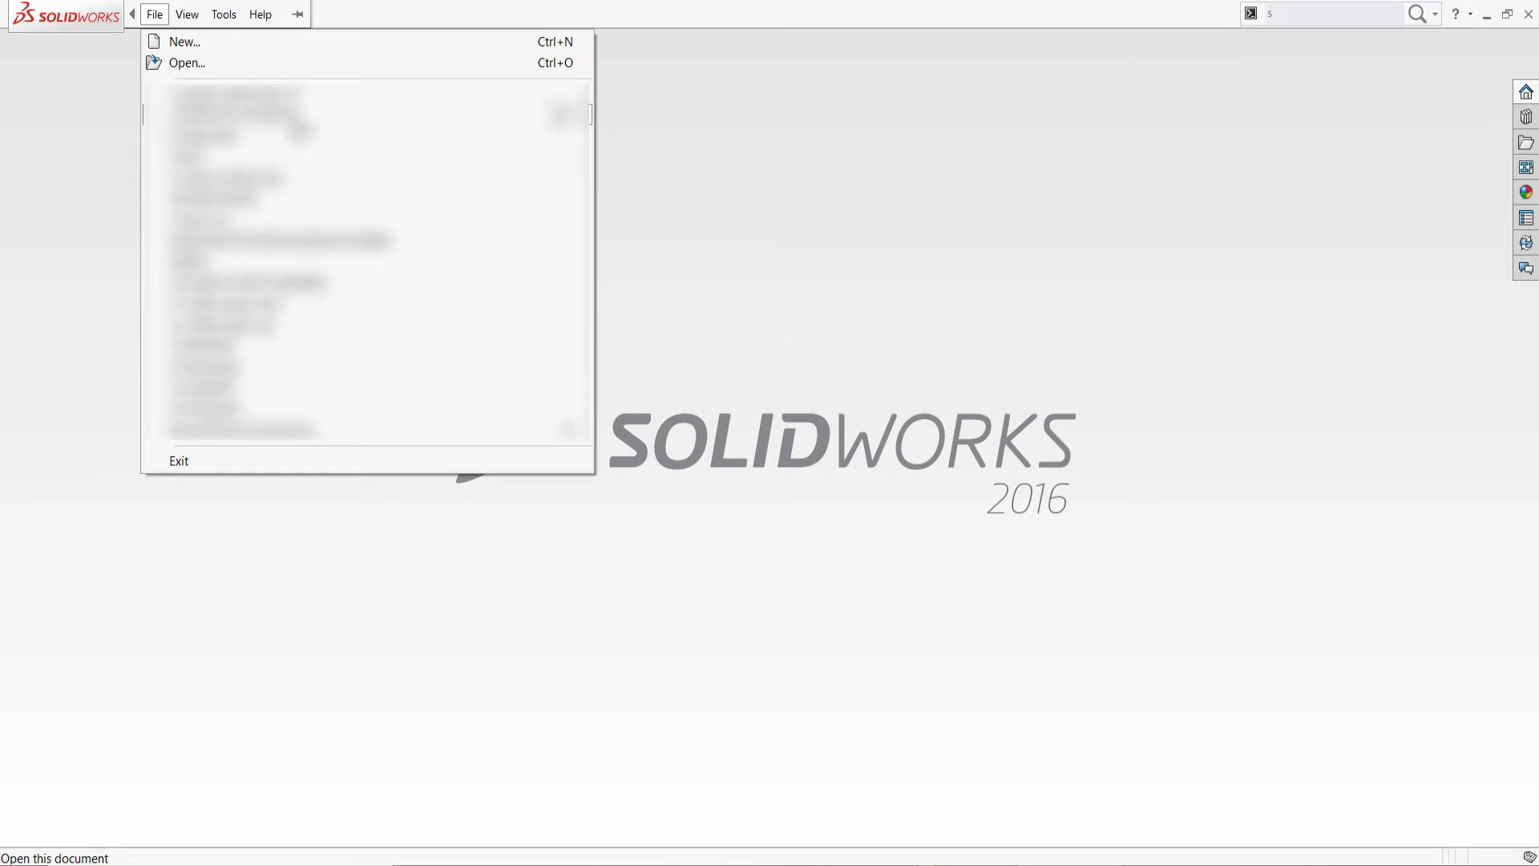
{"action": "mouse_move", "coordinate": [182, 42]}
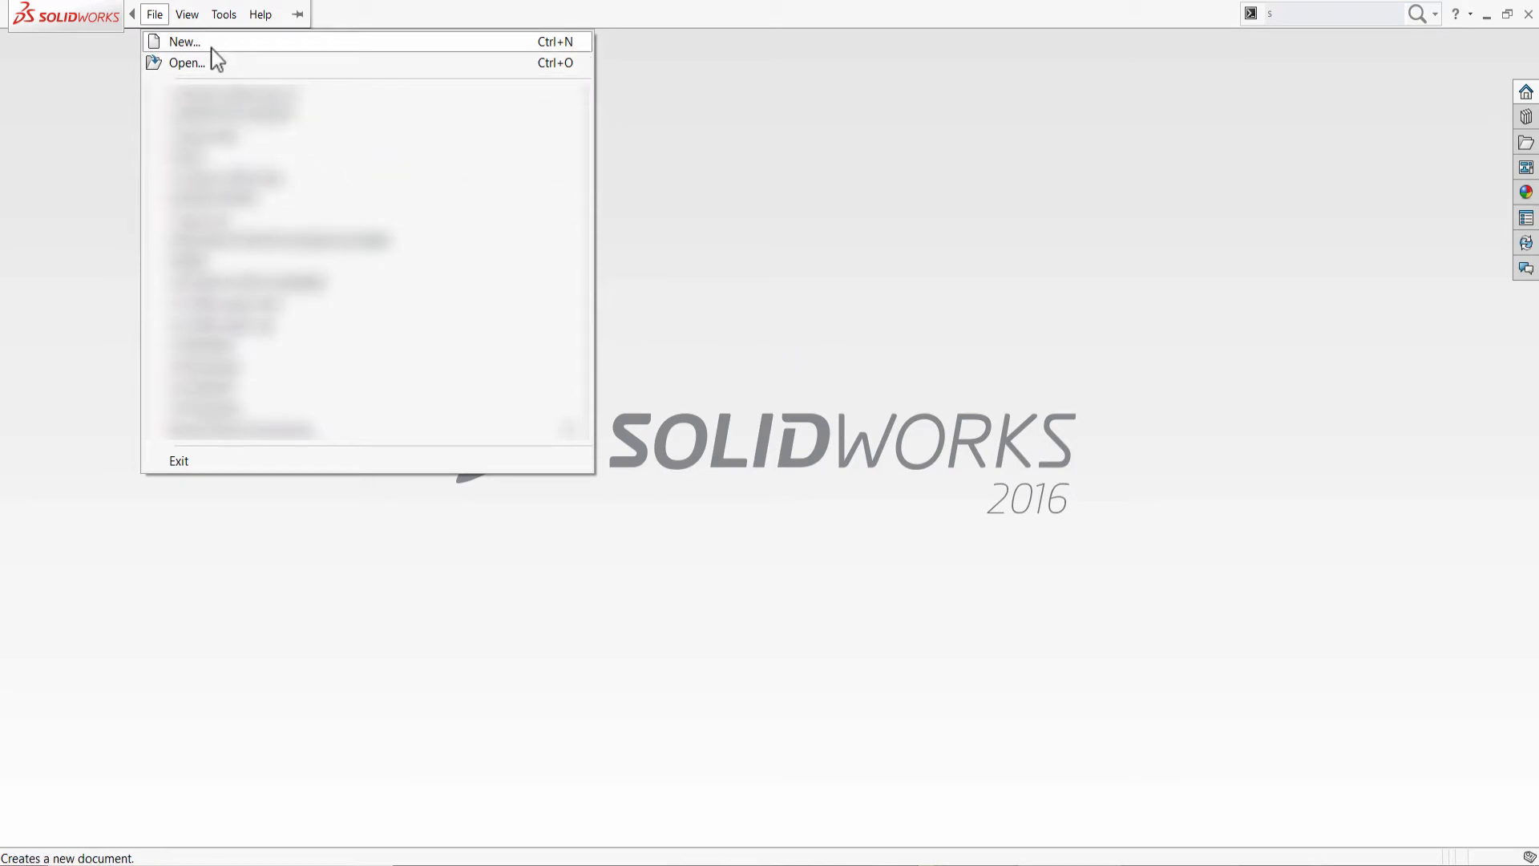
{"action": "left_click", "coordinate": [182, 42]}
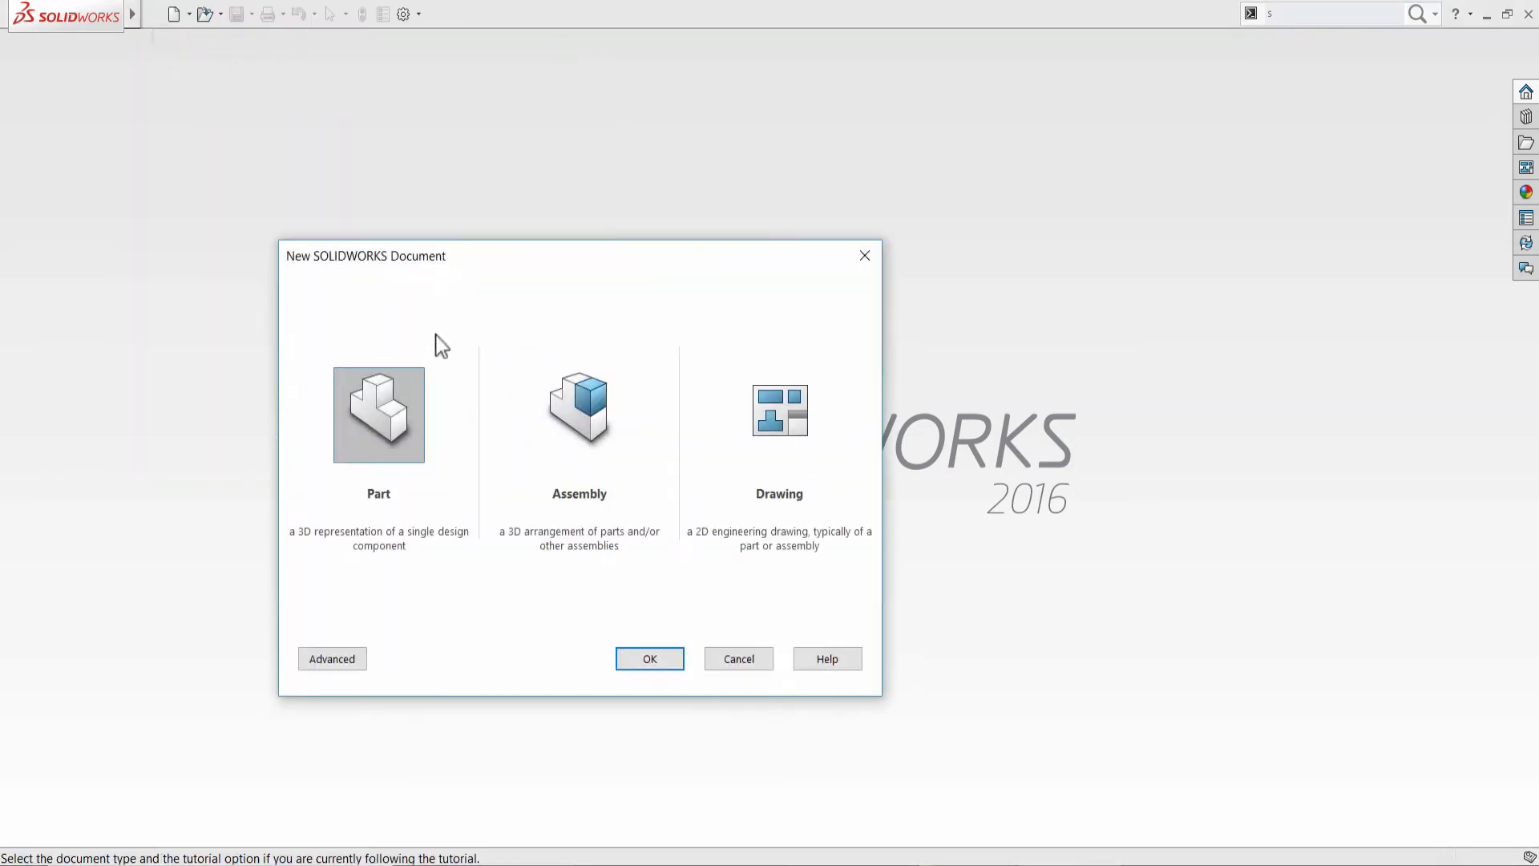
{"action": "left_click", "coordinate": [649, 659]}
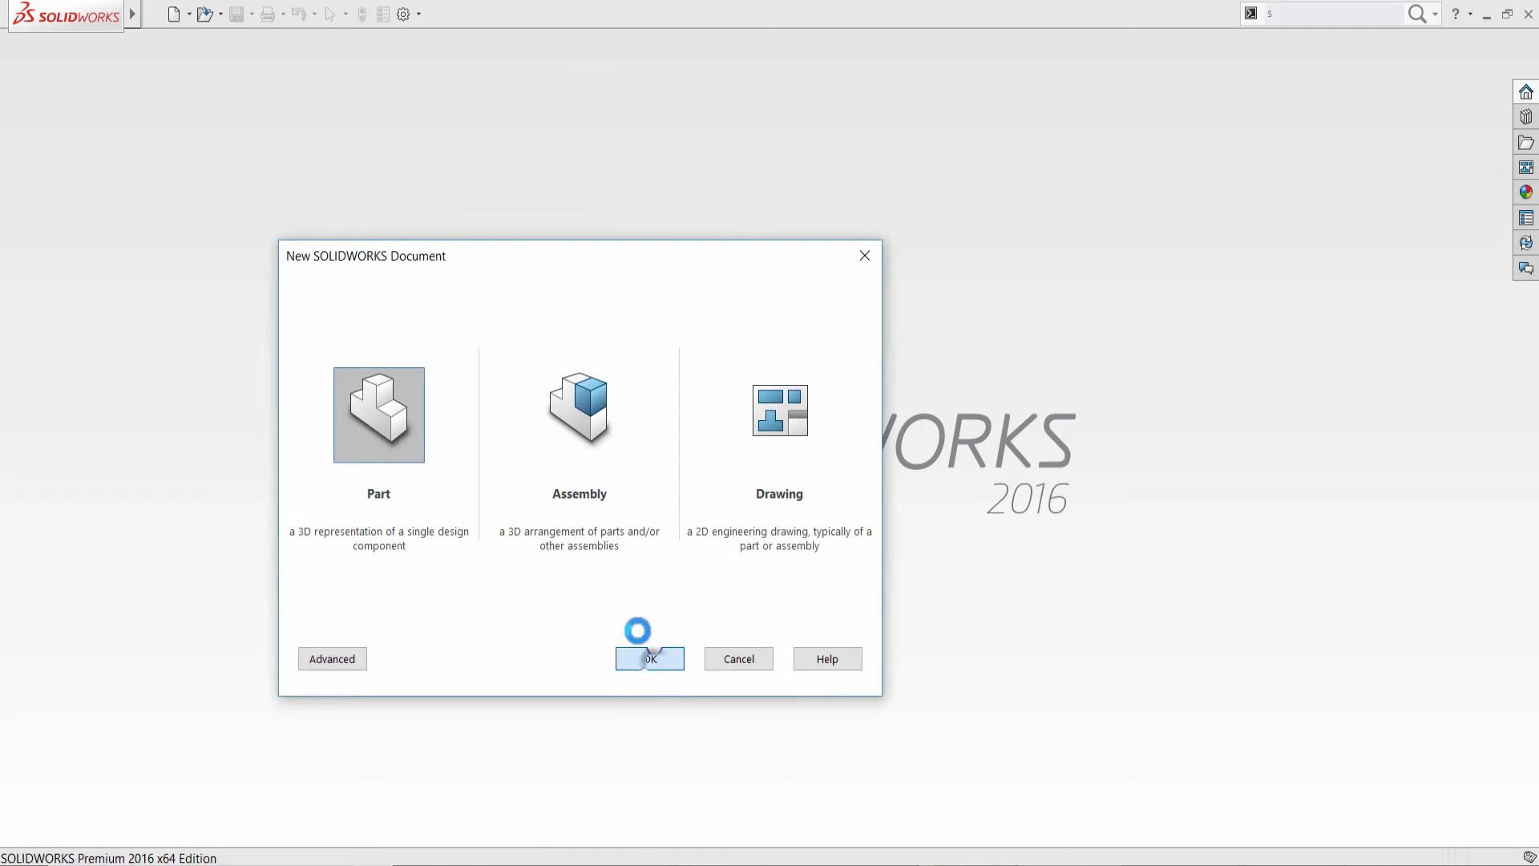
{"action": "left_click", "coordinate": [649, 659]}
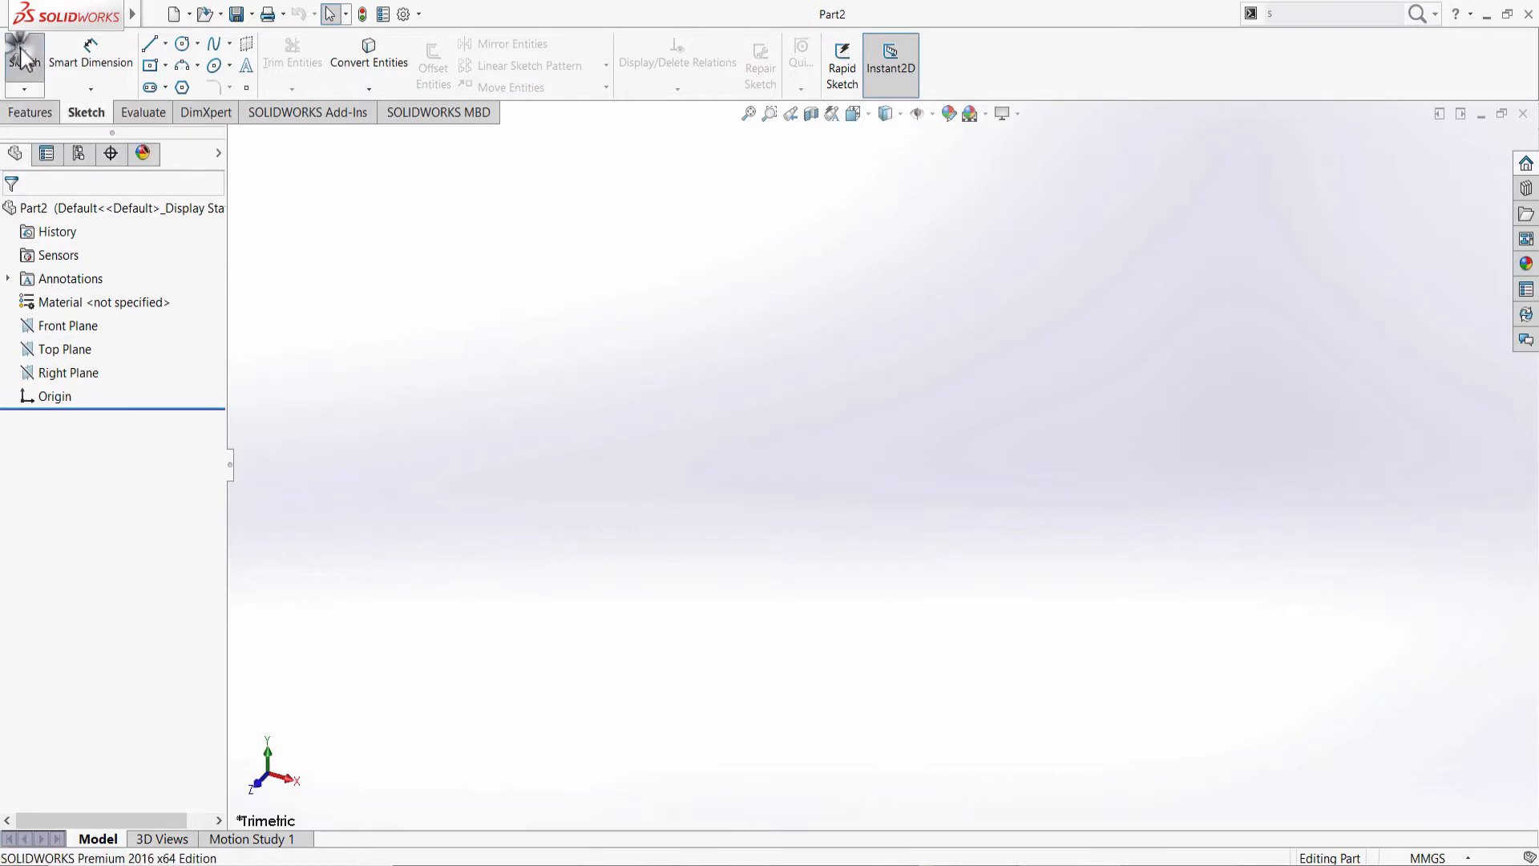
Start Sketch1 on the Front Plane of Part2
{"action": "left_click", "coordinate": [24, 54]}
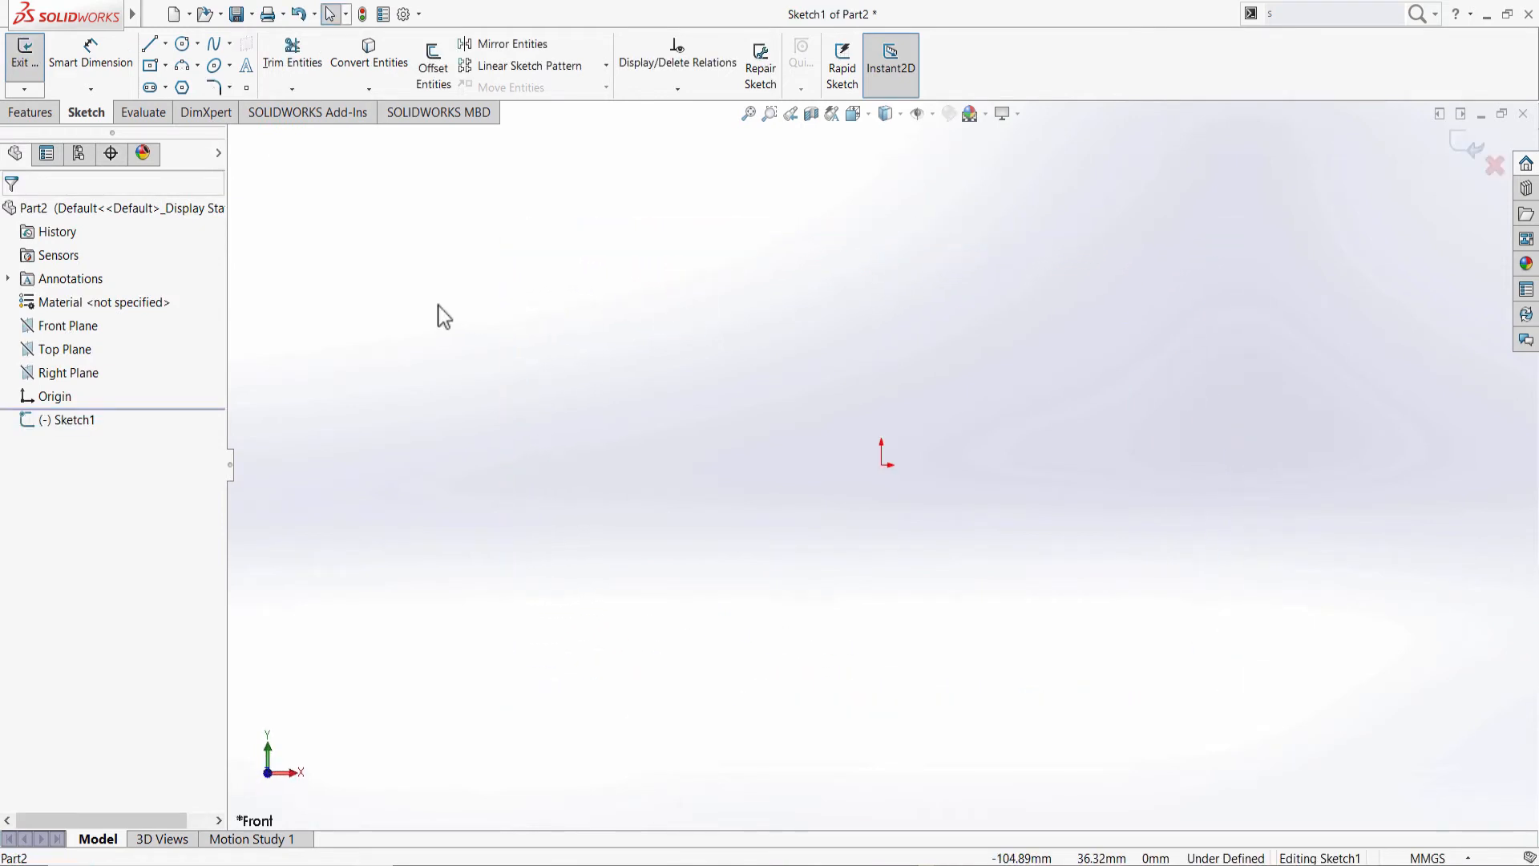
{"action": "mouse_move", "coordinate": [451, 316]}
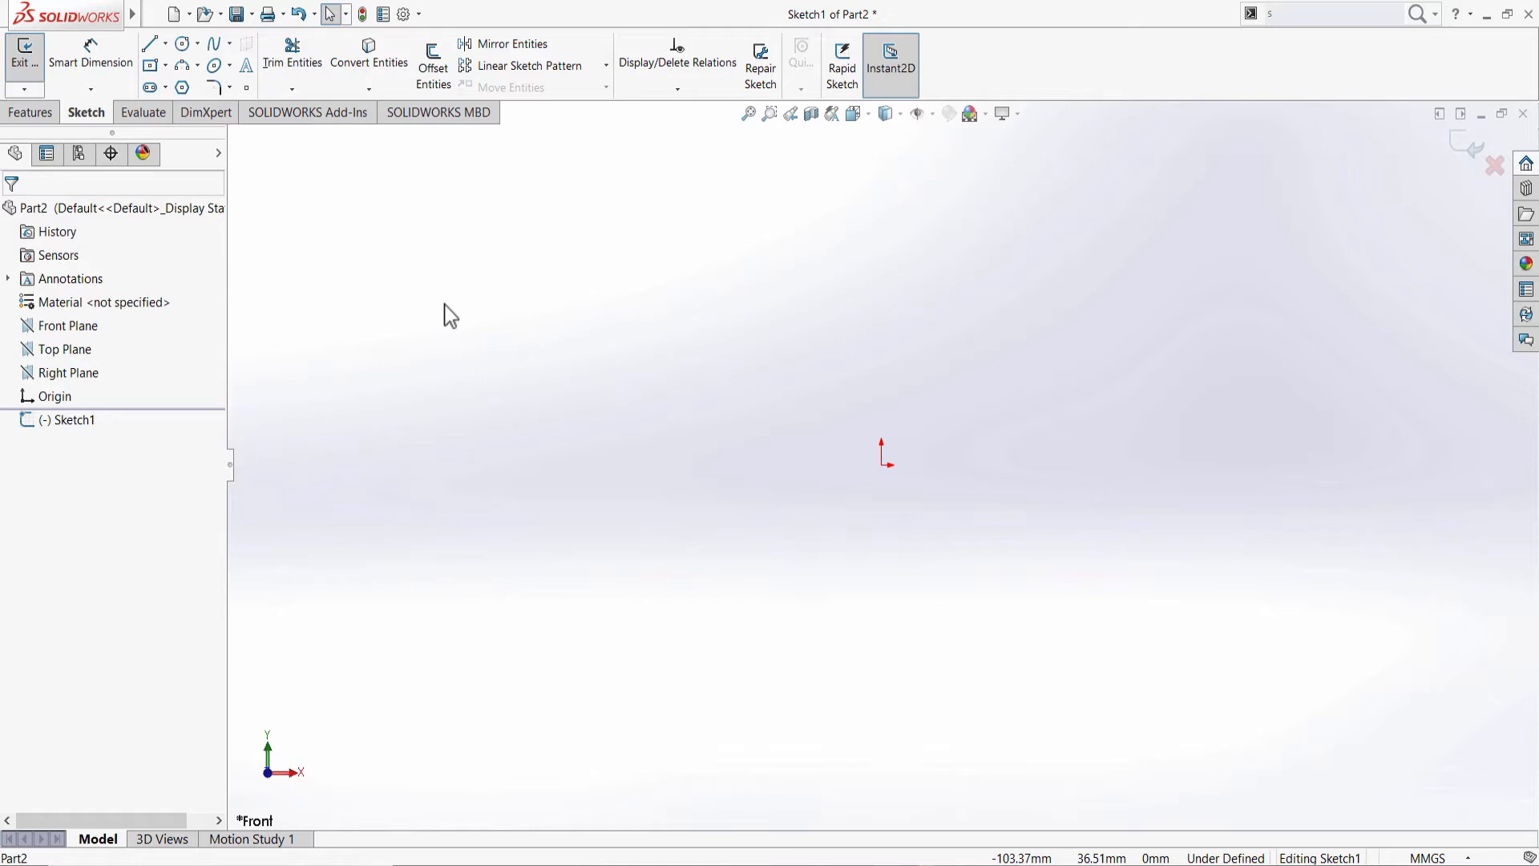
{"action": "mouse_move", "coordinate": [609, 373]}
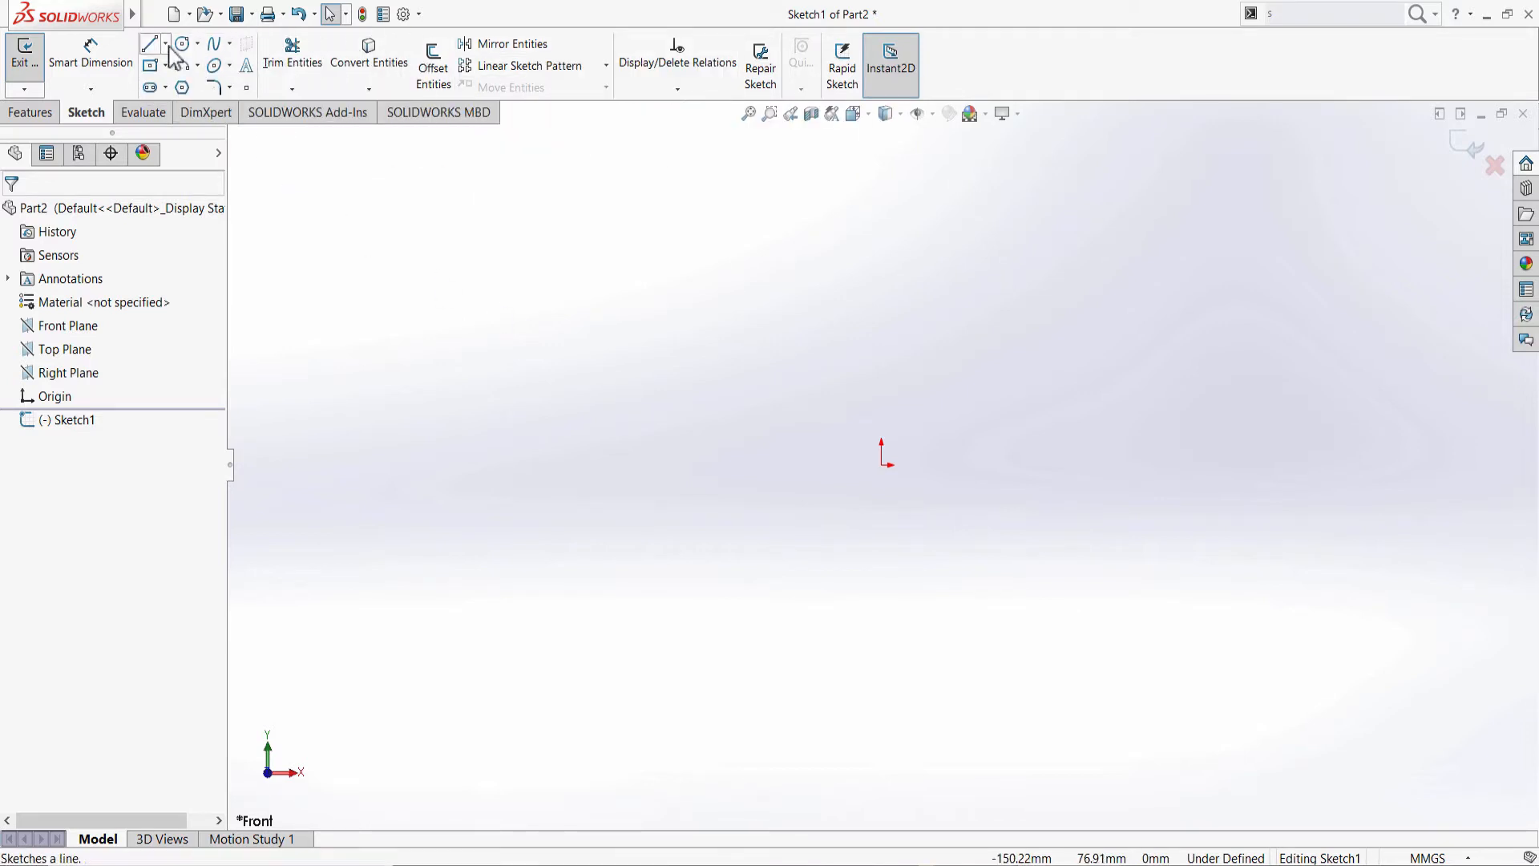
{"action": "mouse_move", "coordinate": [150, 44]}
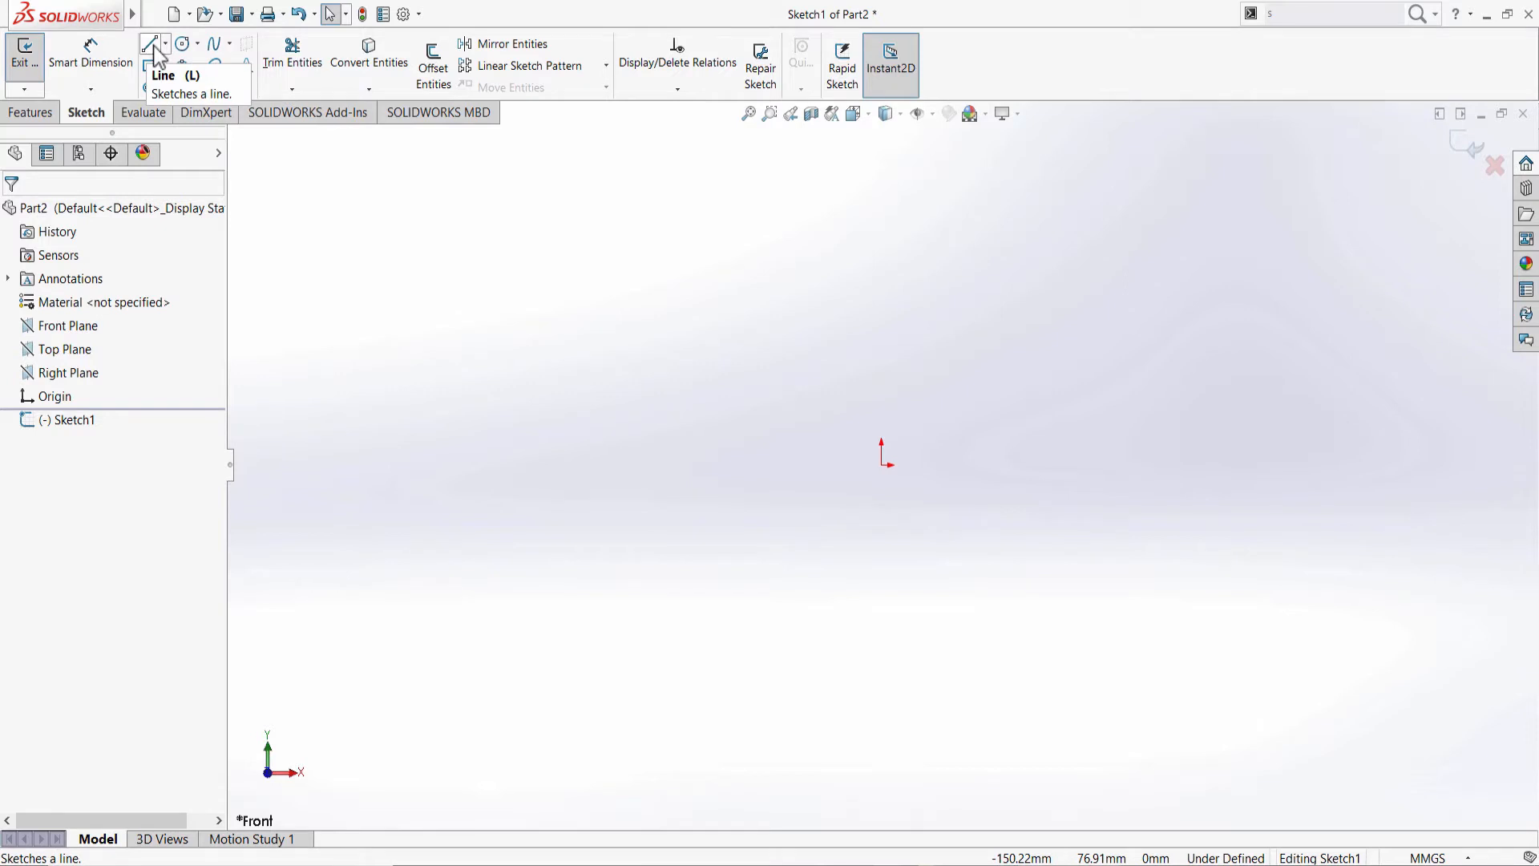
{"action": "mouse_move", "coordinate": [579, 361]}
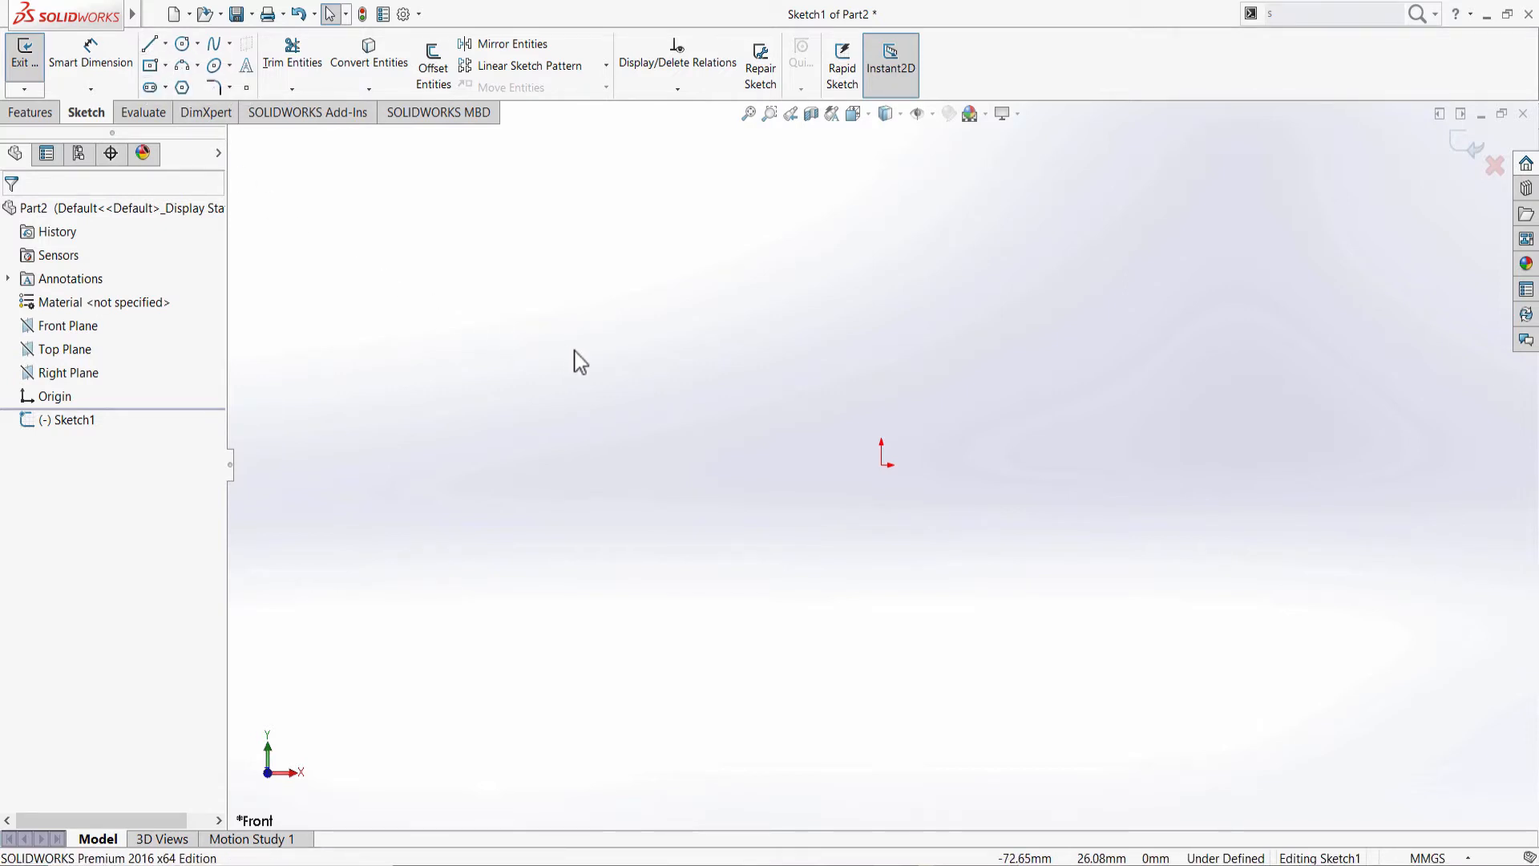
{"action": "right_click", "coordinate": [578, 357]}
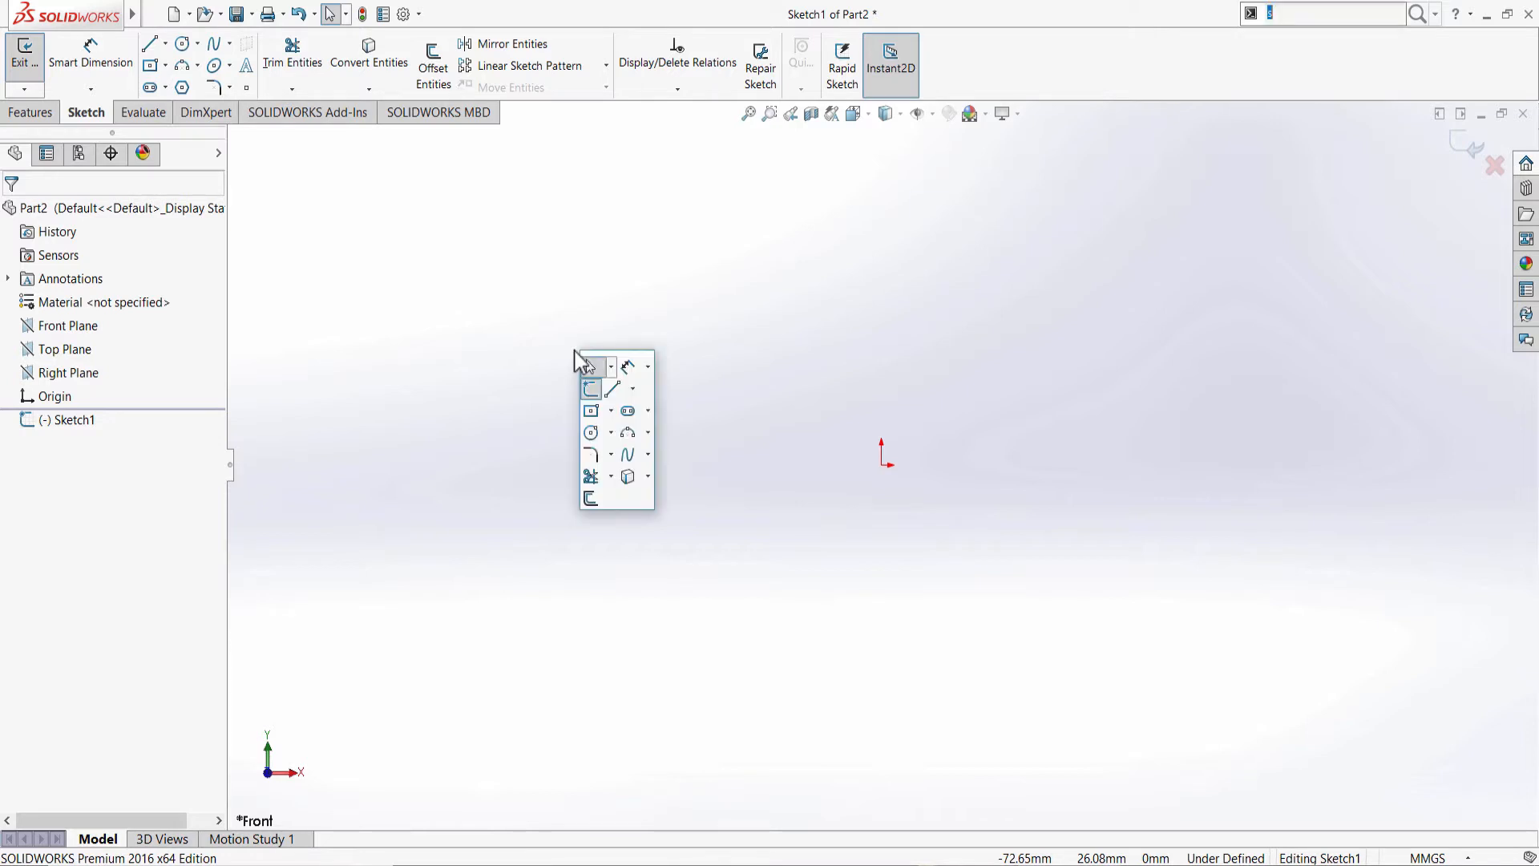
{"action": "mouse_move", "coordinate": [592, 390]}
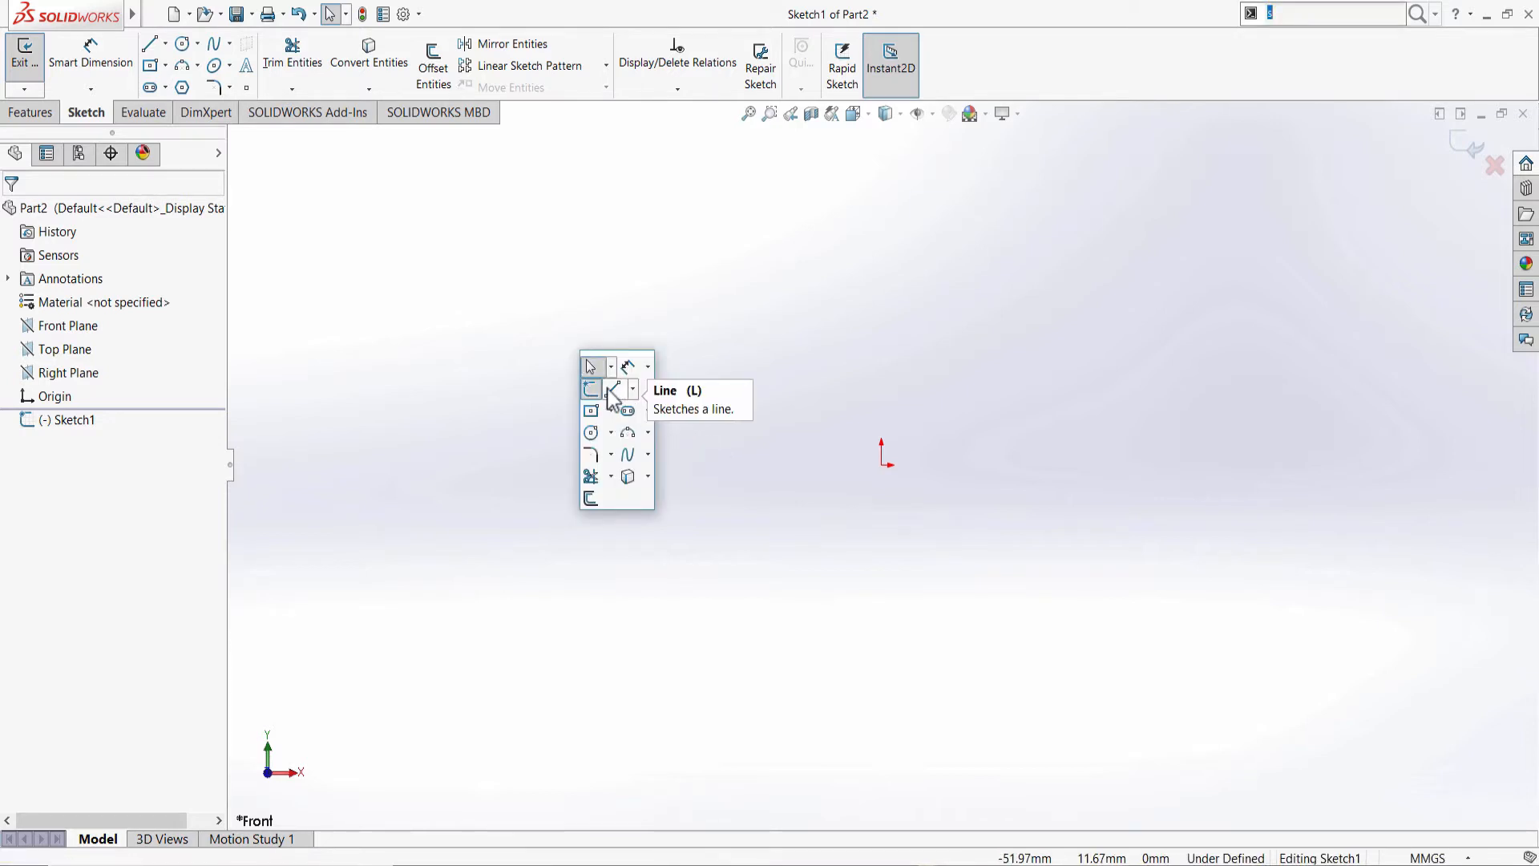
{"action": "mouse_move", "coordinate": [771, 262]}
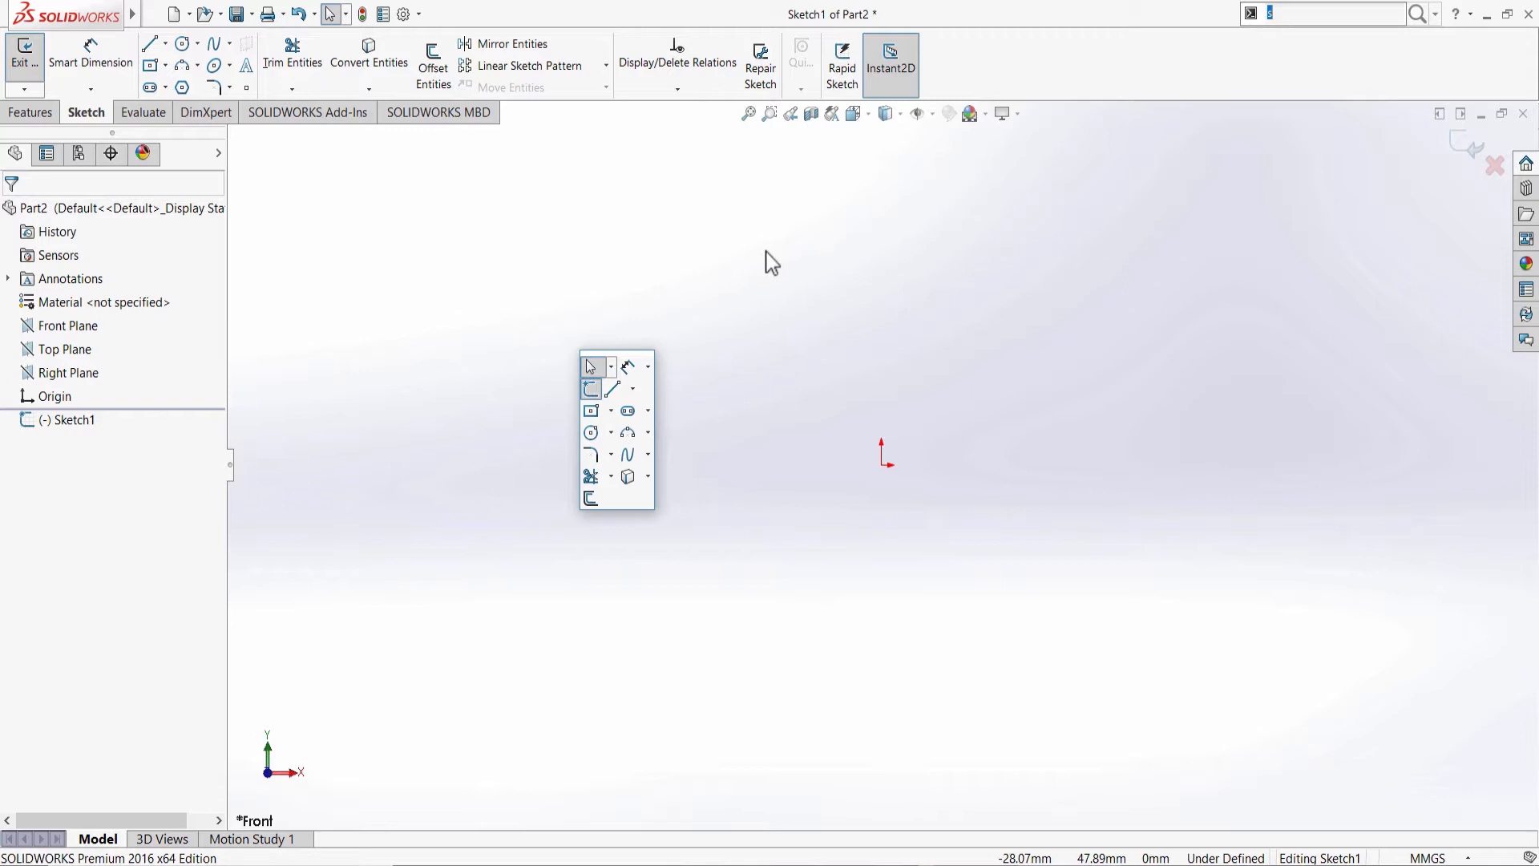
{"action": "mouse_move", "coordinate": [908, 285]}
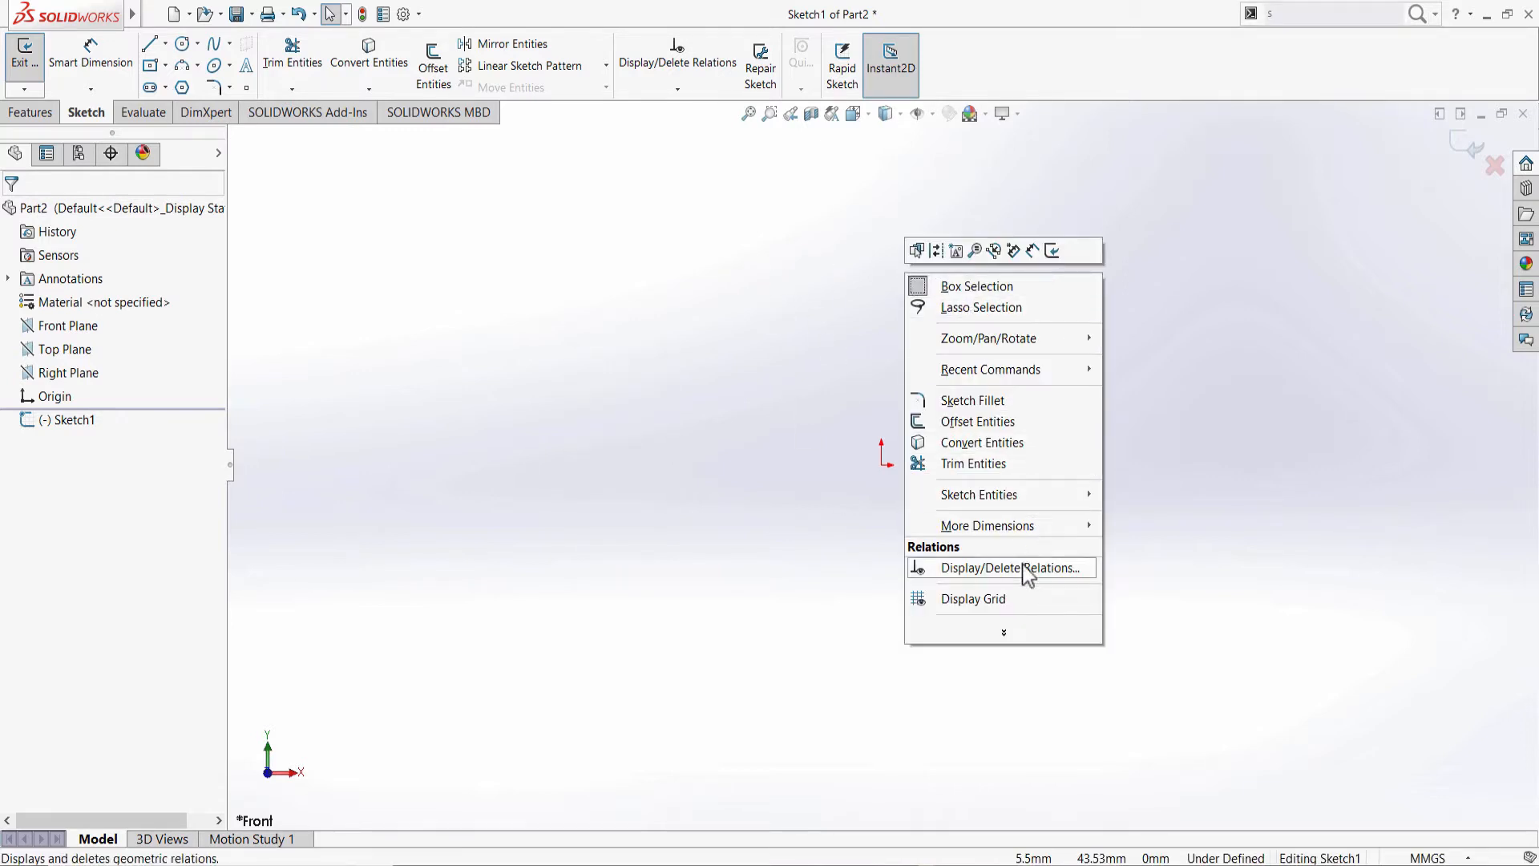
{"action": "mouse_move", "coordinate": [1004, 631]}
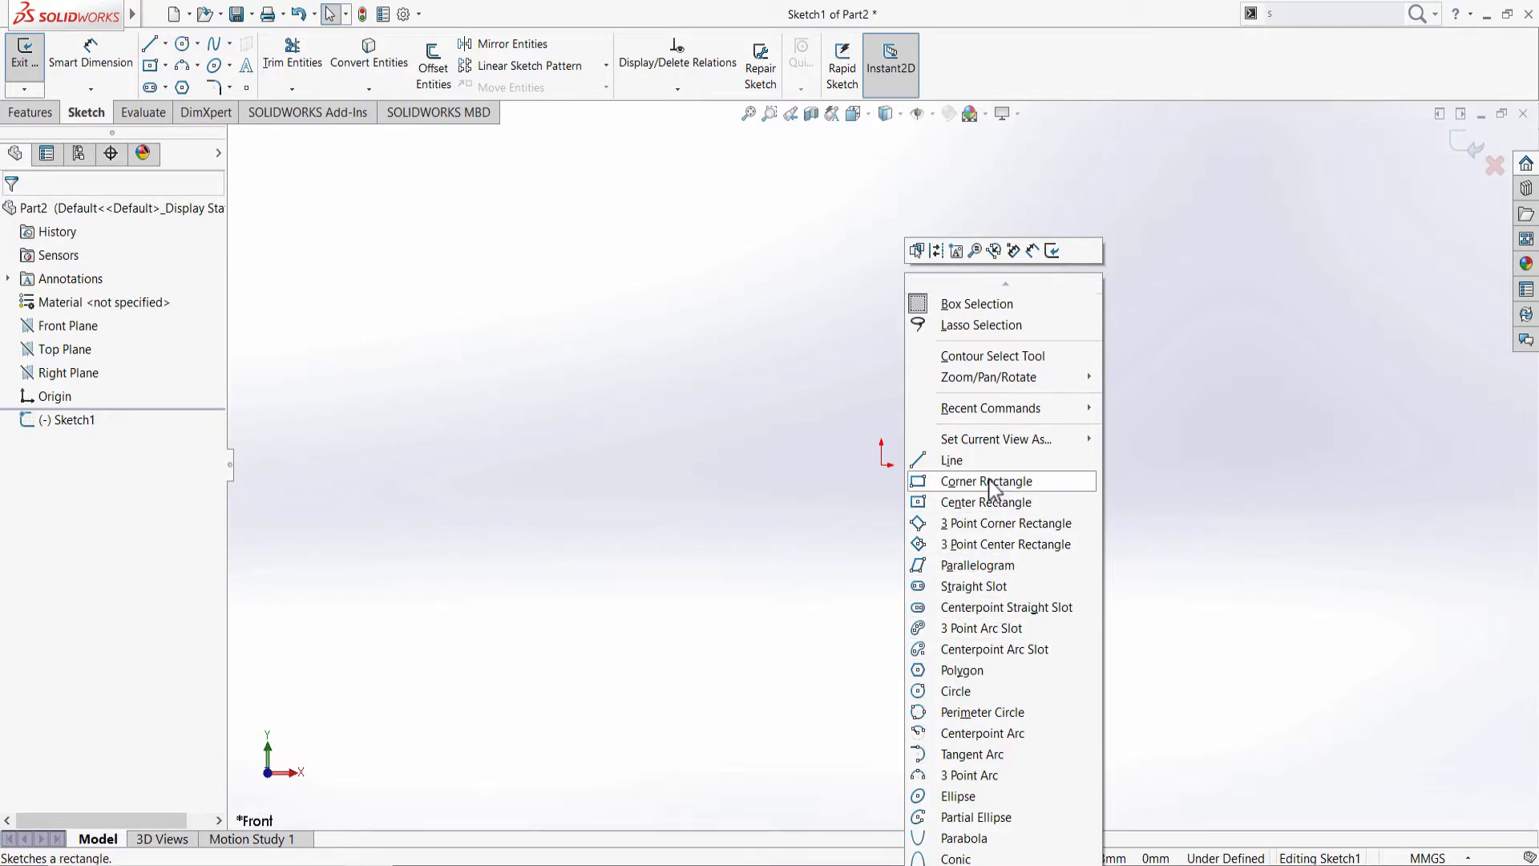
{"action": "mouse_move", "coordinate": [842, 422]}
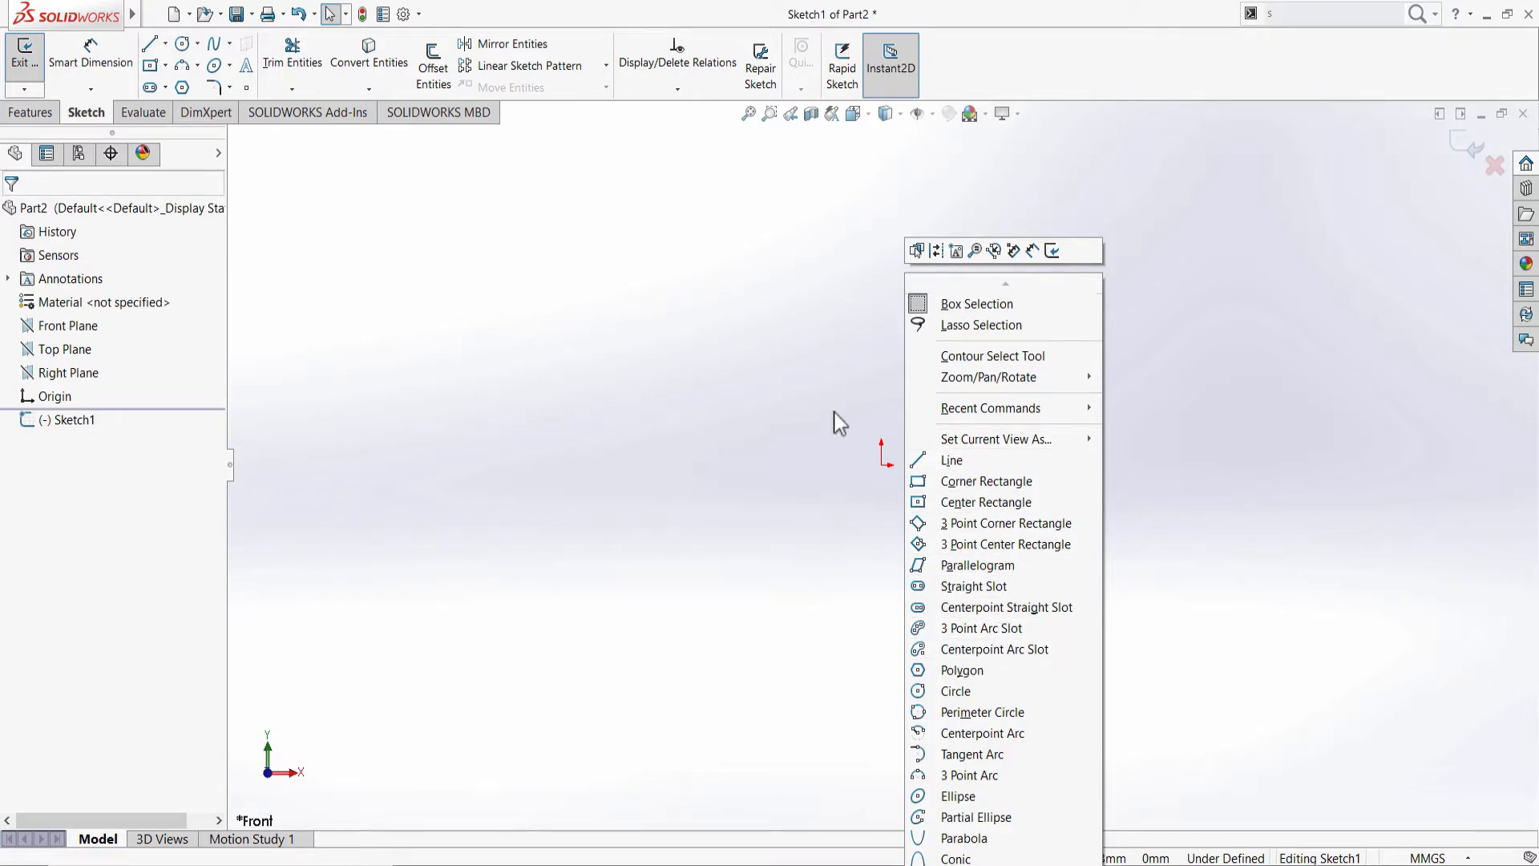
{"action": "left_click", "coordinate": [535, 229]}
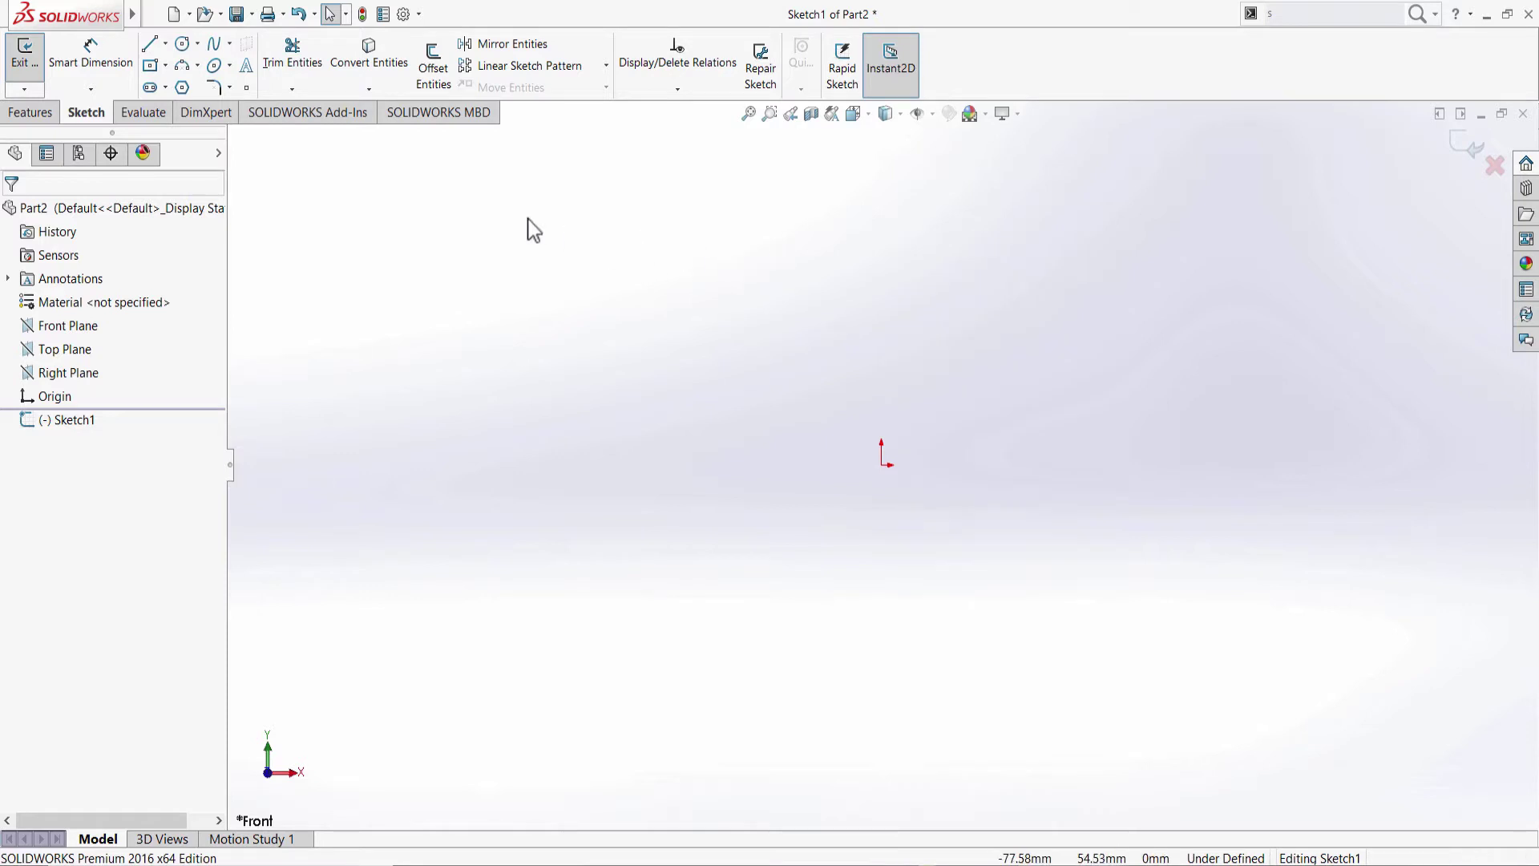
{"action": "mouse_move", "coordinate": [133, 14]}
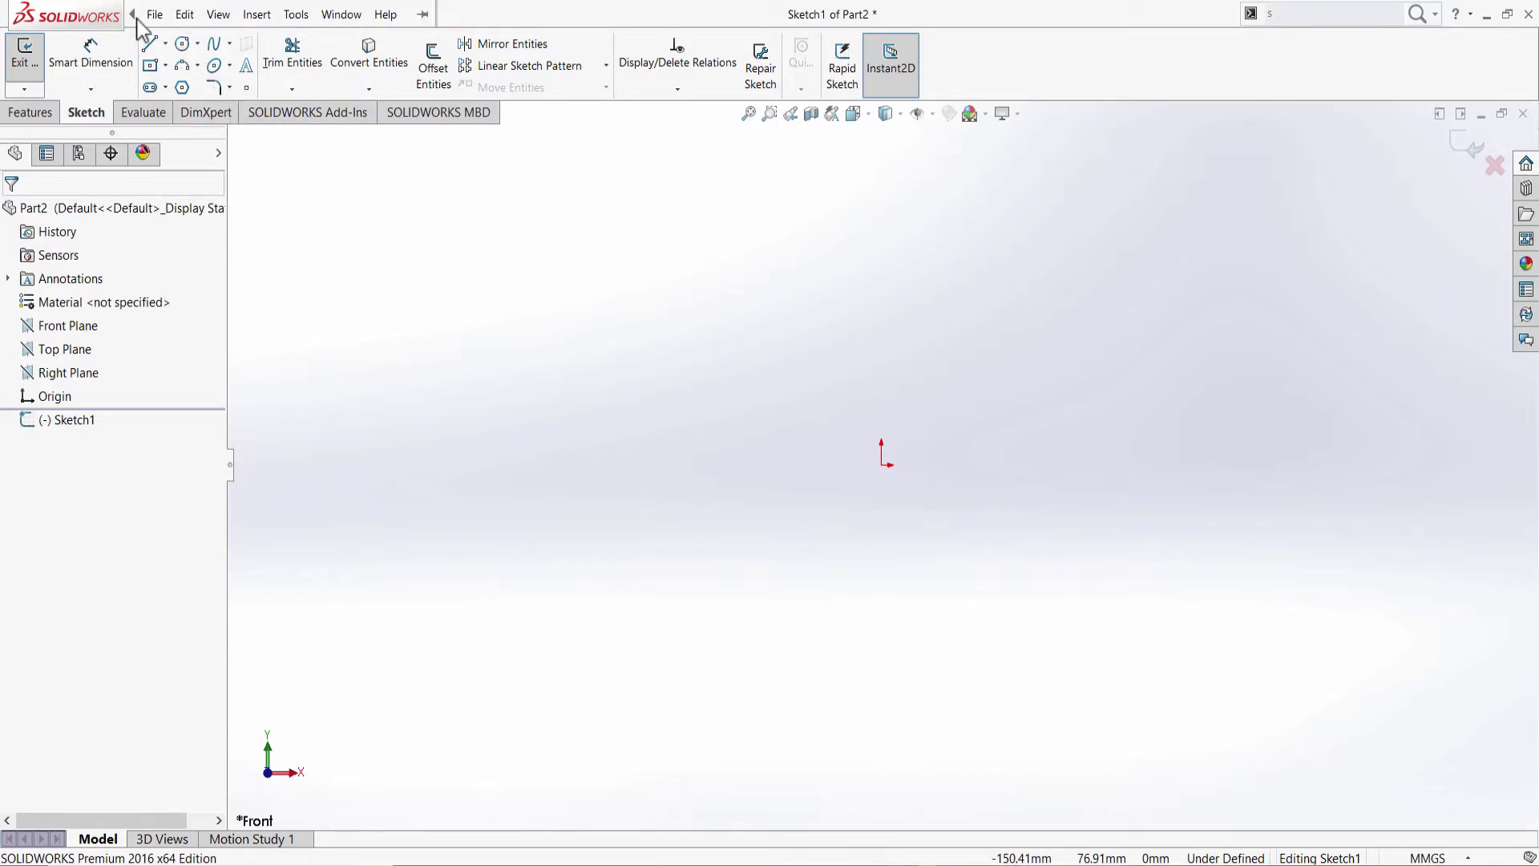
Browse Tools > Sketch Entities to show Line at the top of the list
{"action": "left_click", "coordinate": [295, 15]}
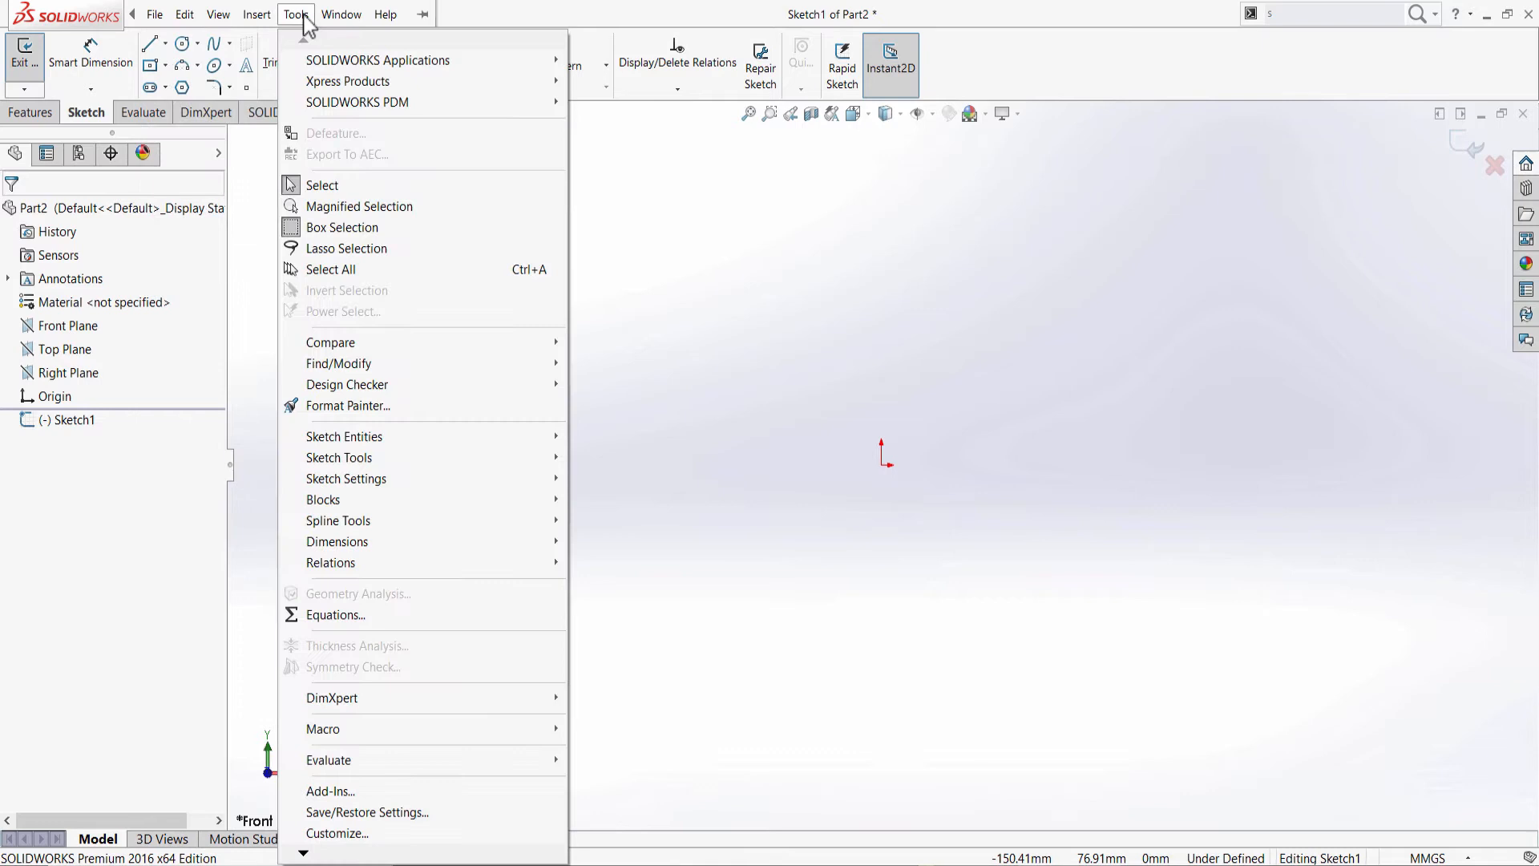
{"action": "mouse_move", "coordinate": [298, 38]}
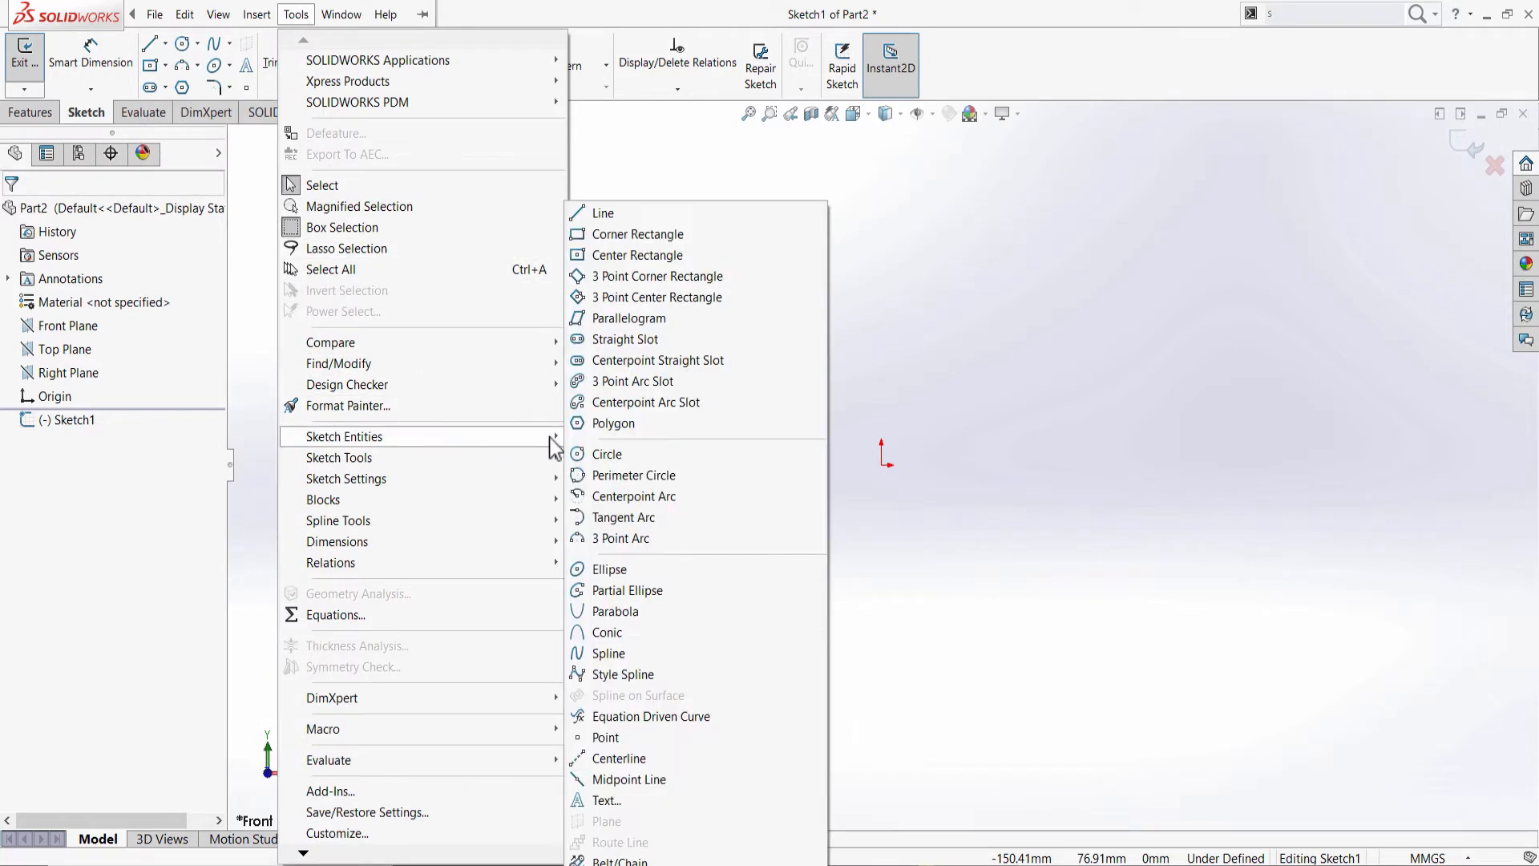
{"action": "mouse_move", "coordinate": [999, 253]}
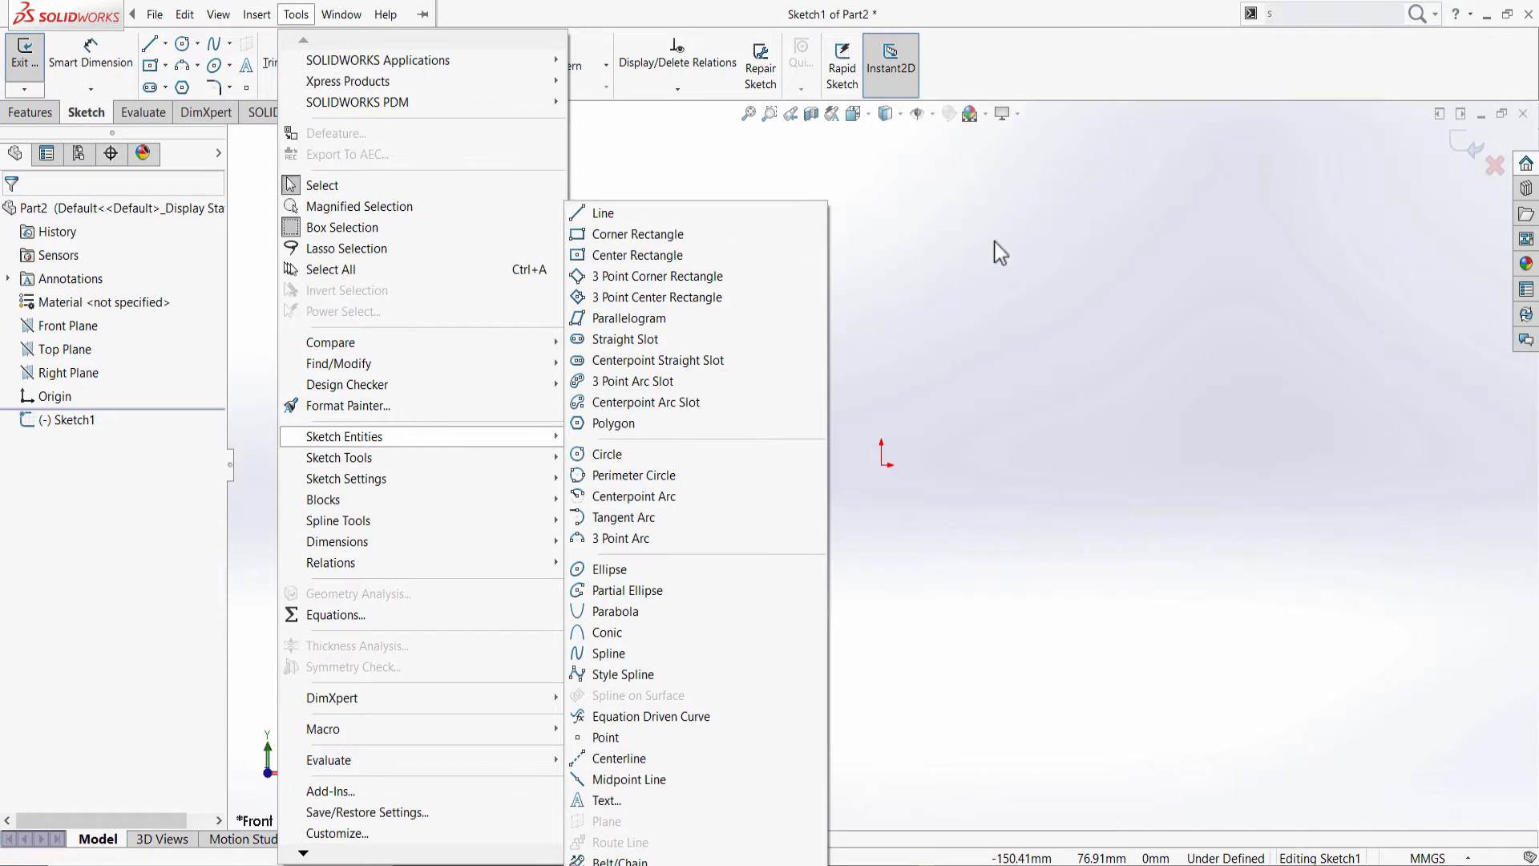
{"action": "mouse_move", "coordinate": [1079, 309]}
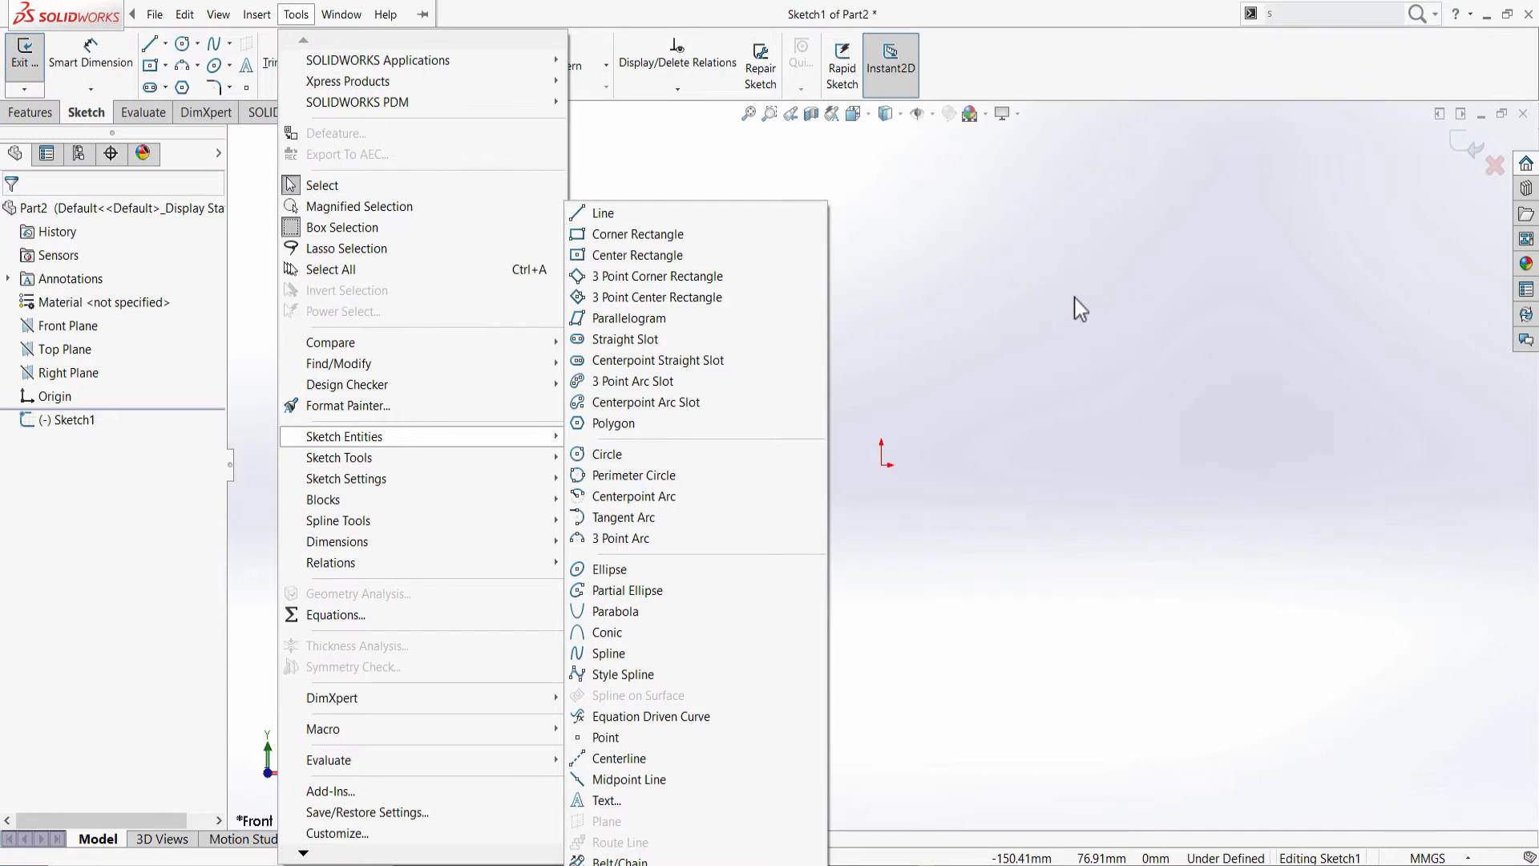
{"action": "mouse_move", "coordinate": [1091, 375]}
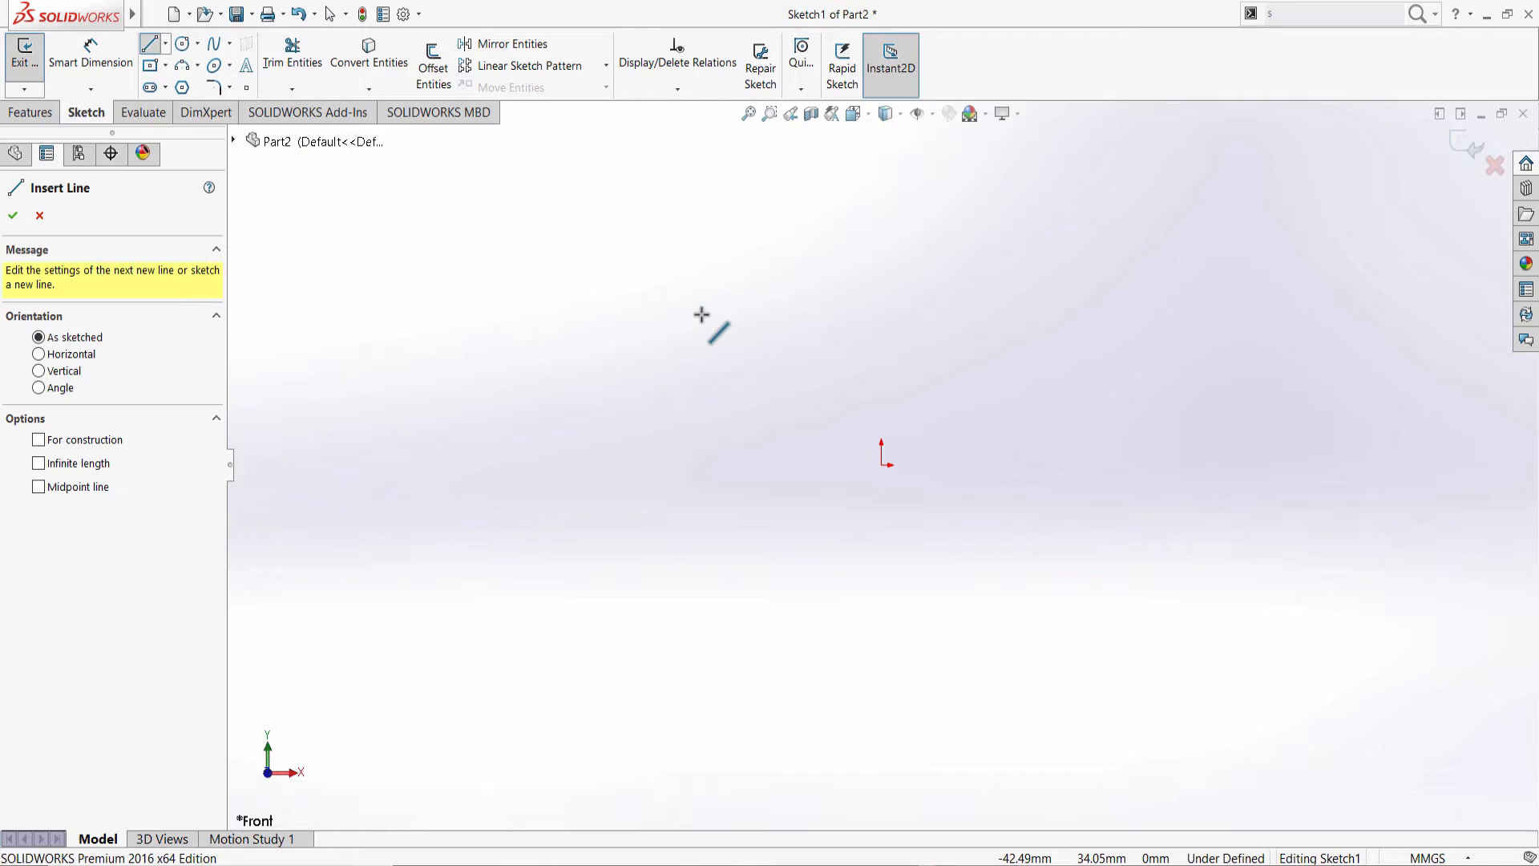
{"action": "mouse_move", "coordinate": [670, 327]}
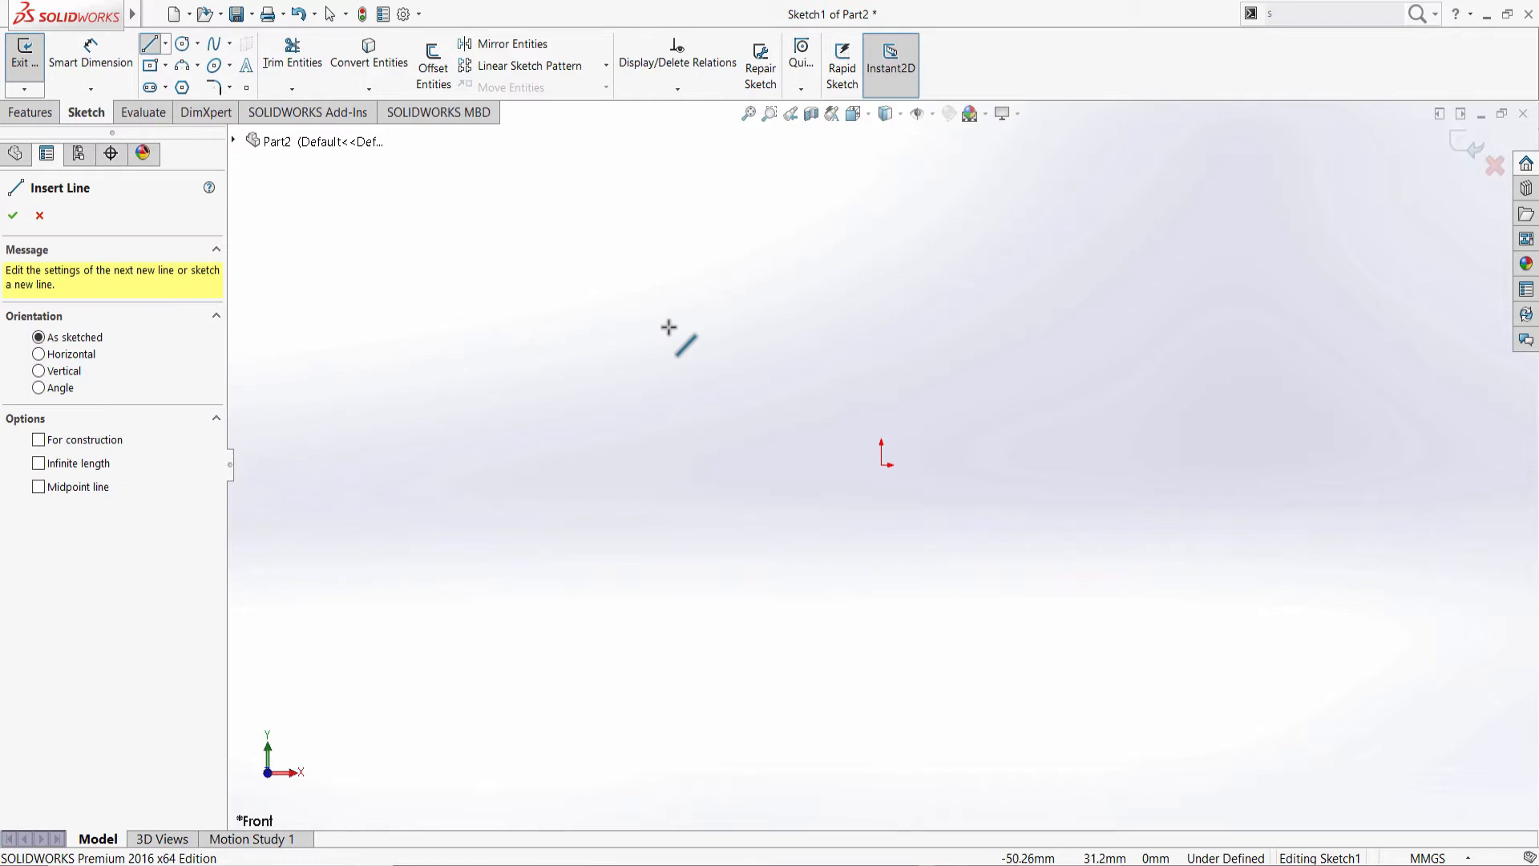
{"action": "mouse_move", "coordinate": [588, 324]}
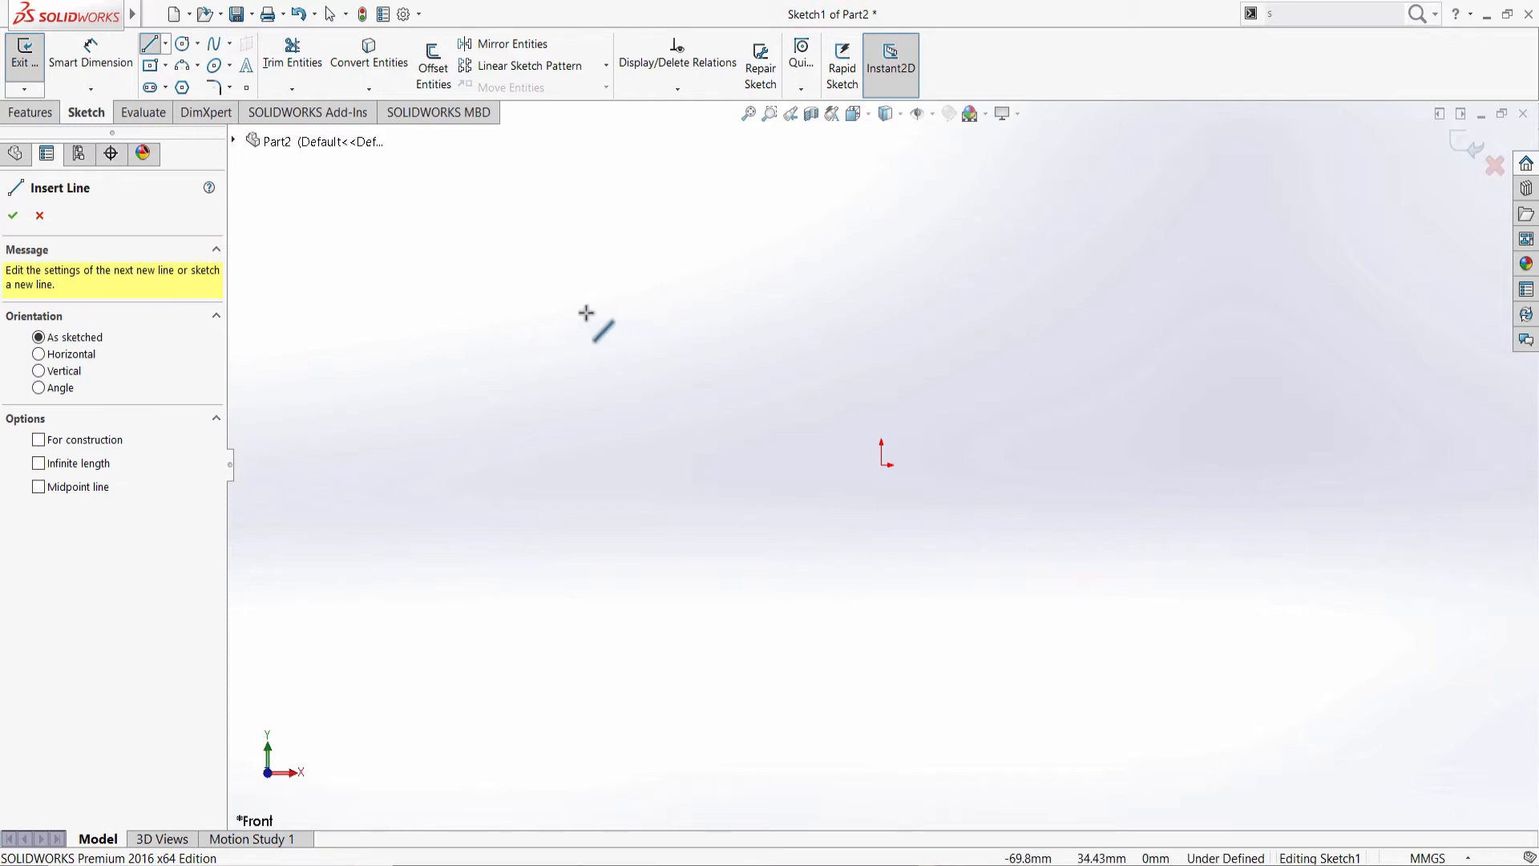
Draw a zigzag chain of connected lines above-left of the origin and end the chain
{"action": "left_click", "coordinate": [694, 204]}
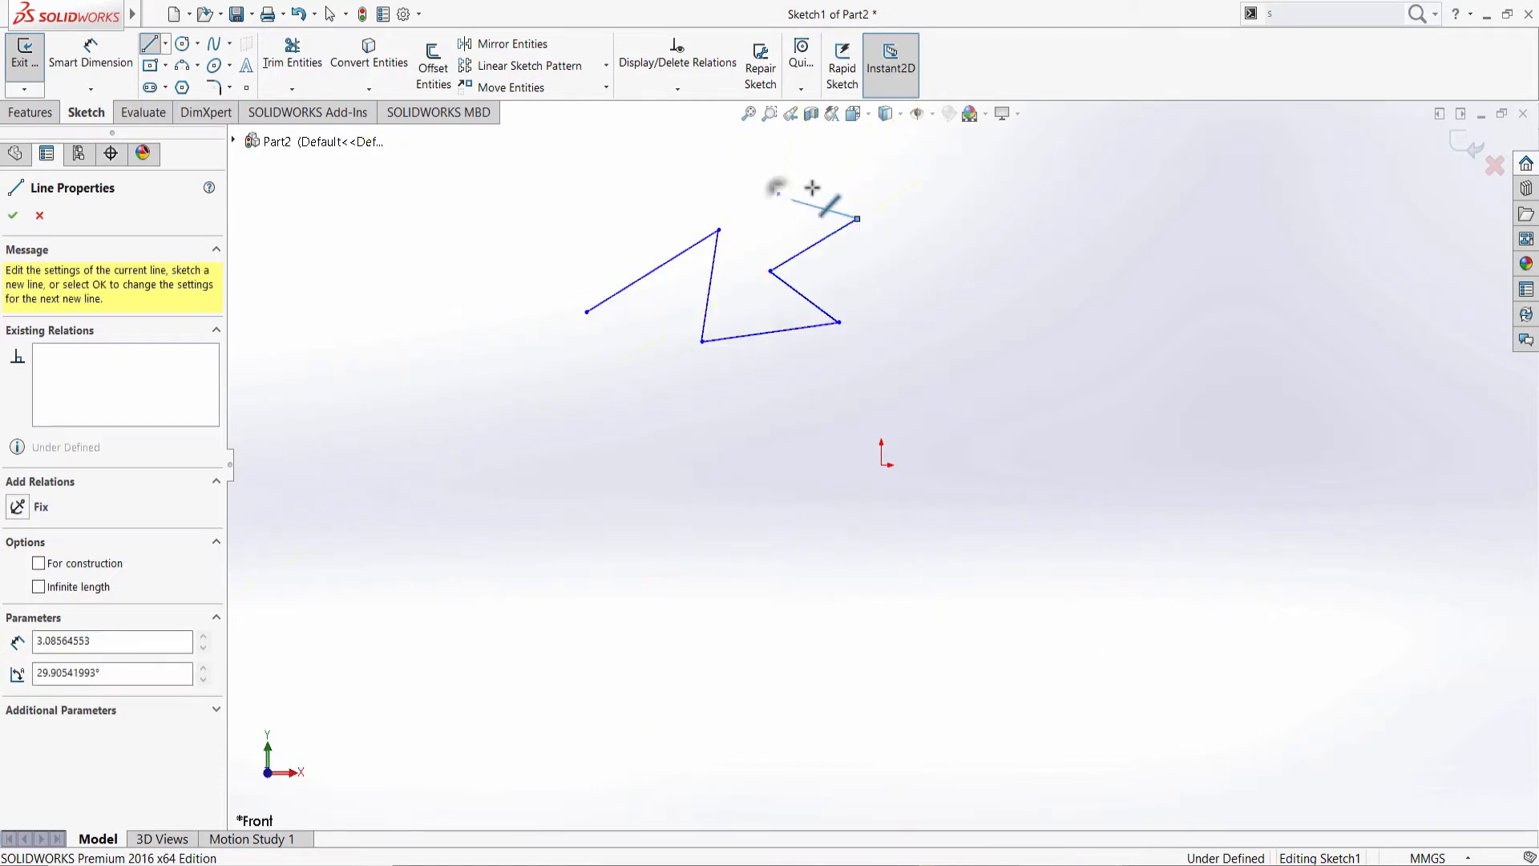
{"action": "left_click", "coordinate": [928, 154]}
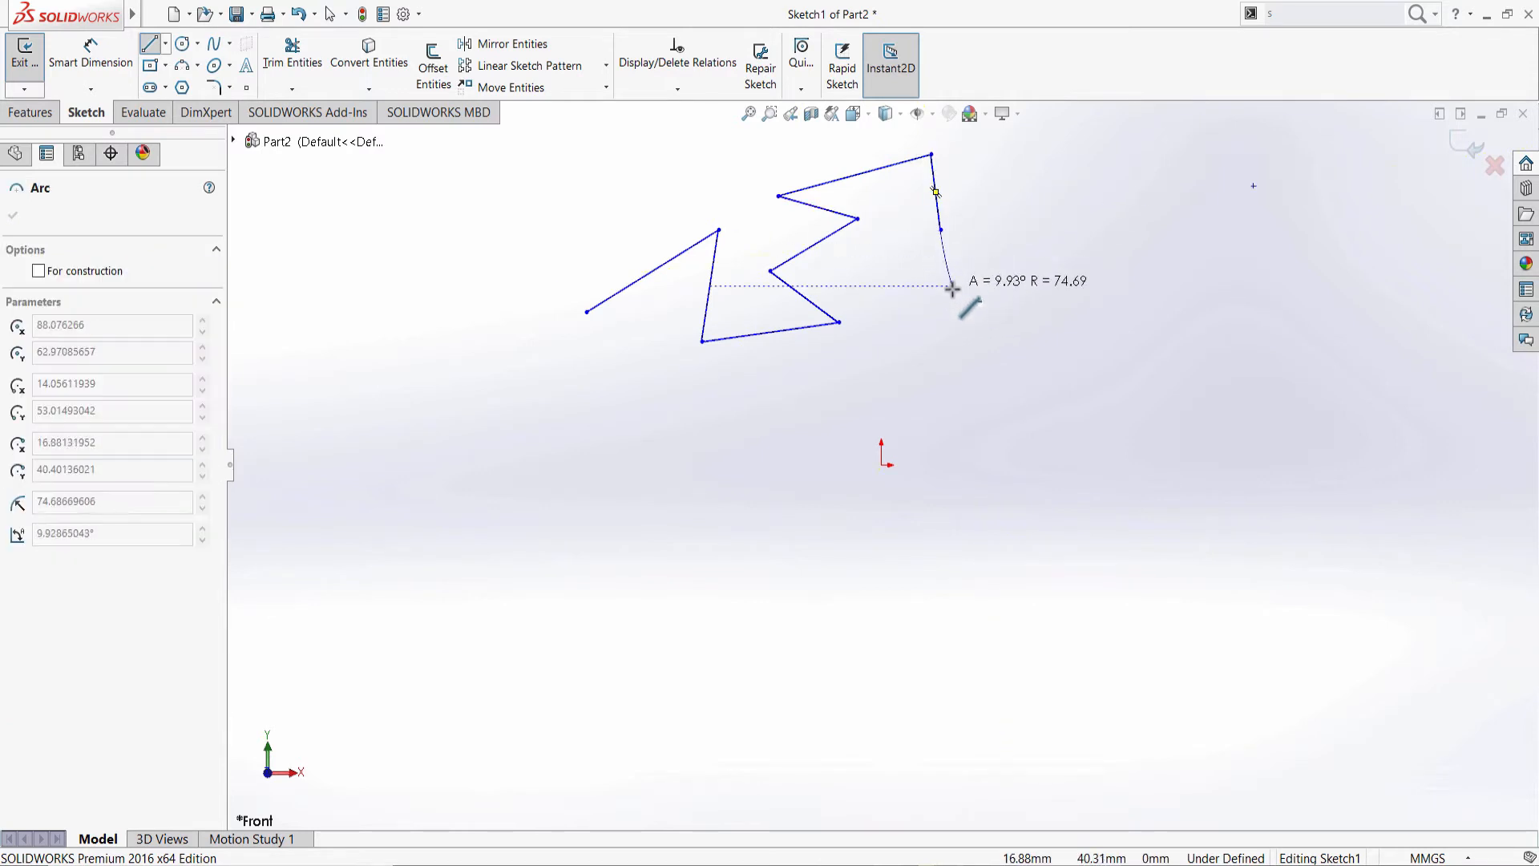
{"action": "mouse_move", "coordinate": [957, 272]}
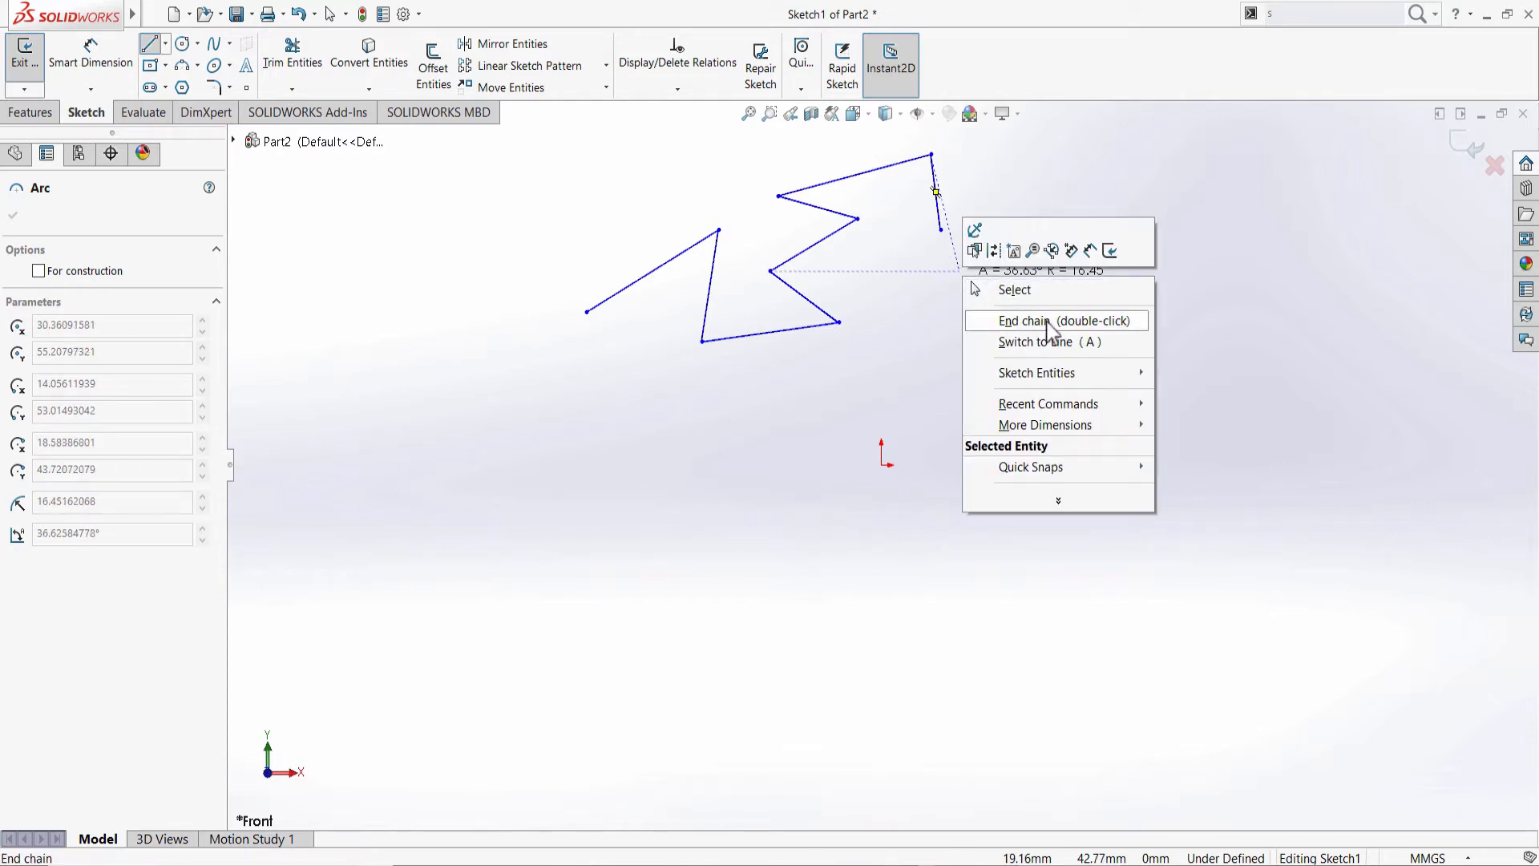
{"action": "mouse_move", "coordinate": [1122, 331]}
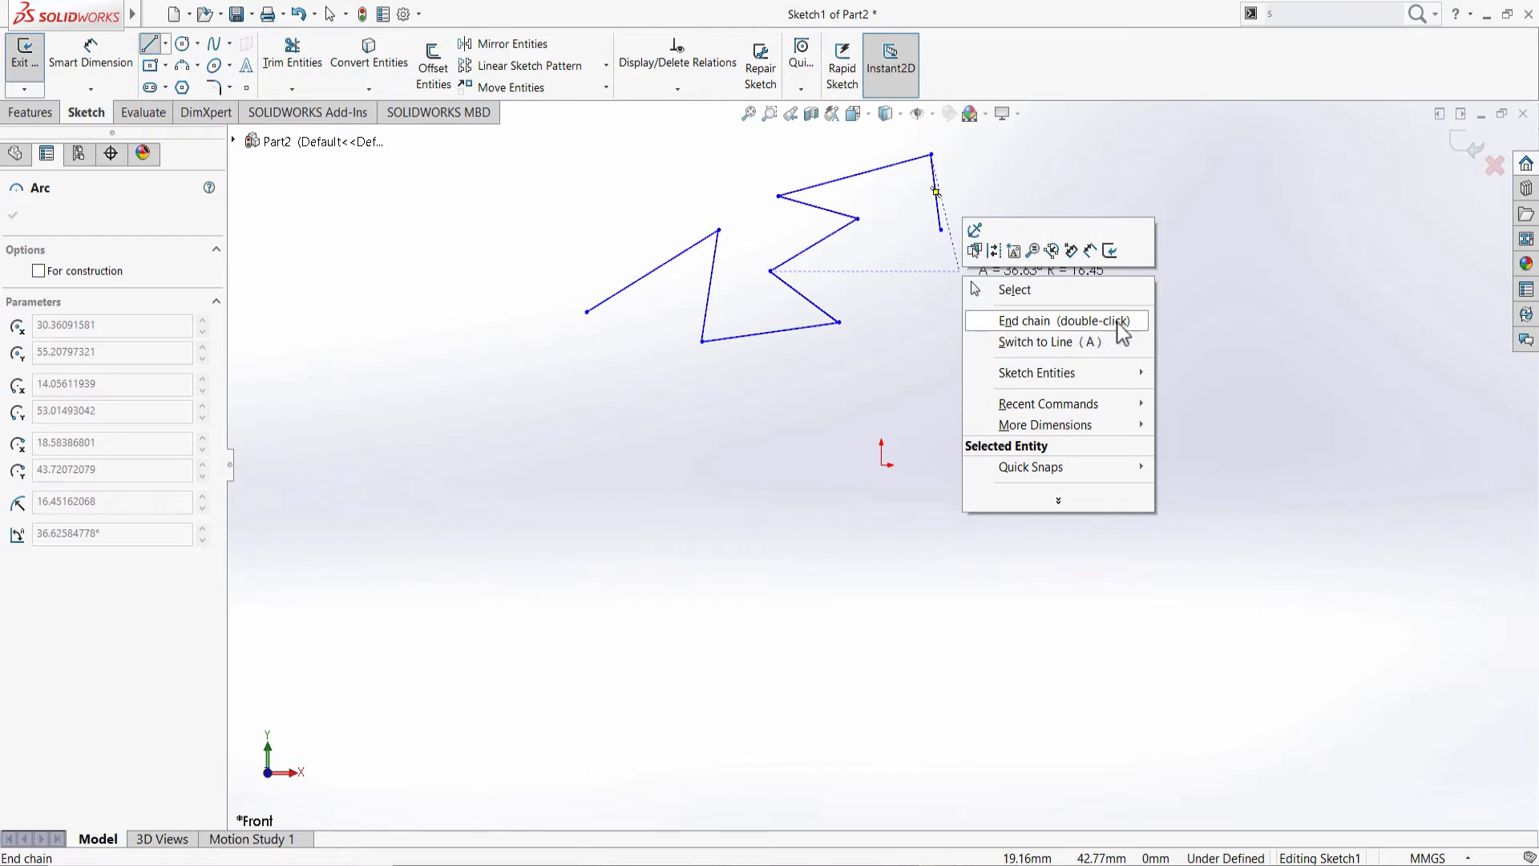
{"action": "left_click", "coordinate": [1053, 320]}
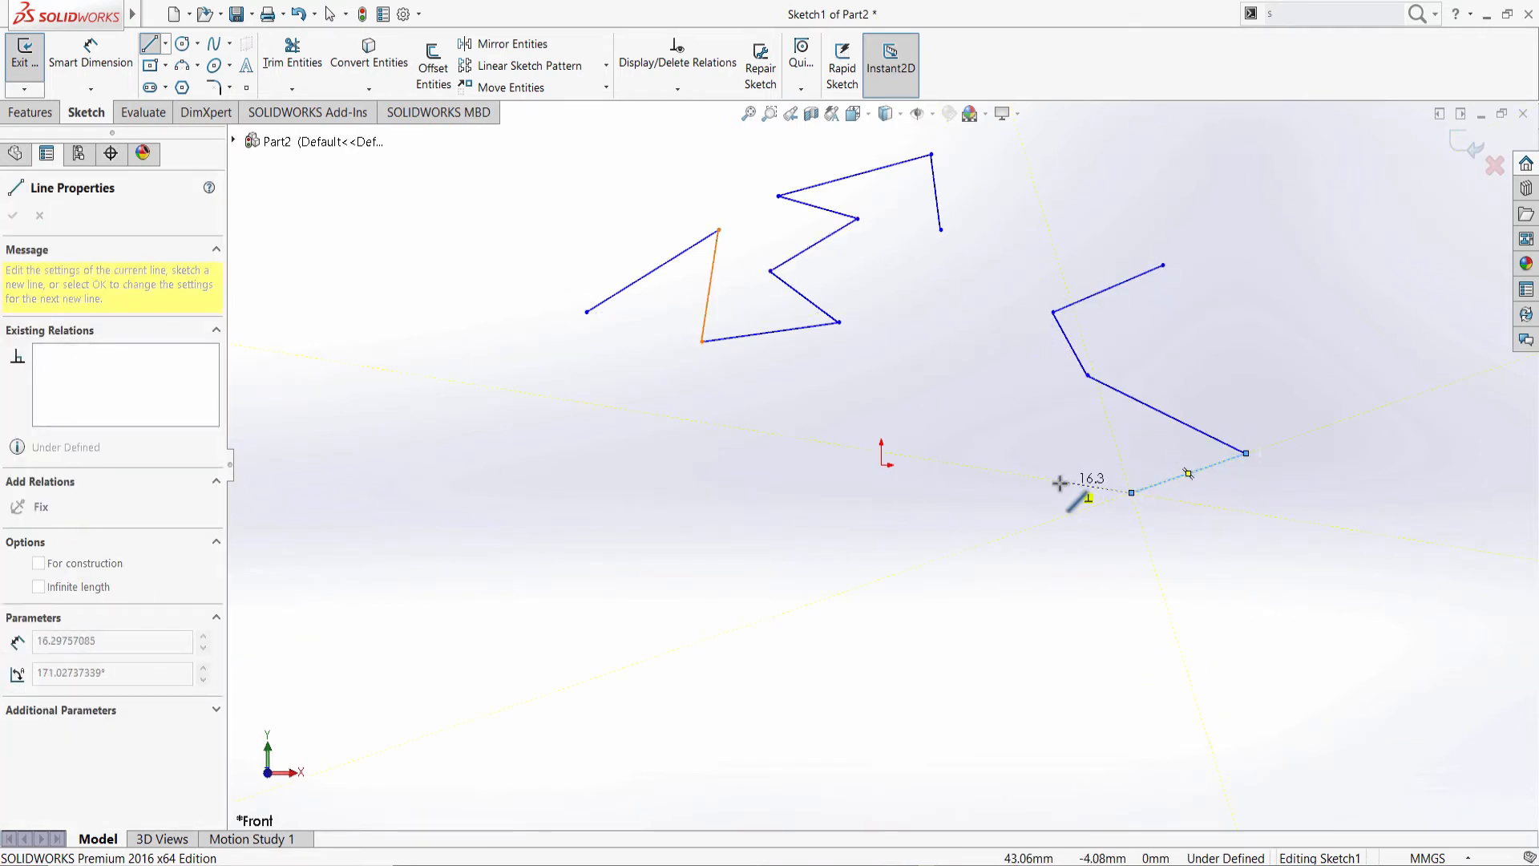
Place the final lower-left point of the four-segment chain right of the origin
{"action": "left_click", "coordinate": [1128, 490]}
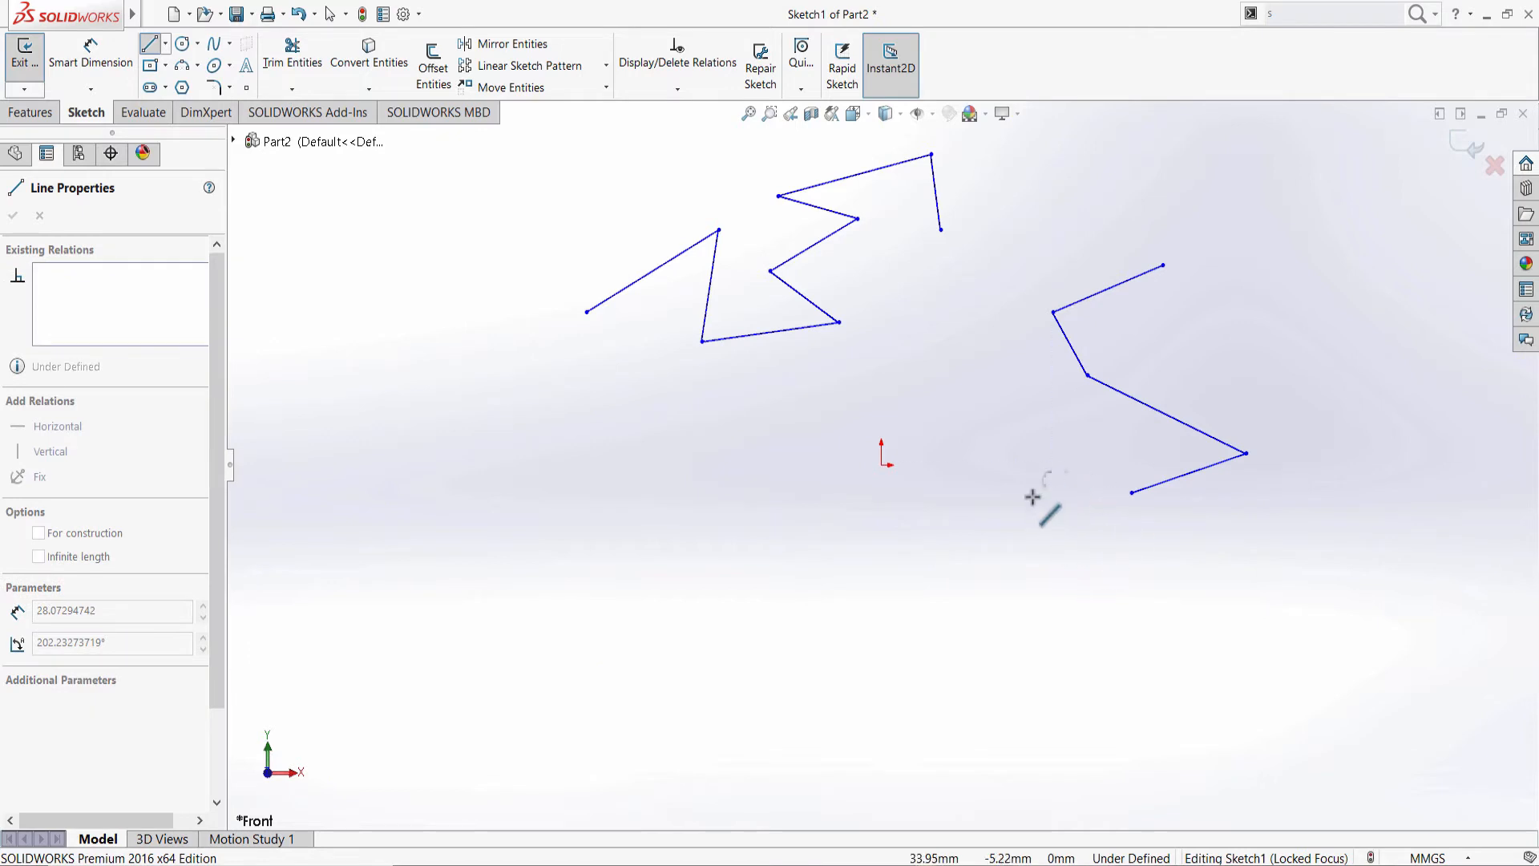
{"action": "mouse_move", "coordinate": [715, 502]}
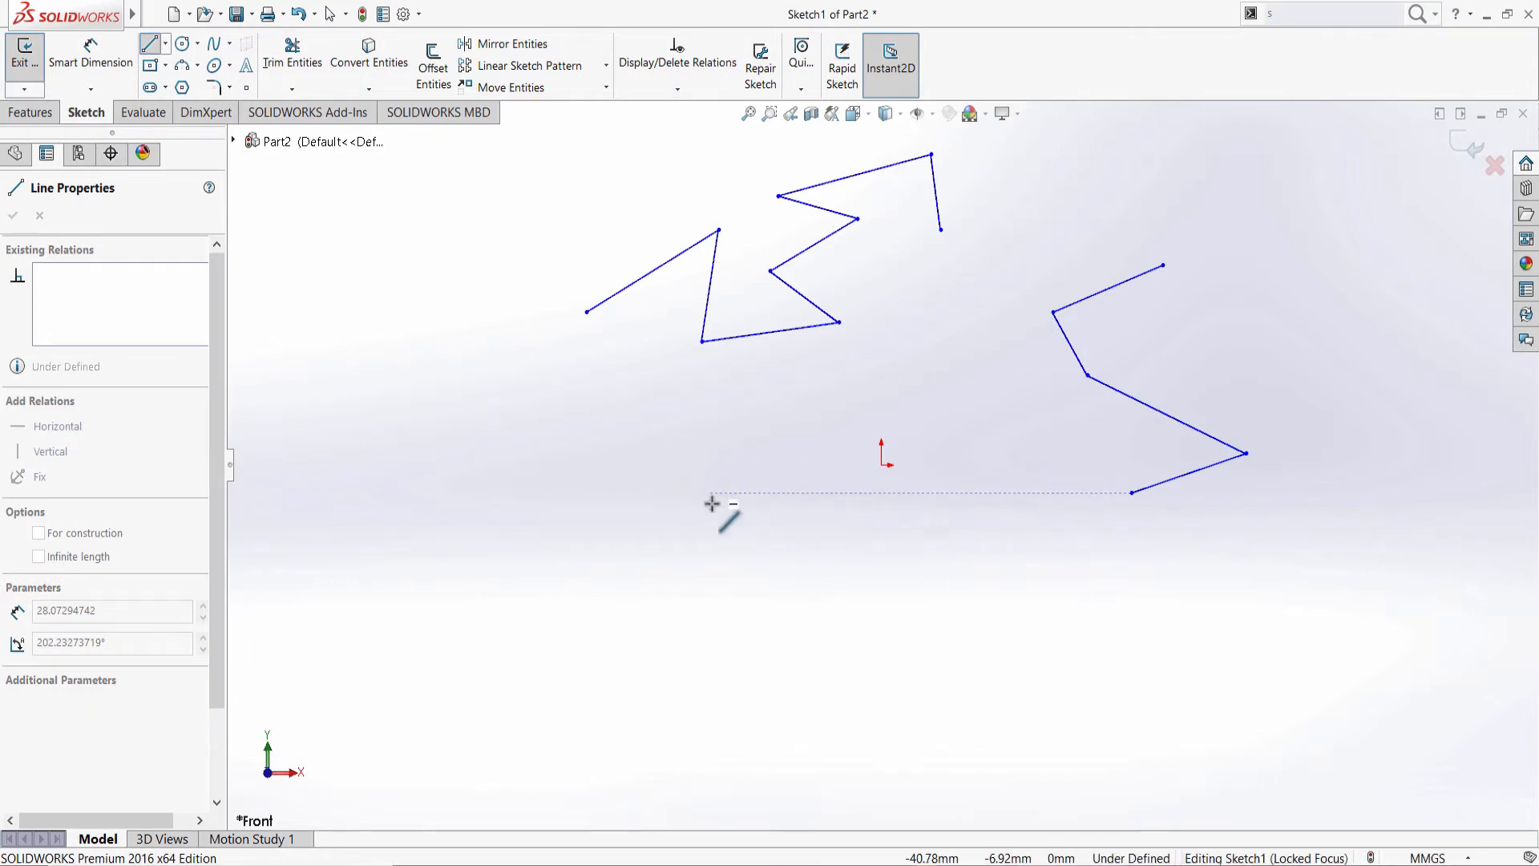
{"action": "mouse_move", "coordinate": [569, 518]}
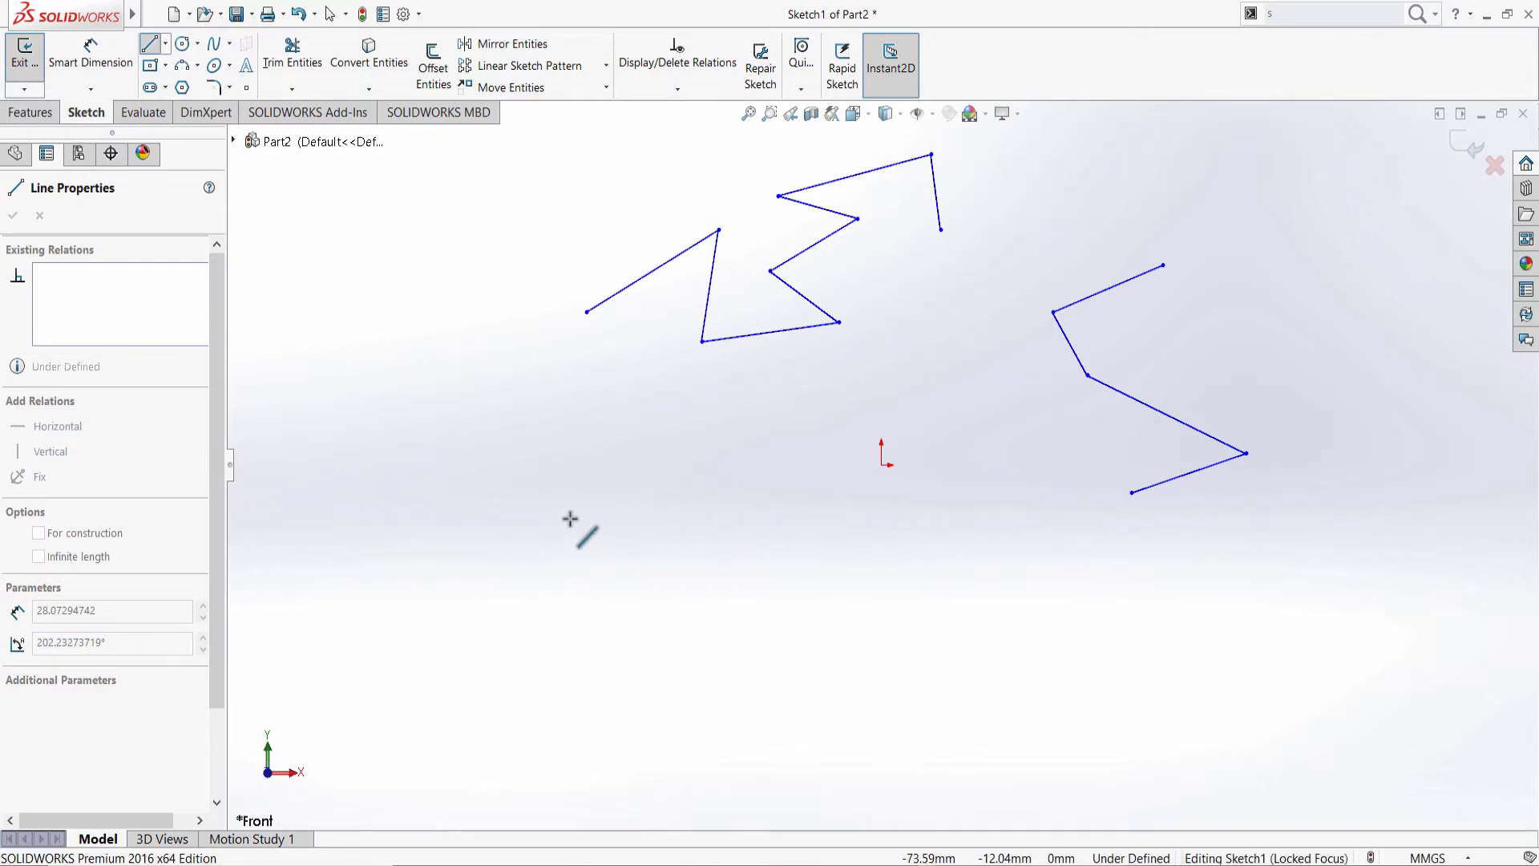
{"action": "mouse_move", "coordinate": [526, 545]}
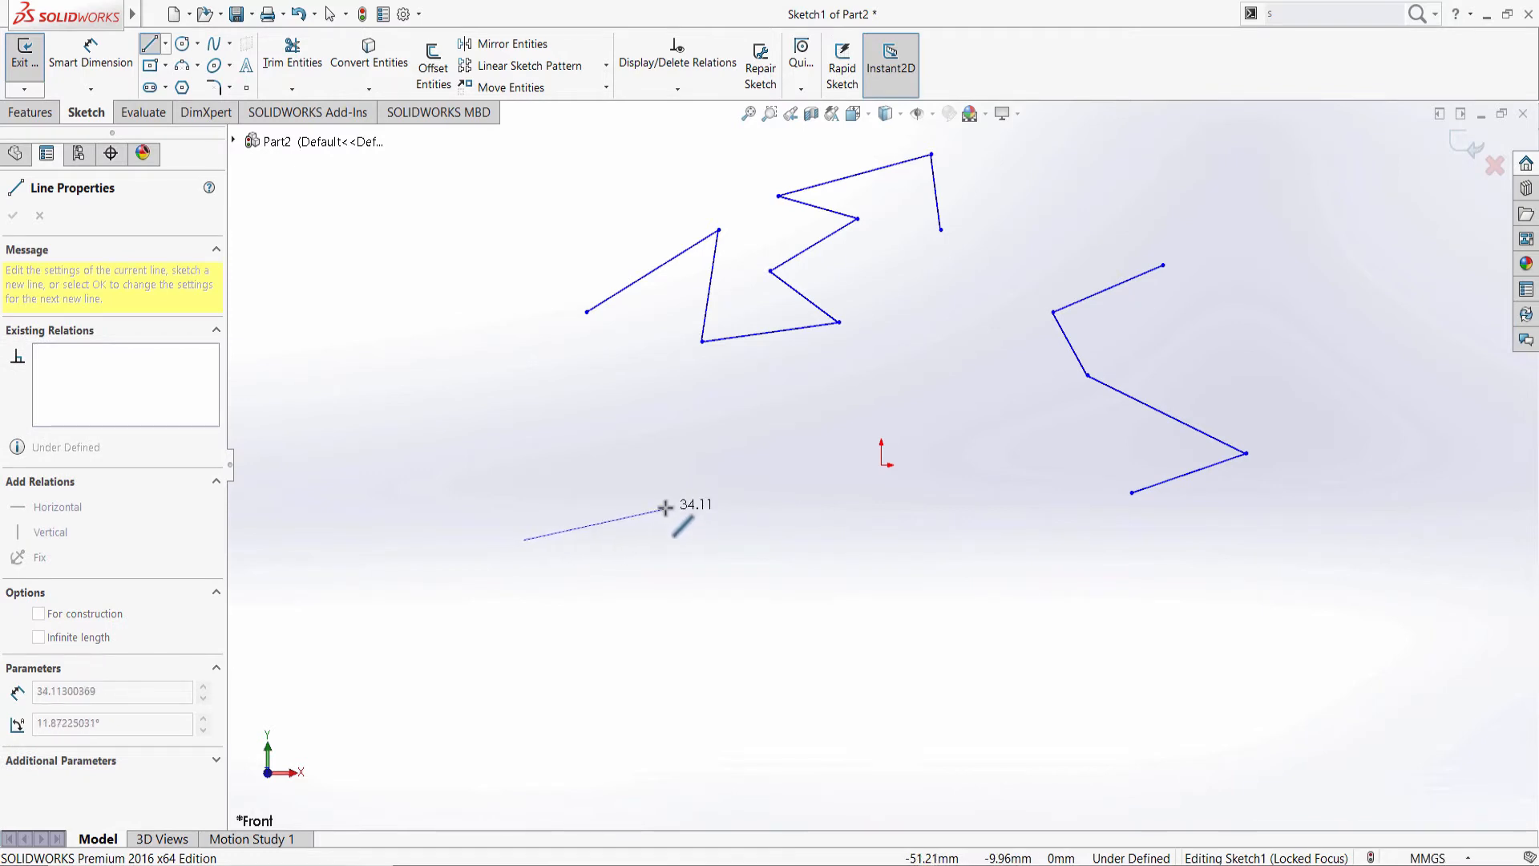
{"action": "mouse_move", "coordinate": [521, 408]}
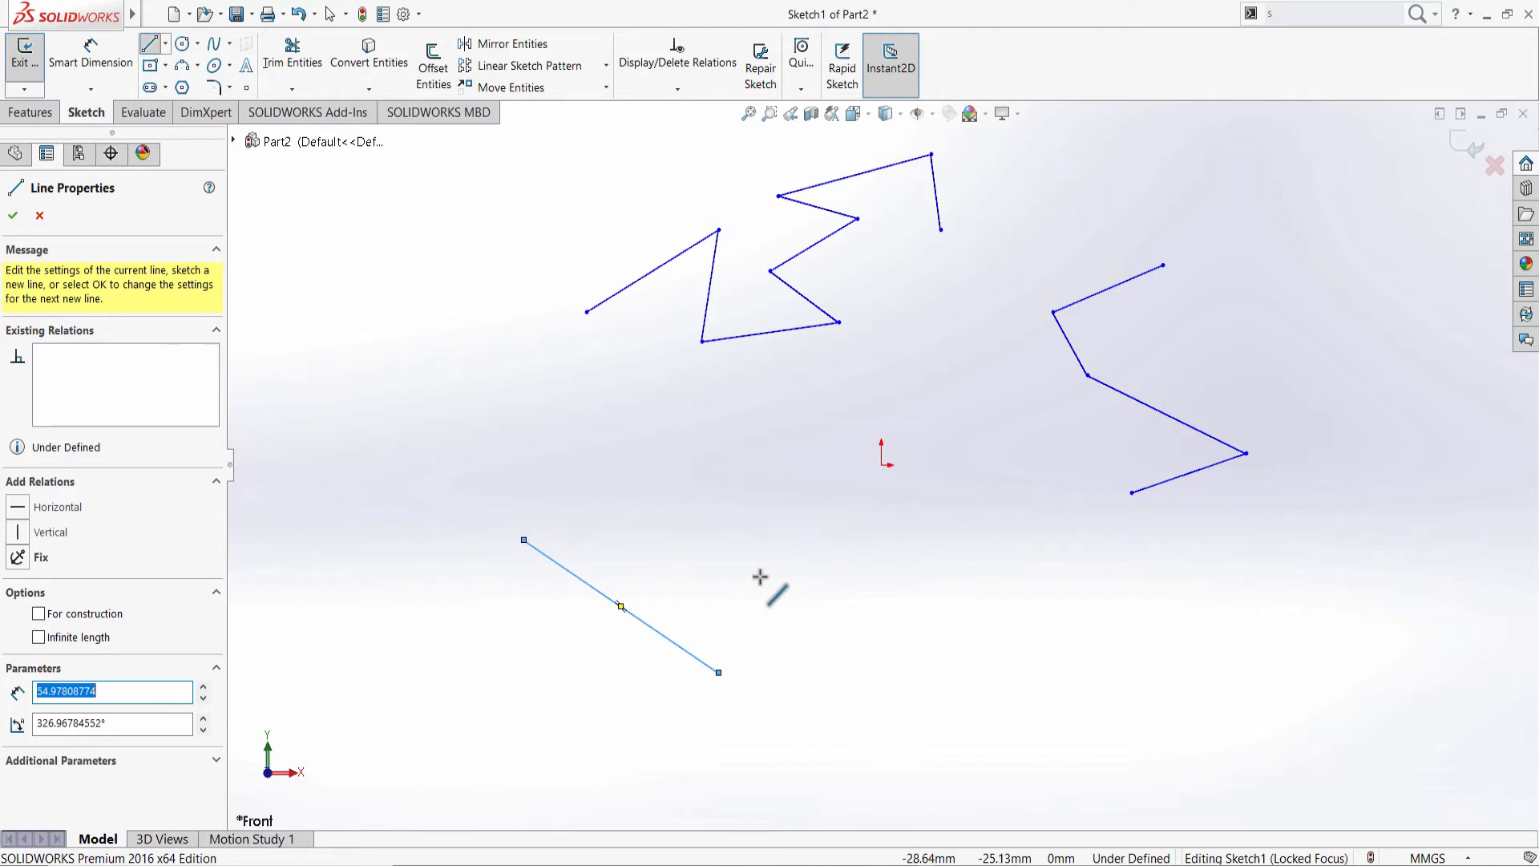
{"action": "mouse_move", "coordinate": [657, 478]}
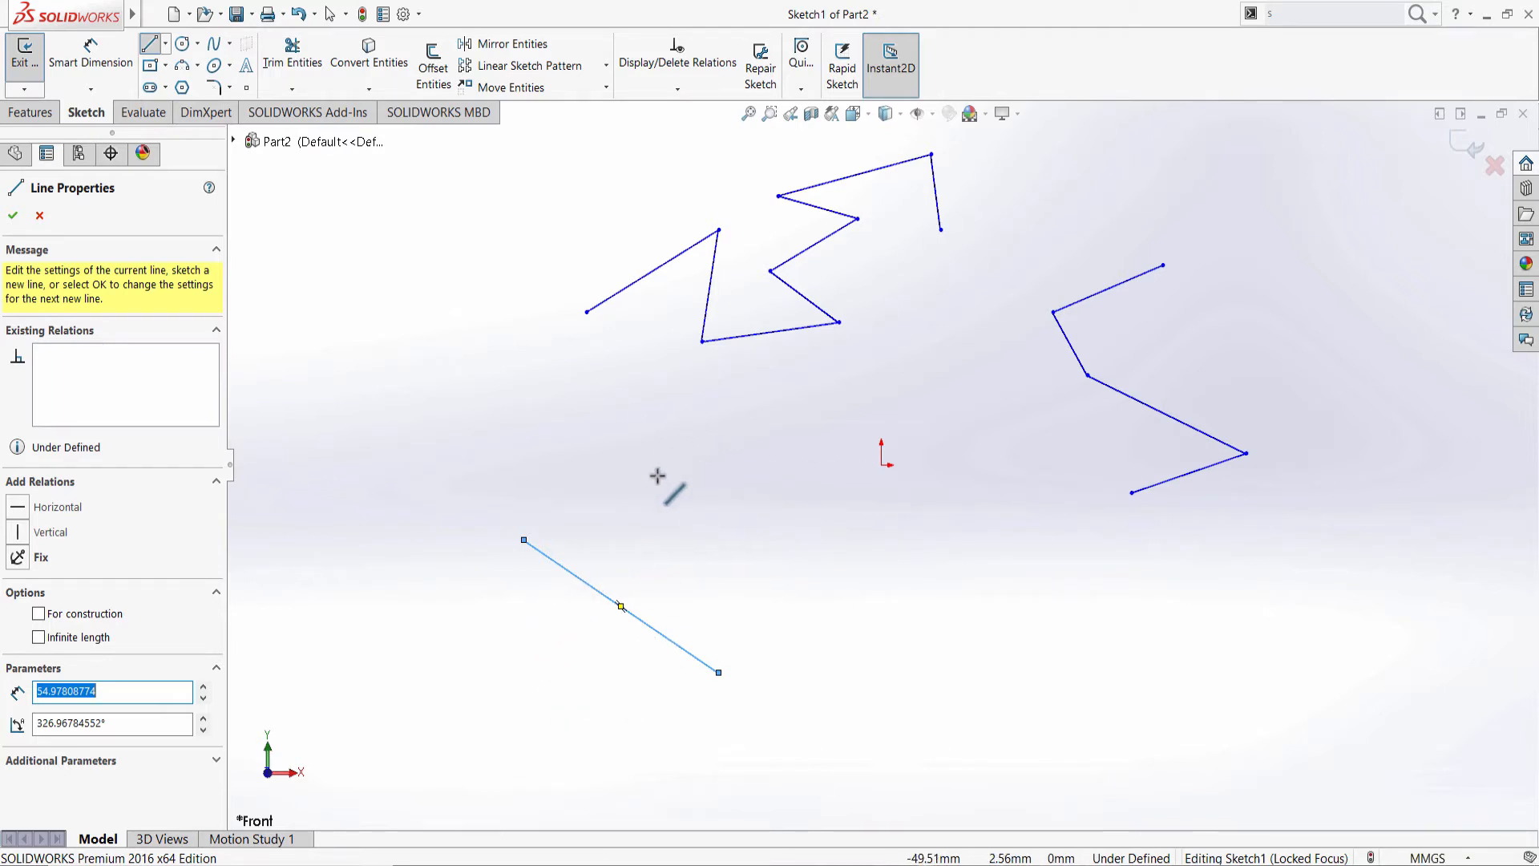
{"action": "mouse_move", "coordinate": [543, 614]}
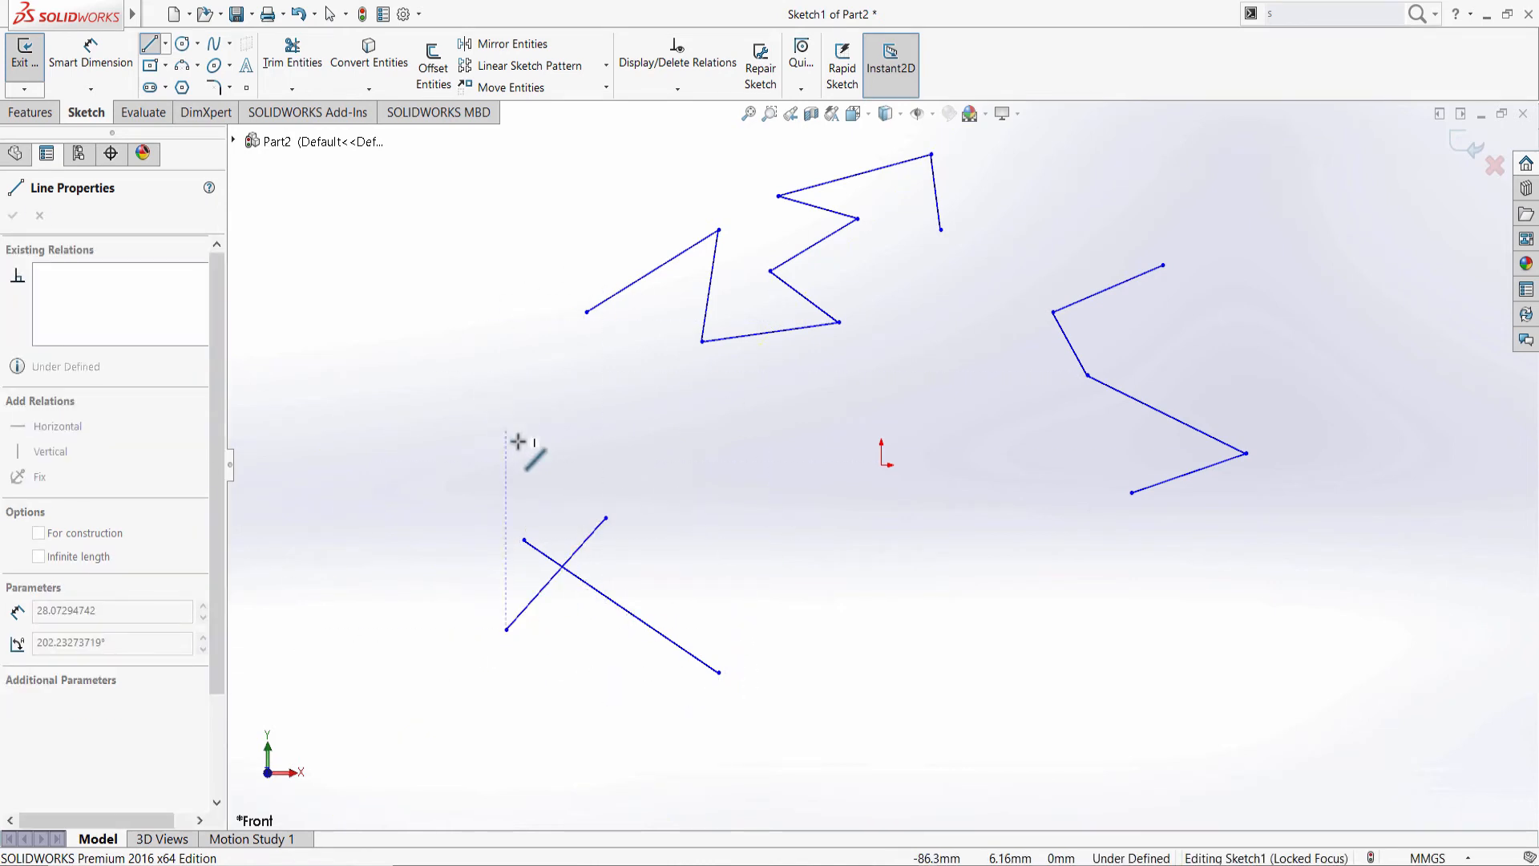
{"action": "mouse_move", "coordinate": [803, 598]}
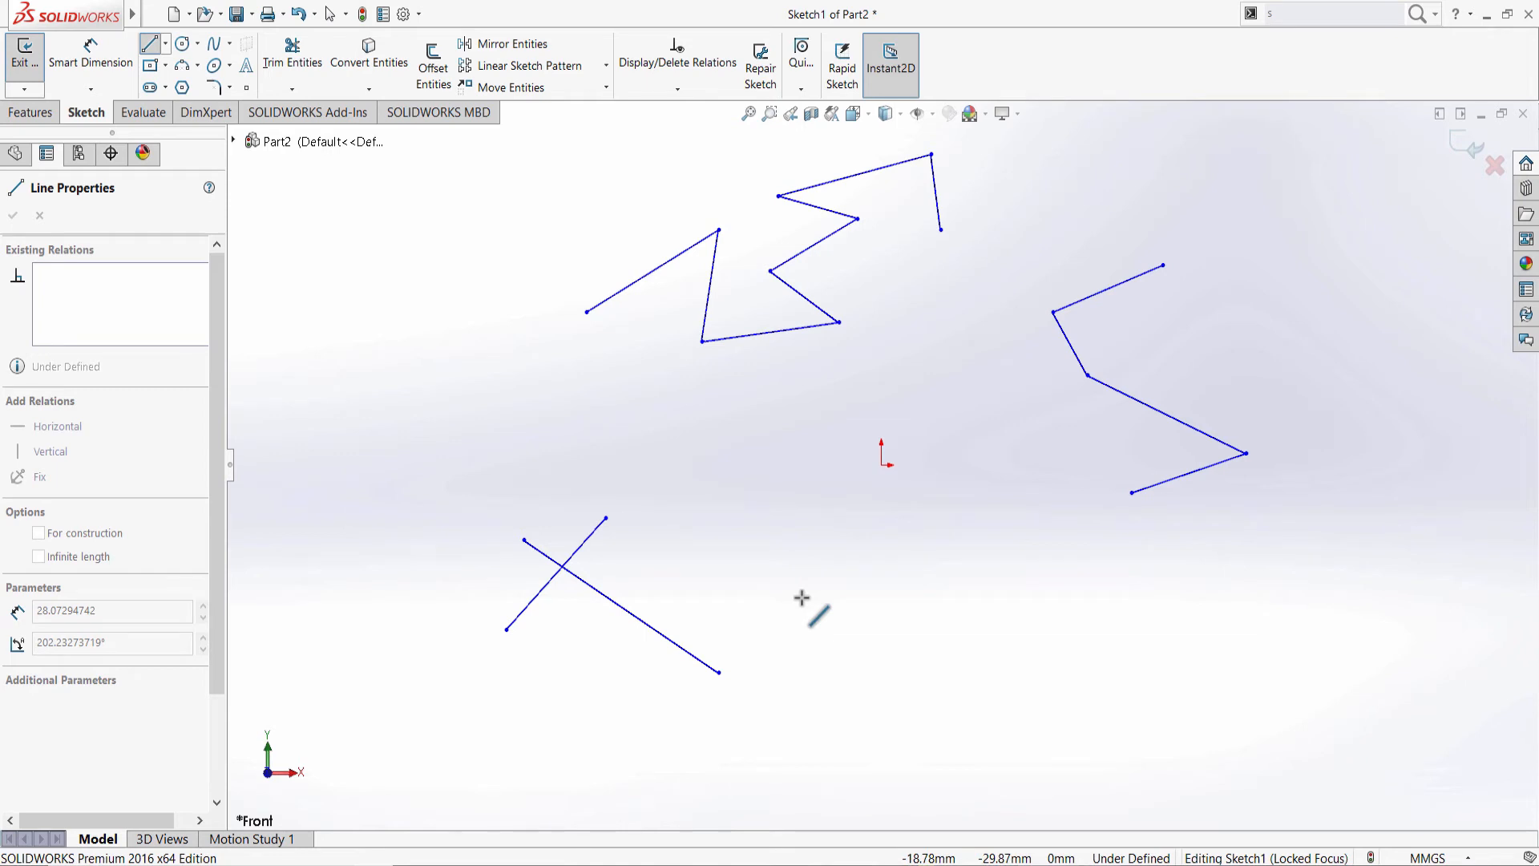
{"action": "mouse_move", "coordinate": [662, 287]}
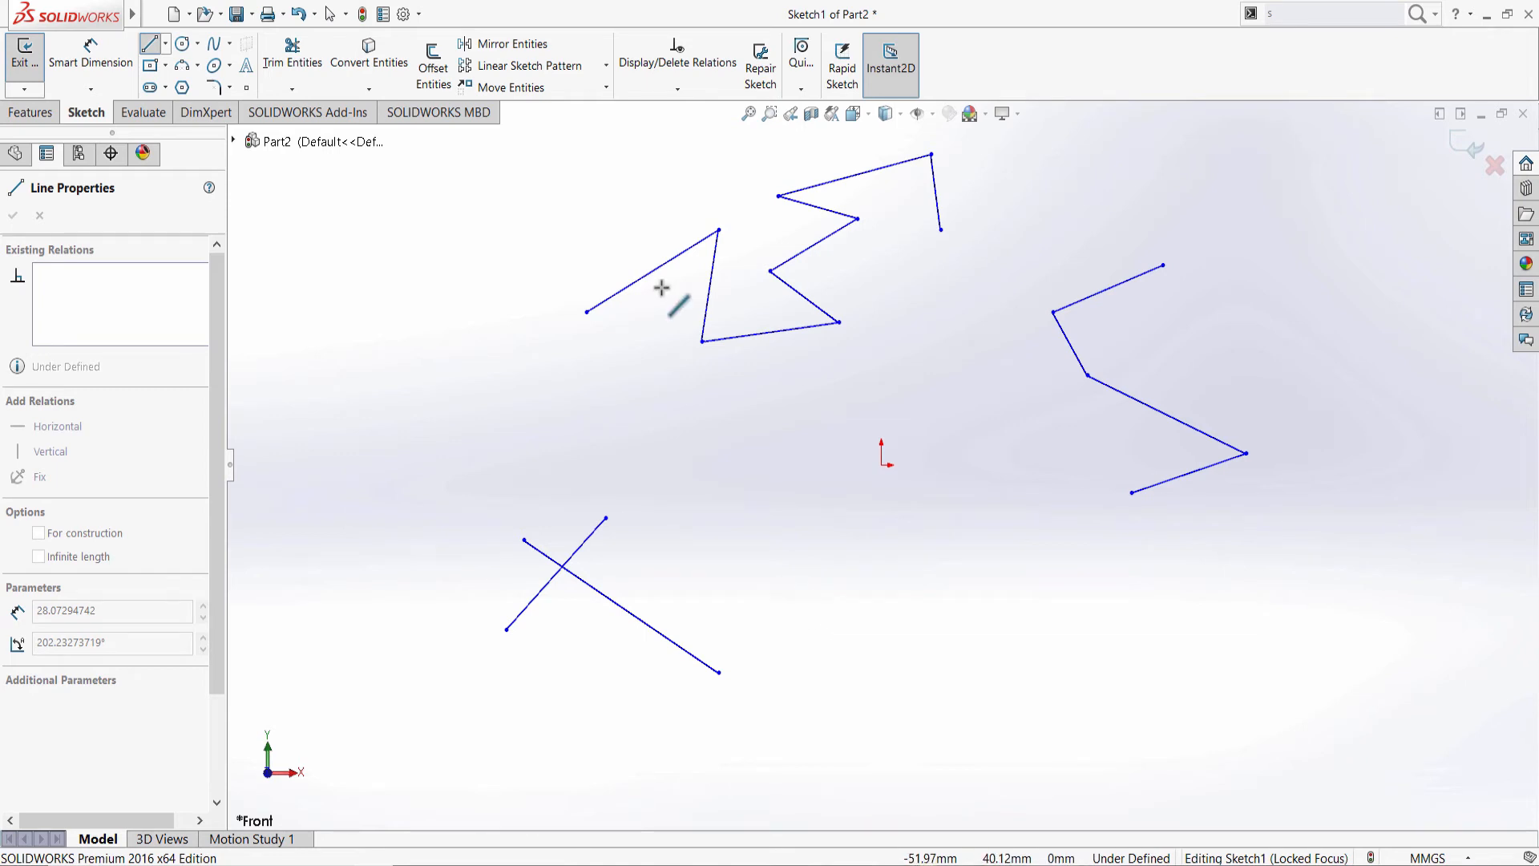
{"action": "mouse_move", "coordinate": [792, 593]}
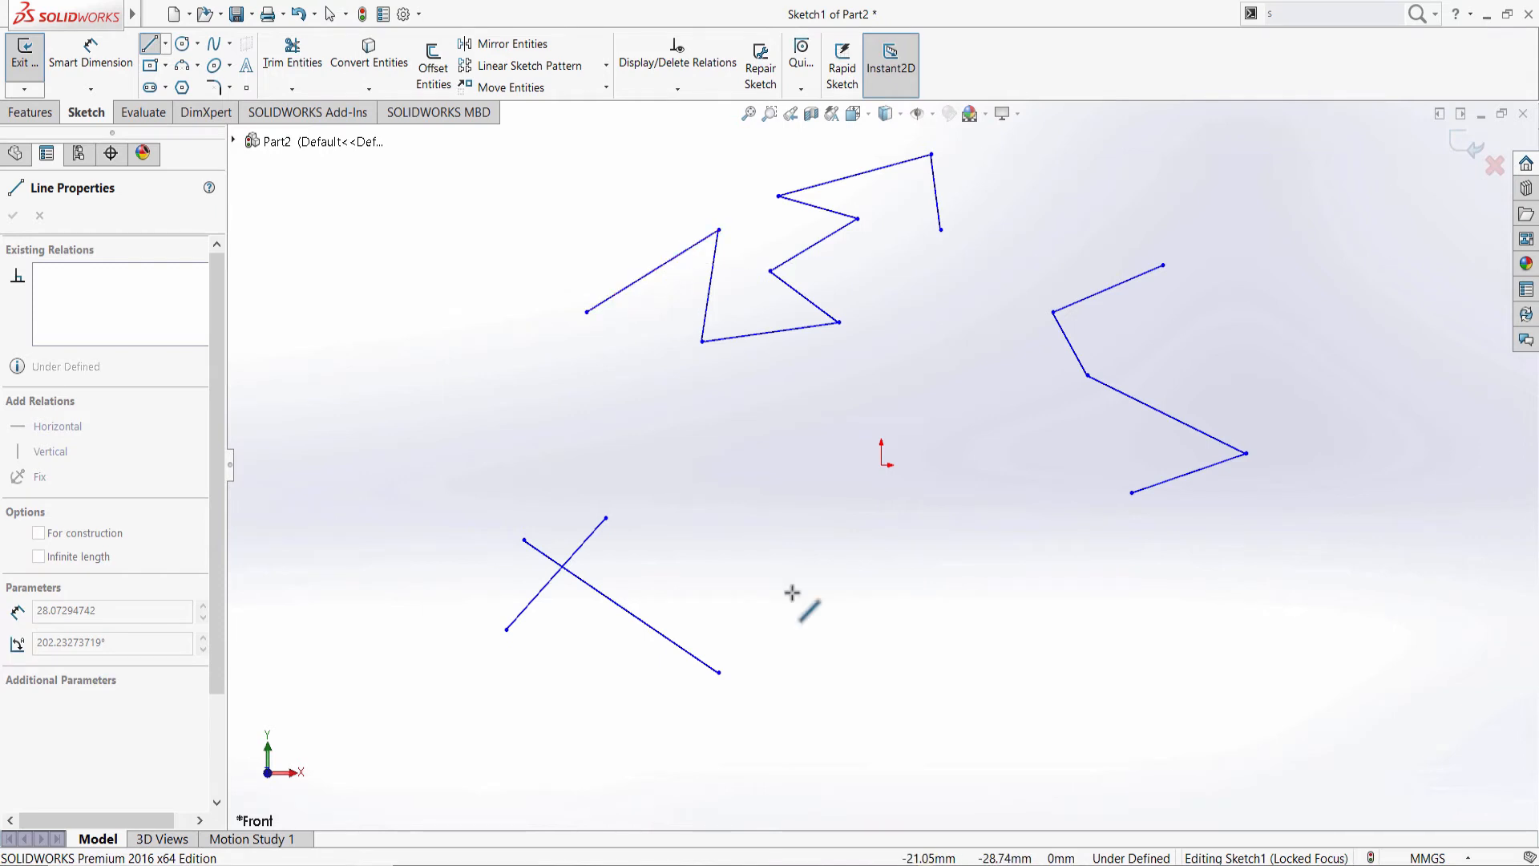
{"action": "mouse_move", "coordinate": [784, 570]}
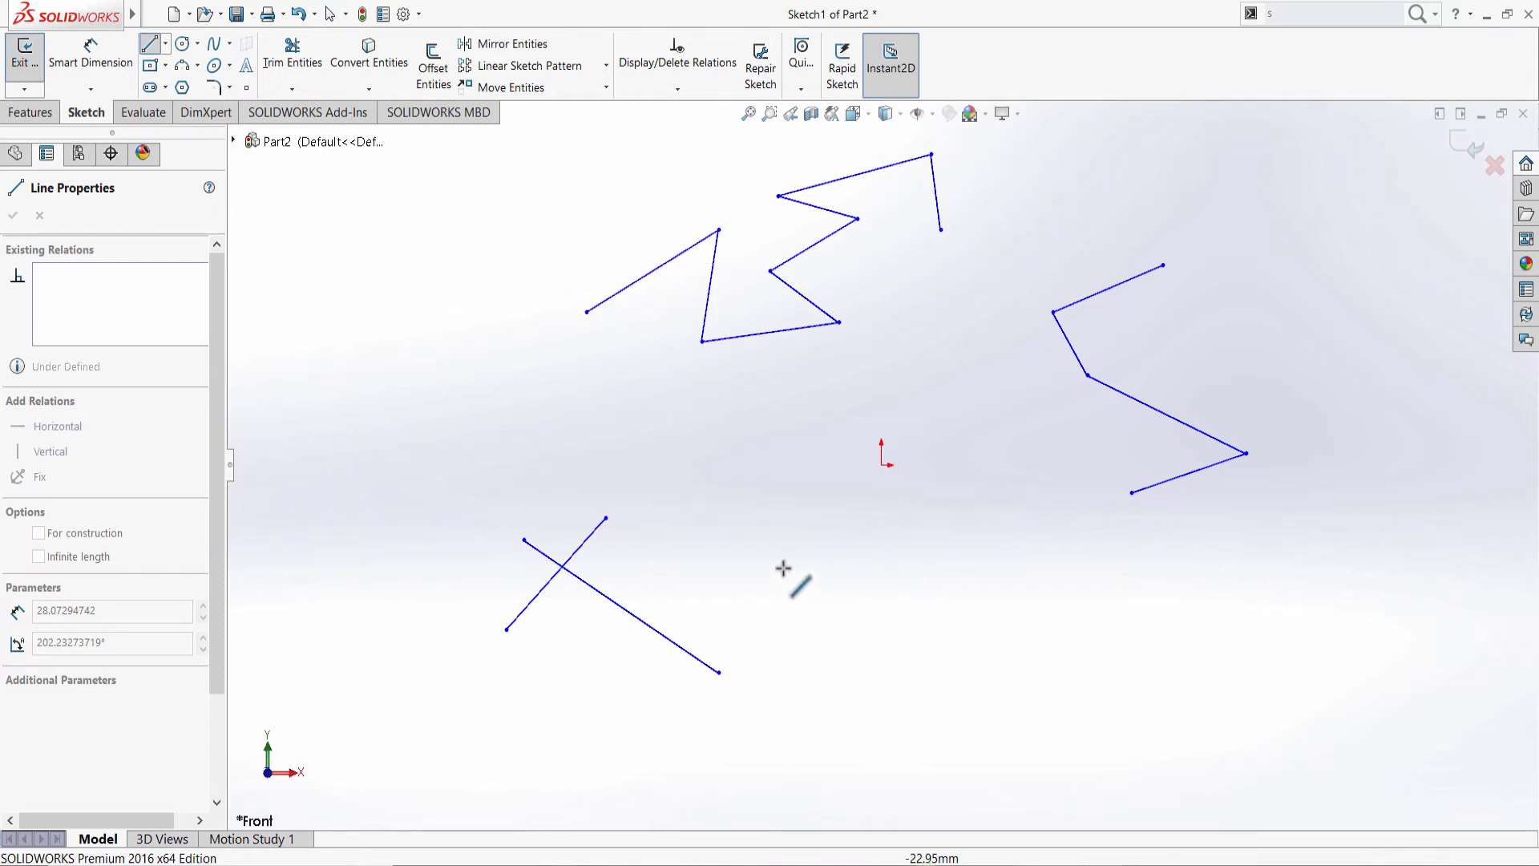
{"action": "mouse_move", "coordinate": [773, 560]}
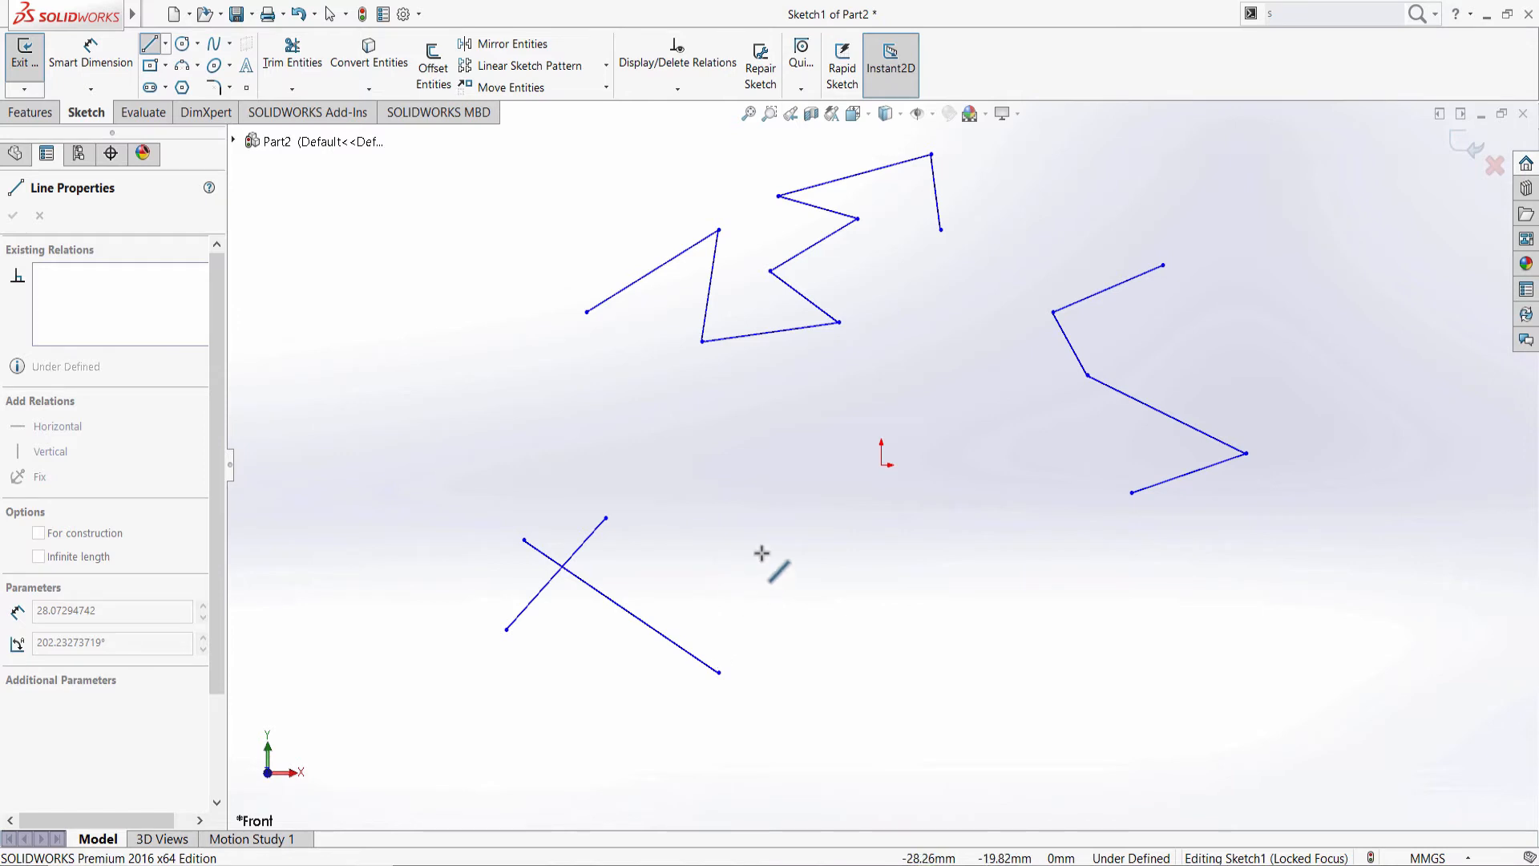
Leave the Line tool via right-click Select after the lower-right standalone line
{"action": "right_click", "coordinate": [769, 551]}
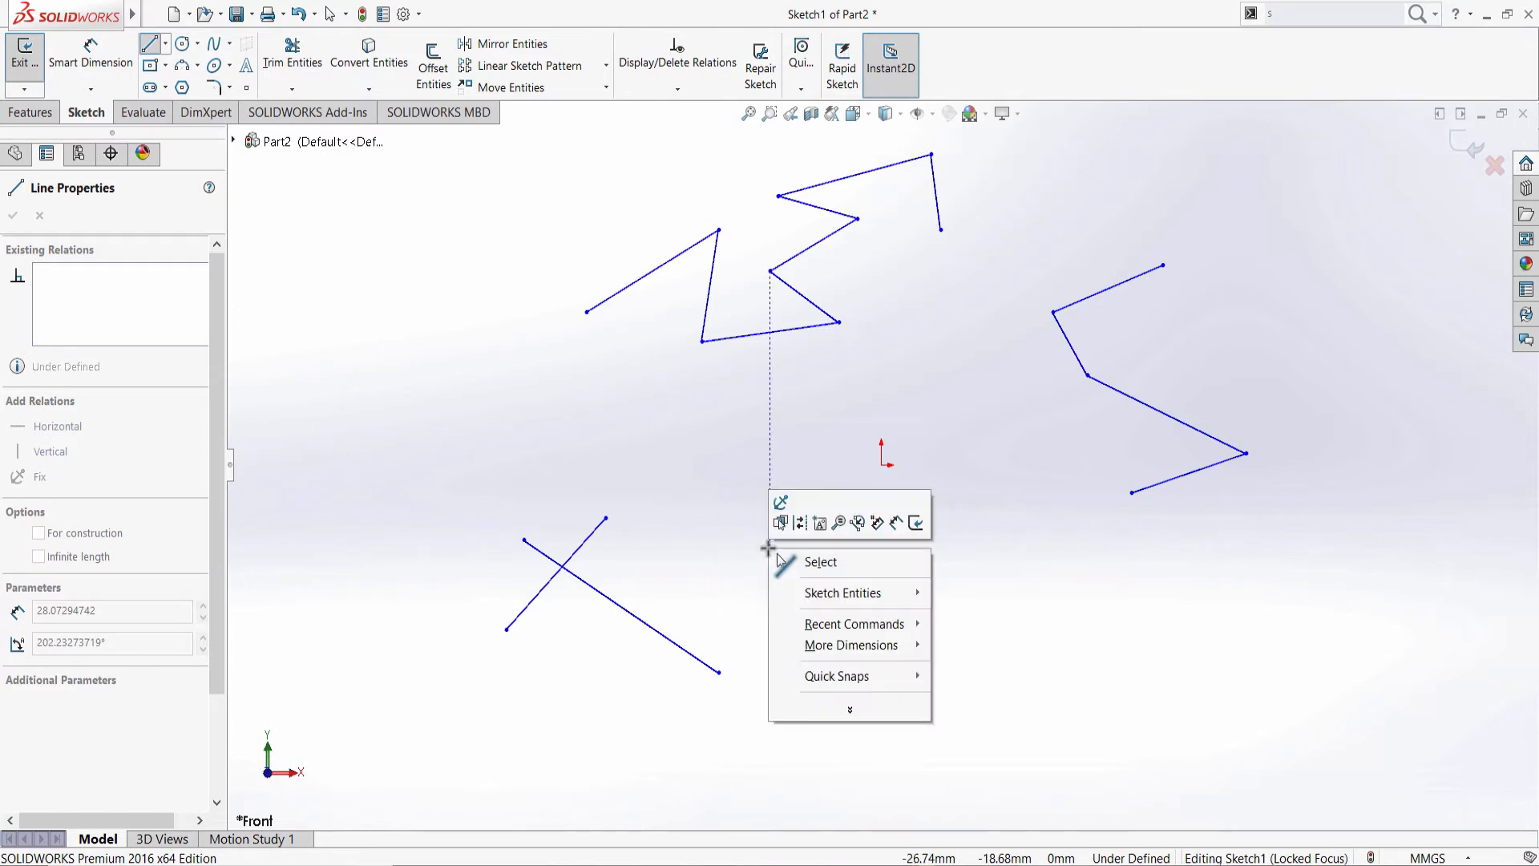
{"action": "mouse_move", "coordinate": [850, 561]}
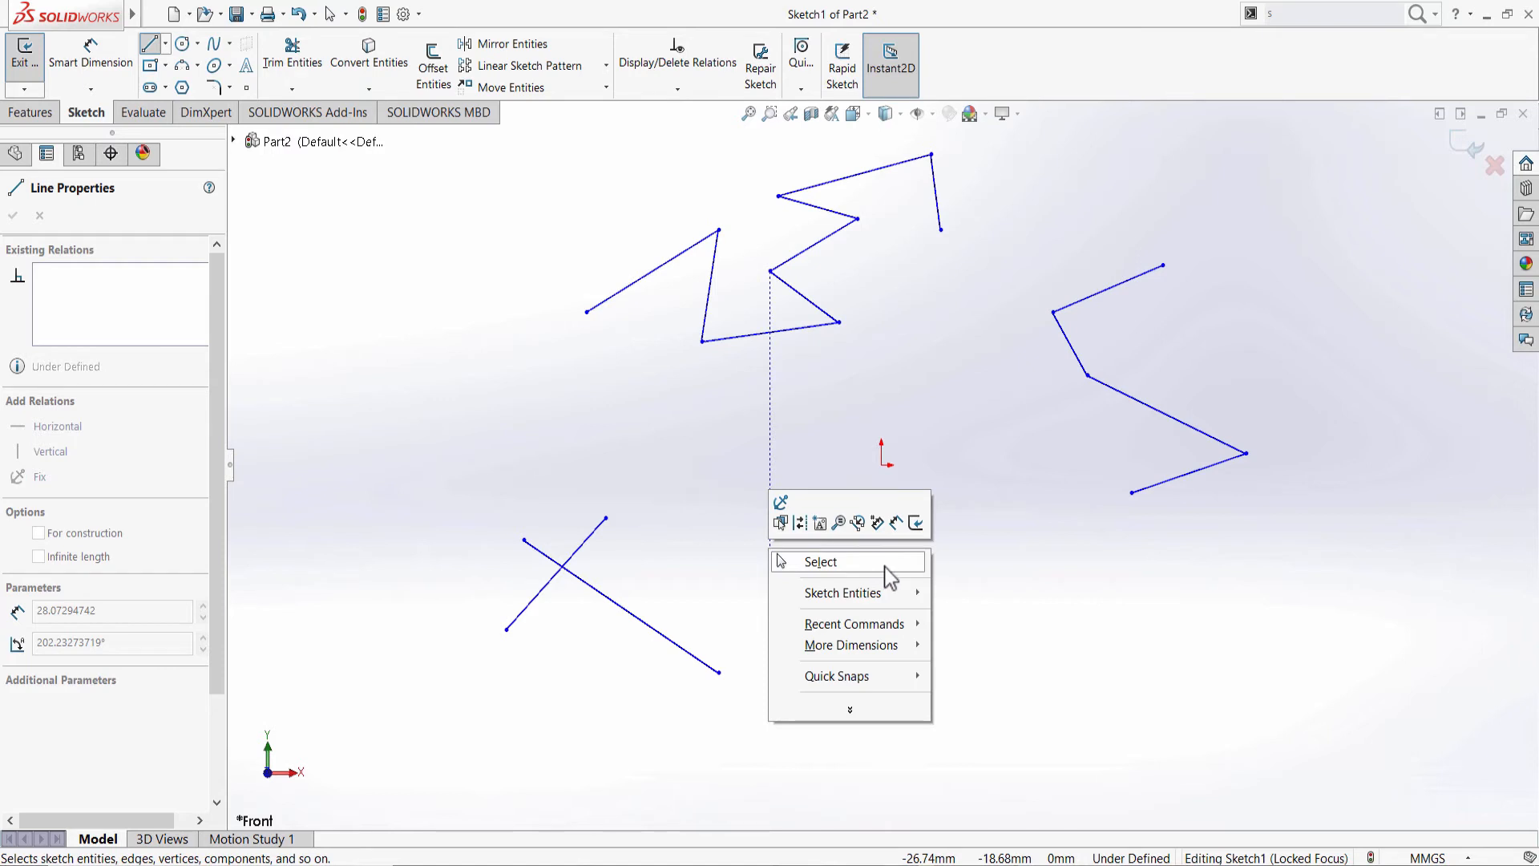
{"action": "left_click", "coordinate": [819, 561]}
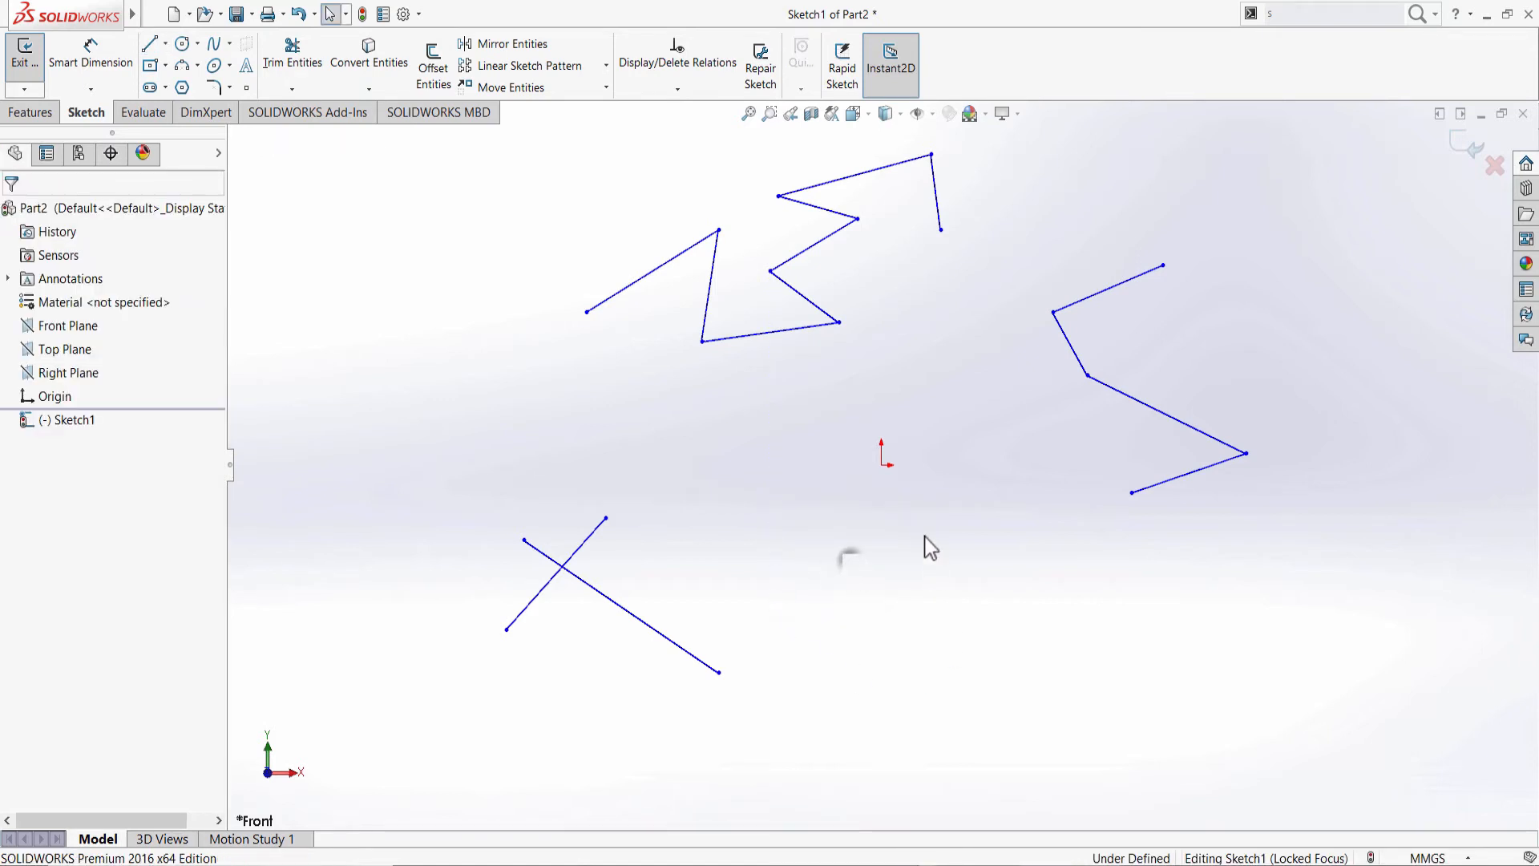
{"action": "left_click", "coordinate": [147, 43]}
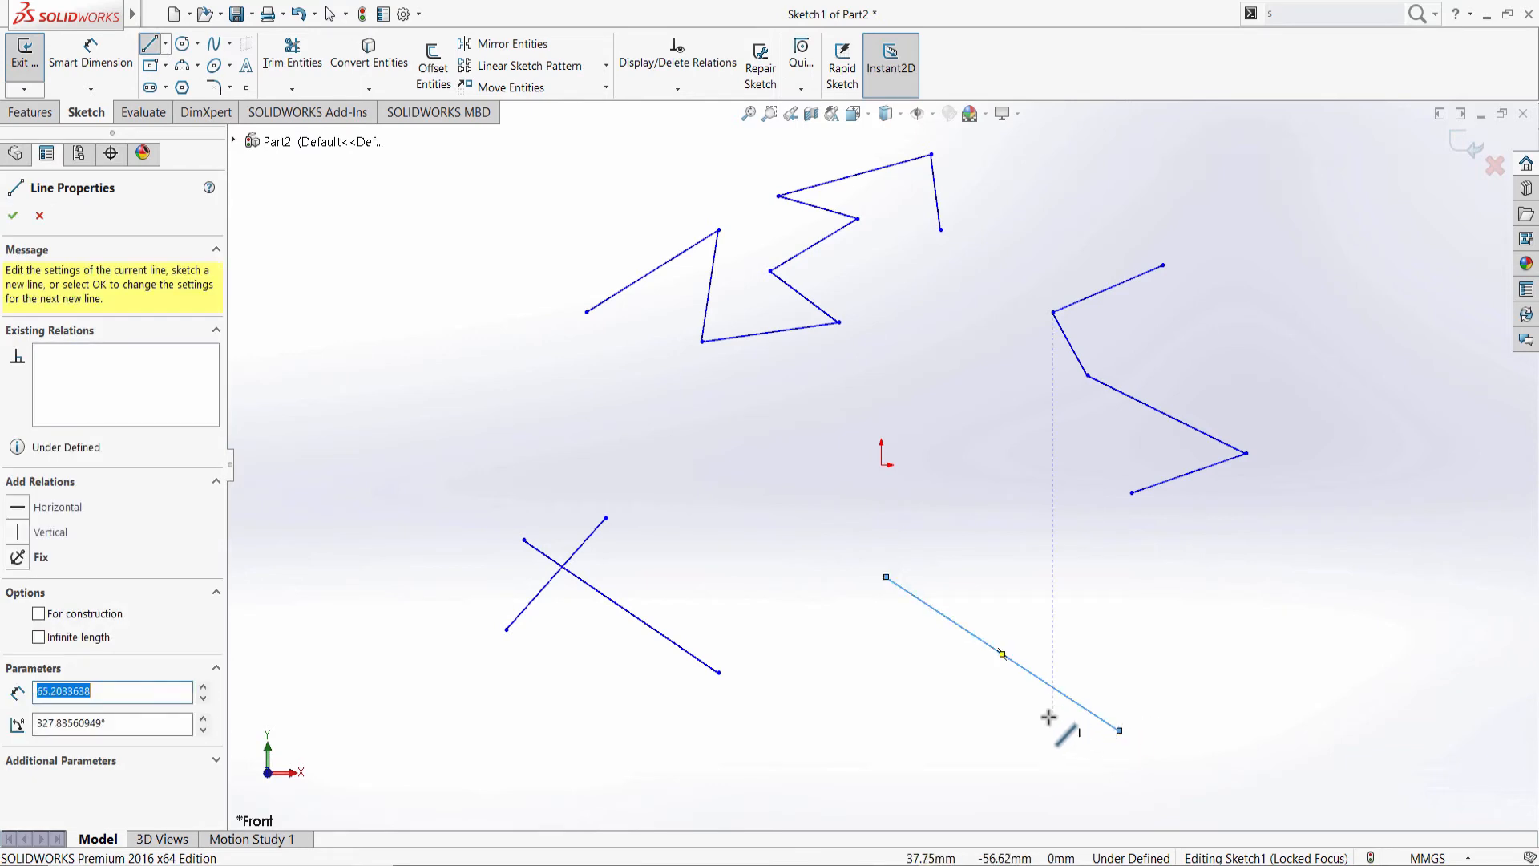
{"action": "mouse_move", "coordinate": [882, 685]}
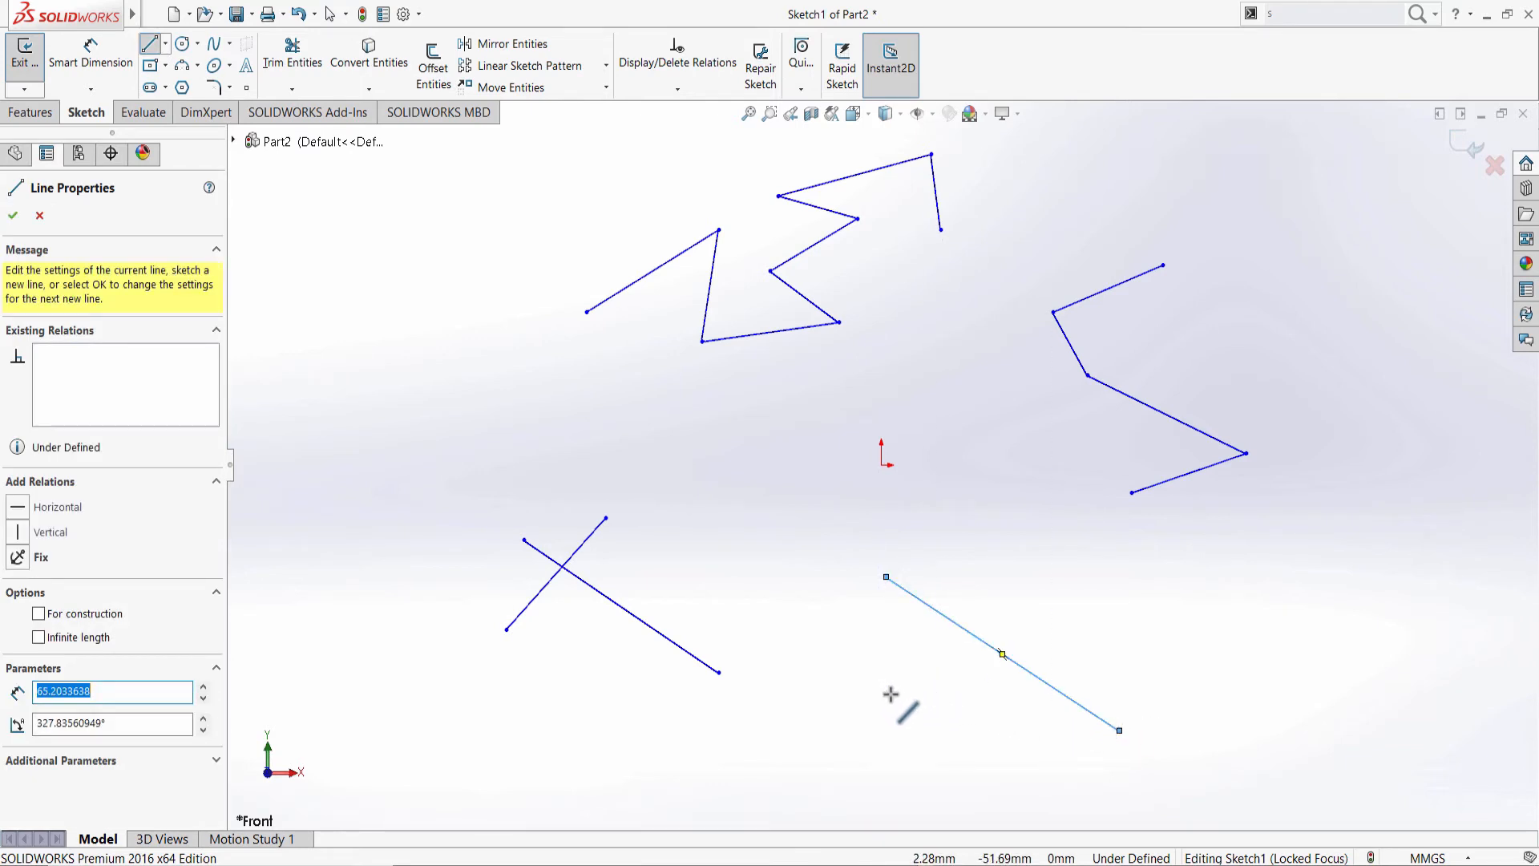
{"action": "mouse_move", "coordinate": [953, 633]}
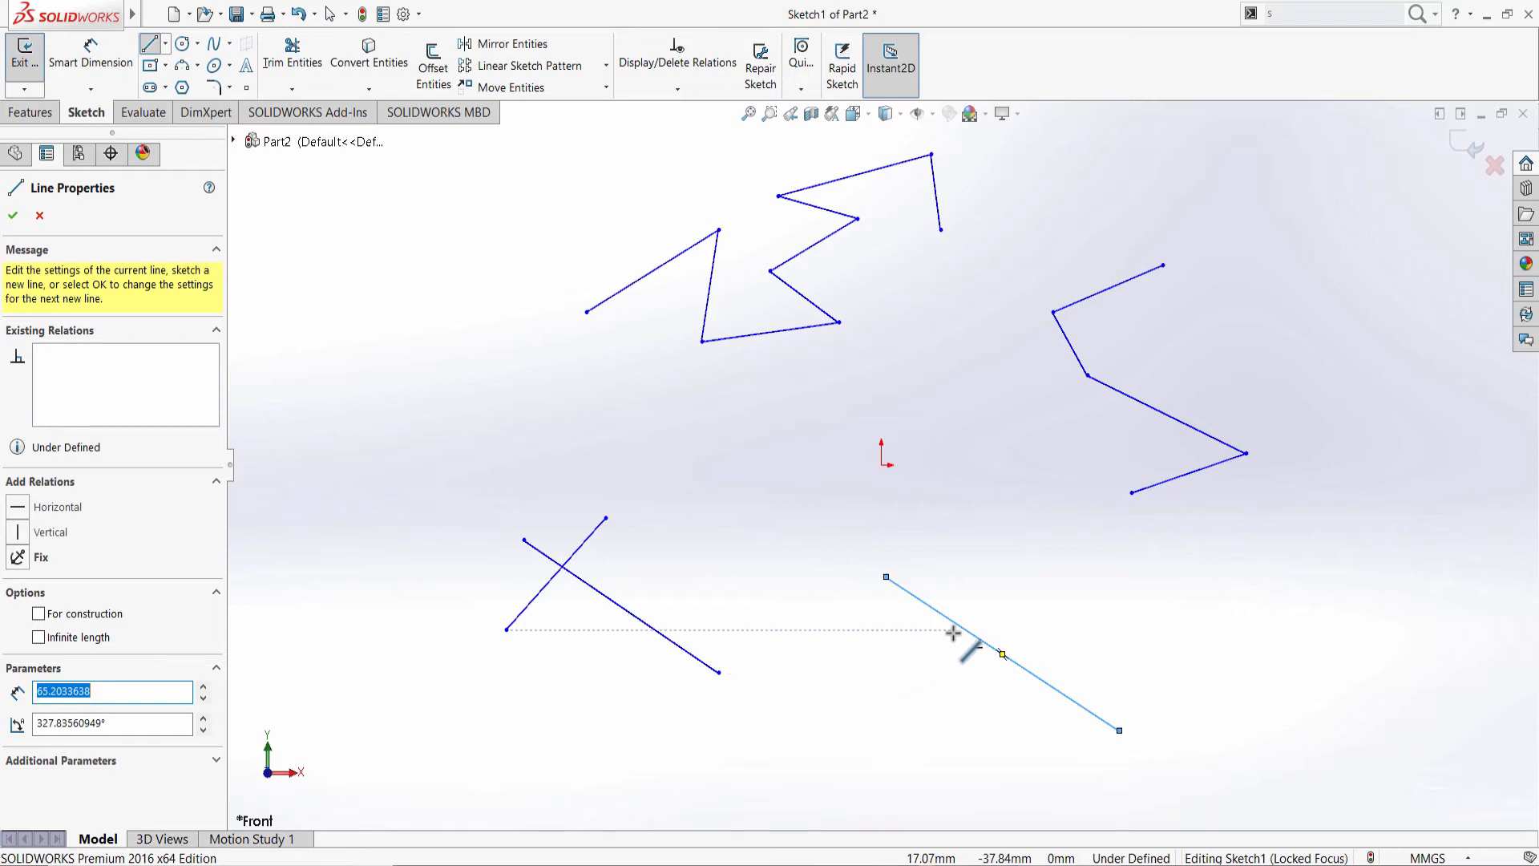
{"action": "left_click", "coordinate": [13, 215]}
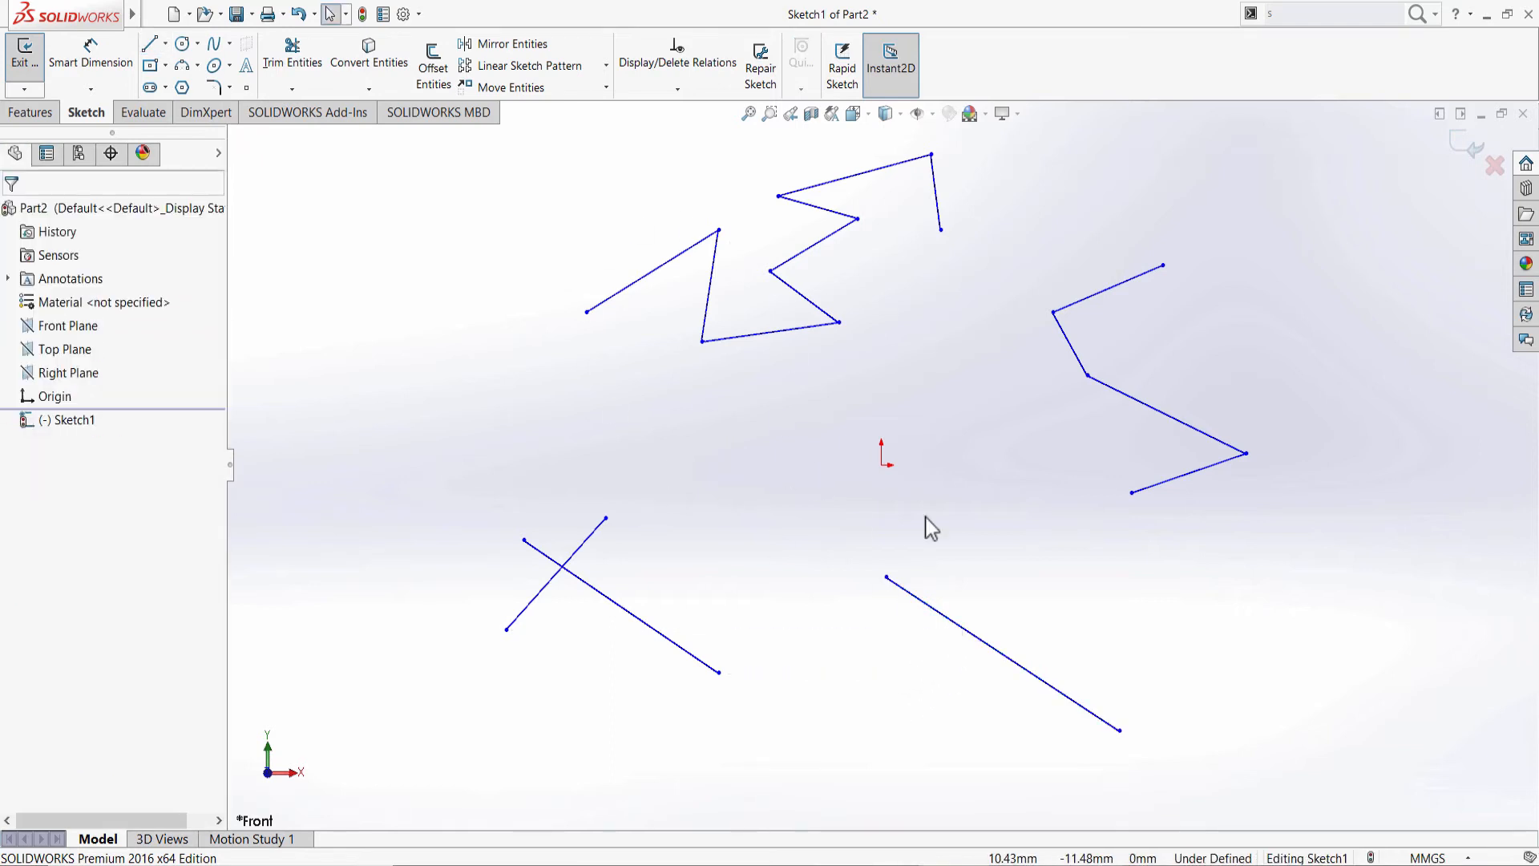
{"action": "mouse_move", "coordinate": [829, 526]}
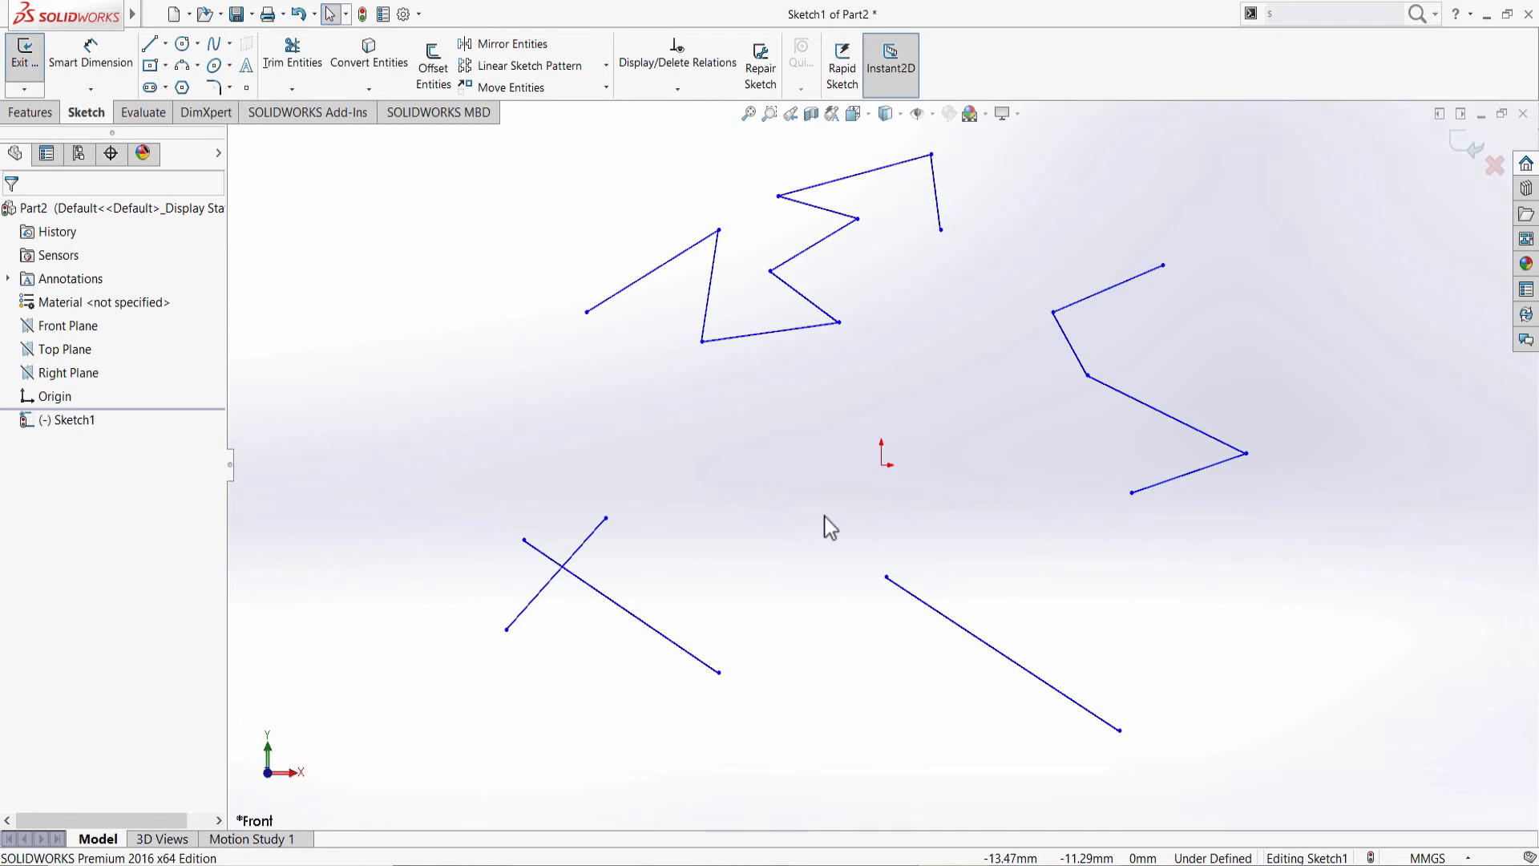
{"action": "mouse_move", "coordinate": [189, 86]}
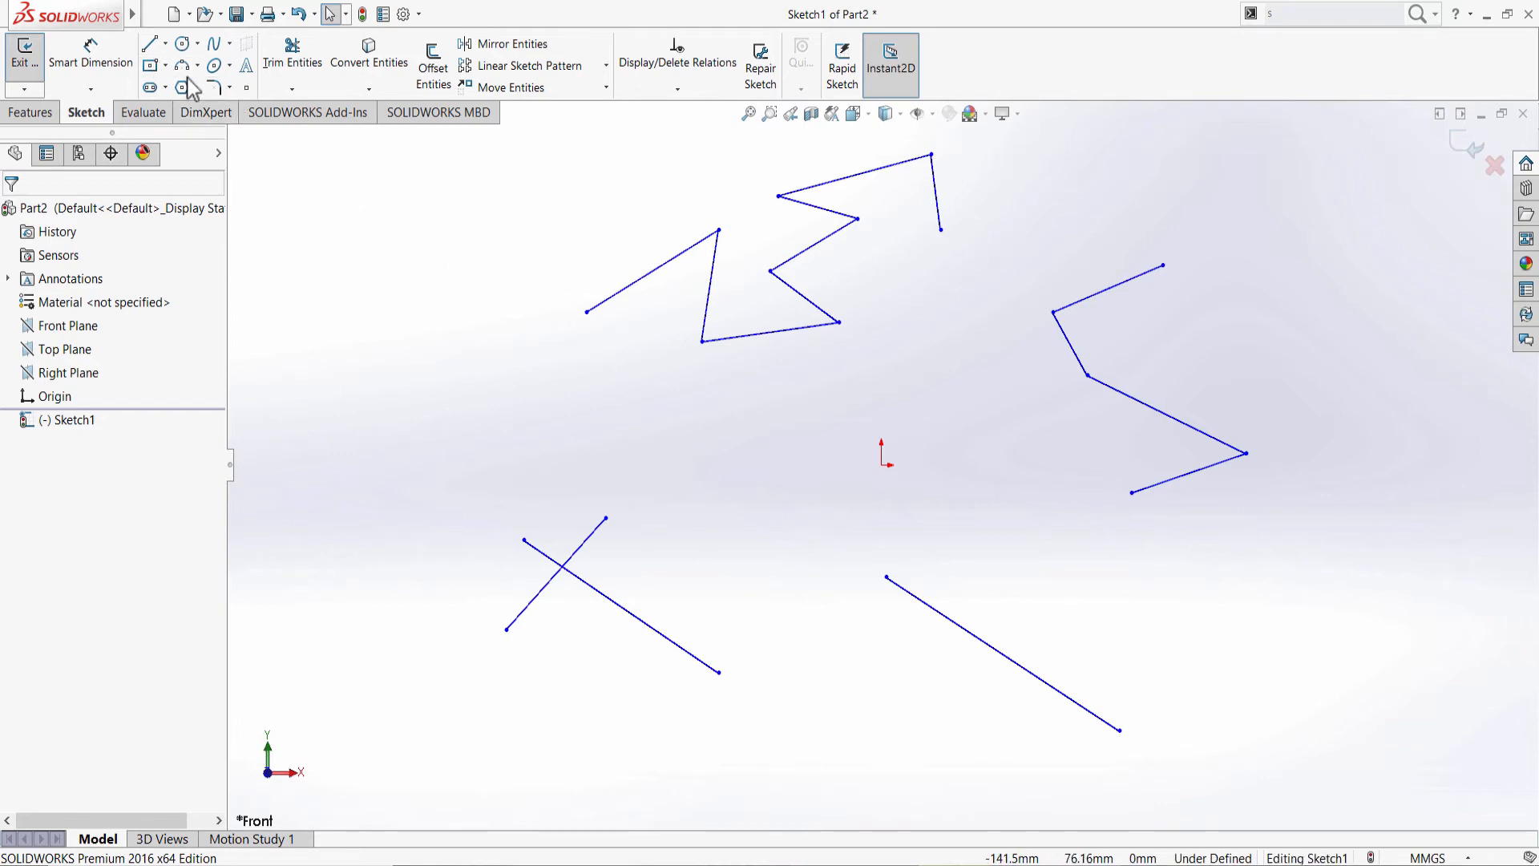
Draw a single standalone line at the upper left and exit line drawing again
{"action": "left_click", "coordinate": [153, 43]}
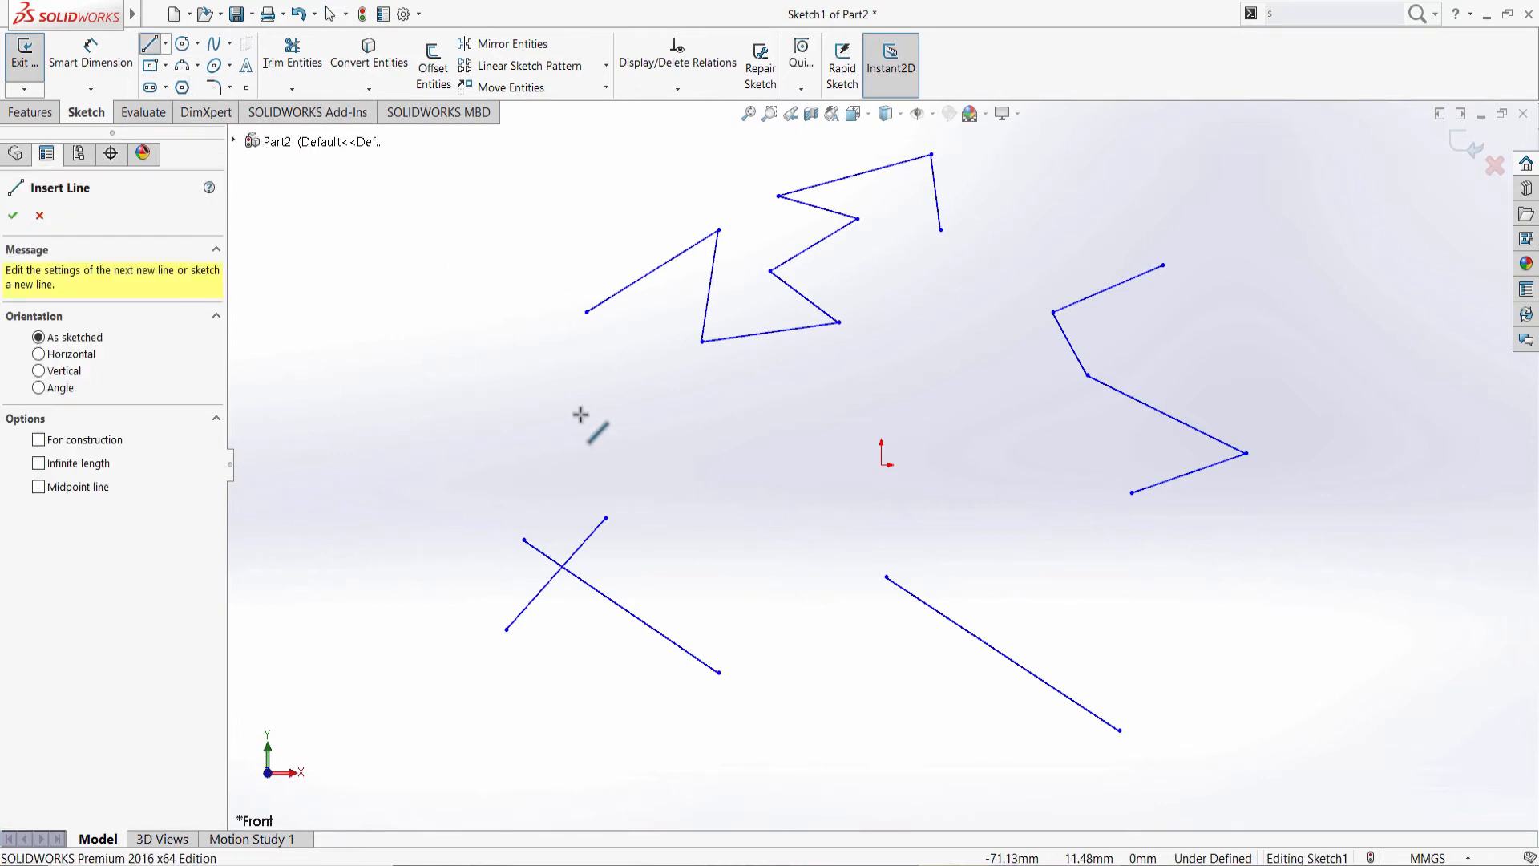
{"action": "left_click", "coordinate": [539, 411]}
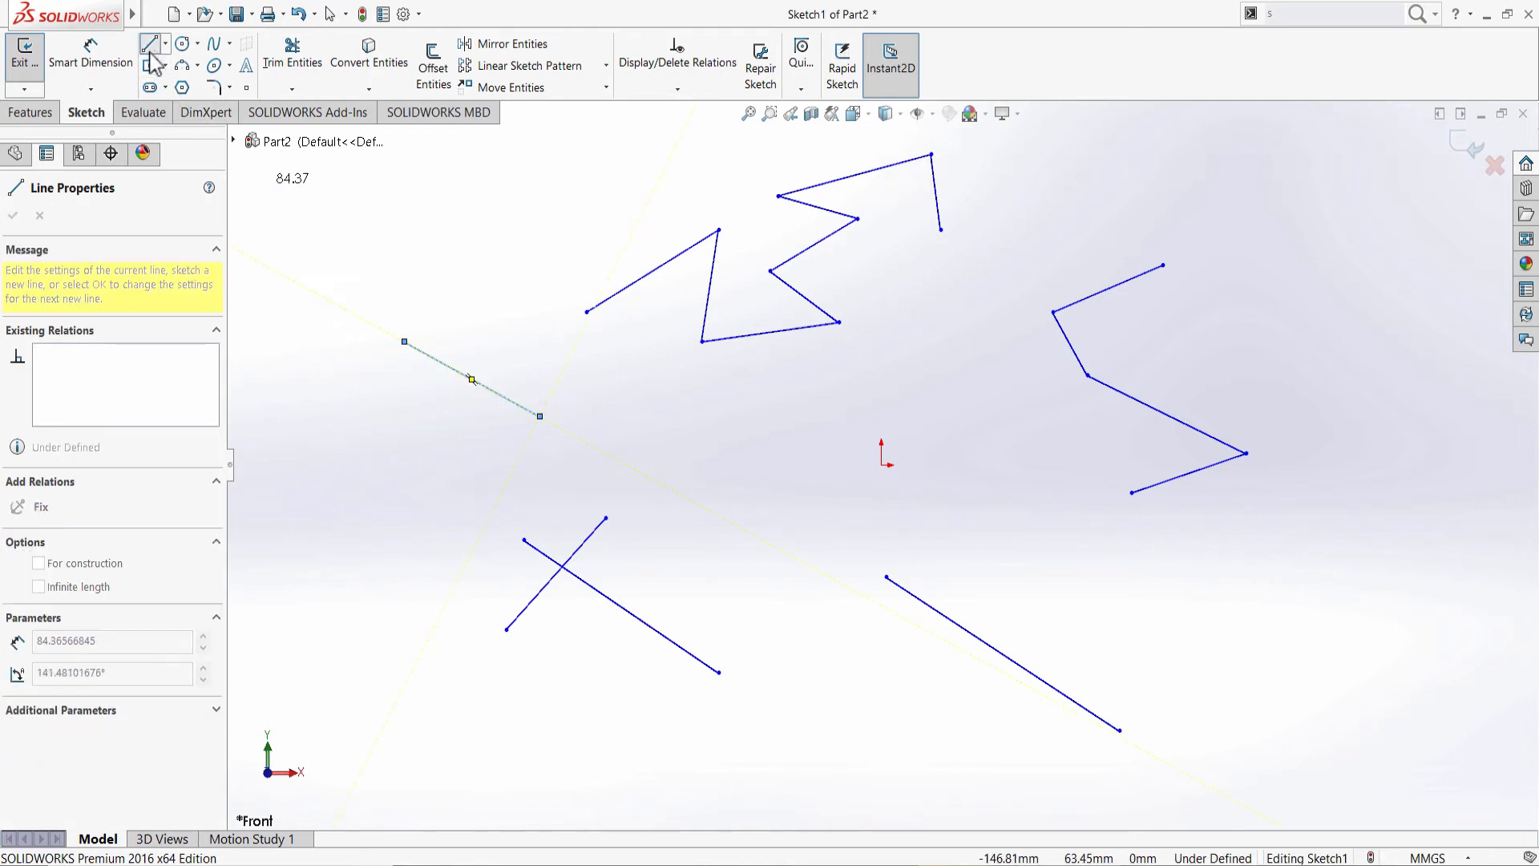
{"action": "mouse_move", "coordinate": [403, 308]}
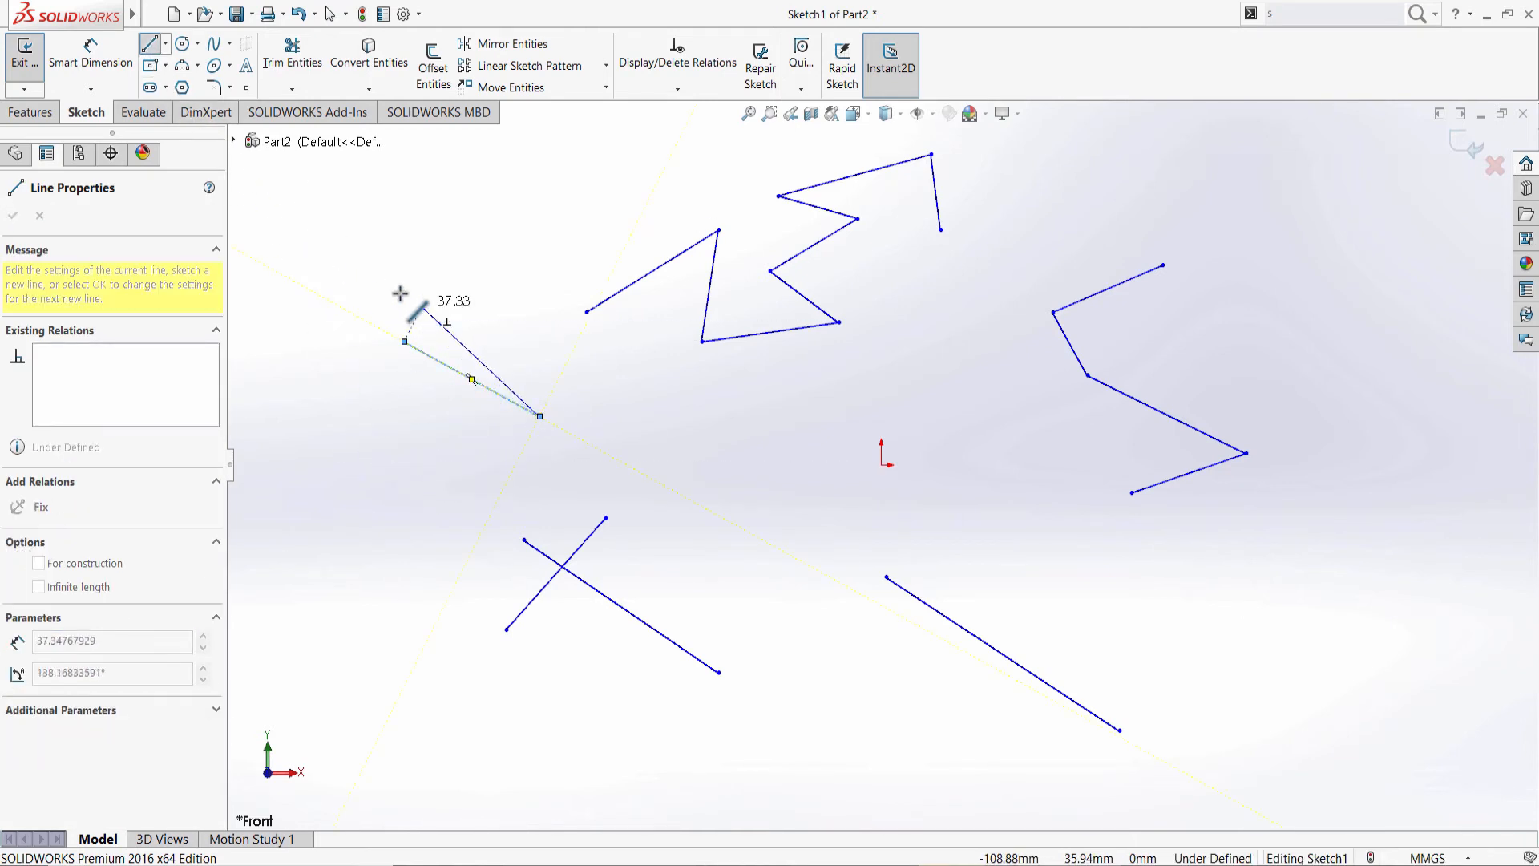
{"action": "left_click", "coordinate": [13, 215]}
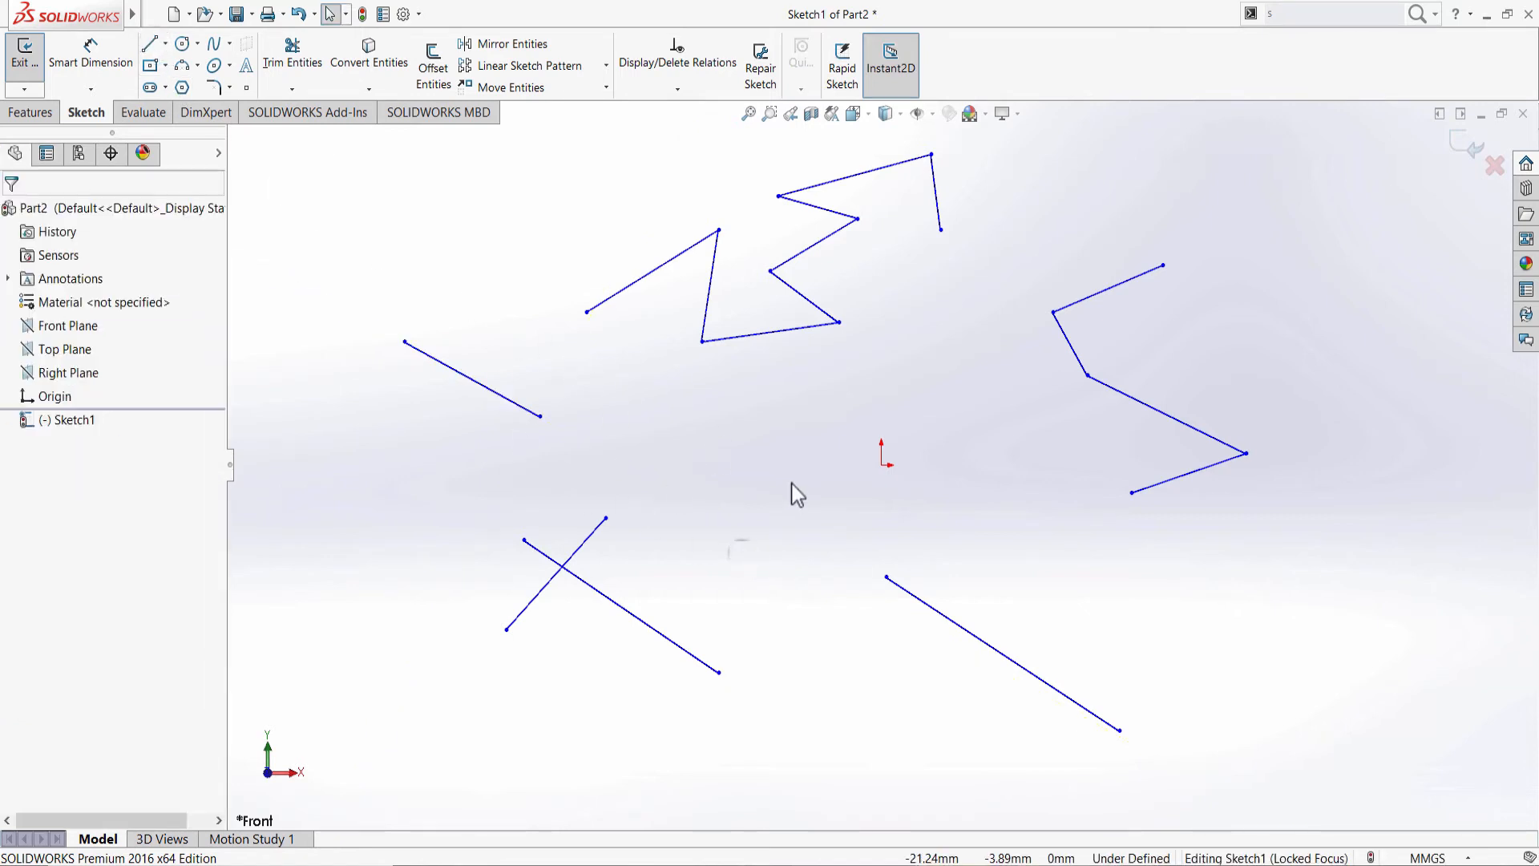
{"action": "mouse_move", "coordinate": [1104, 291]}
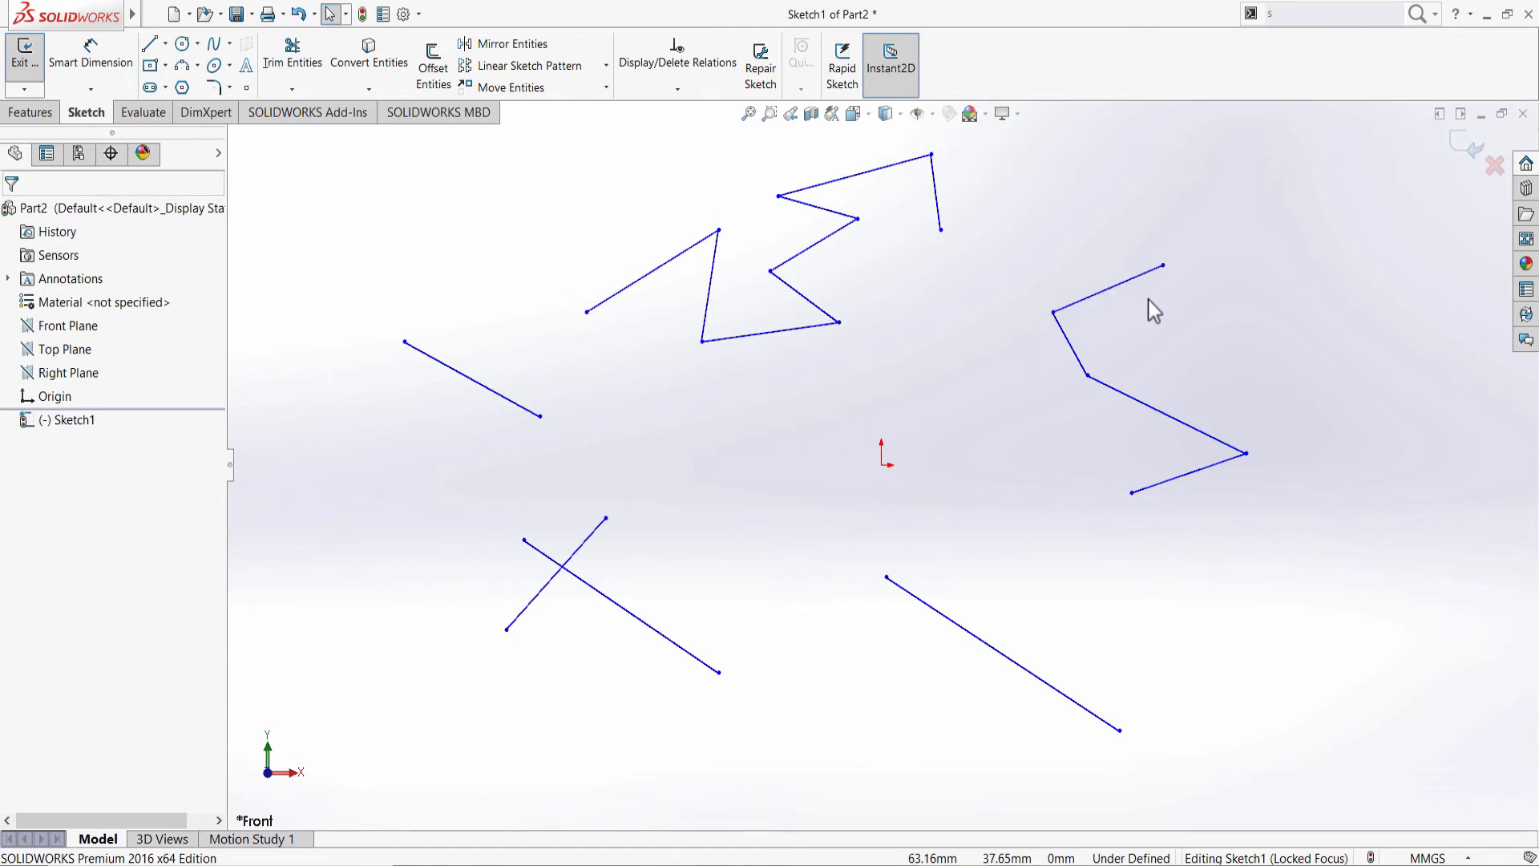
Delete the right zigzag chain: its top line first, then the remaining two Ctrl-selected lines
{"action": "left_click", "coordinate": [1109, 289]}
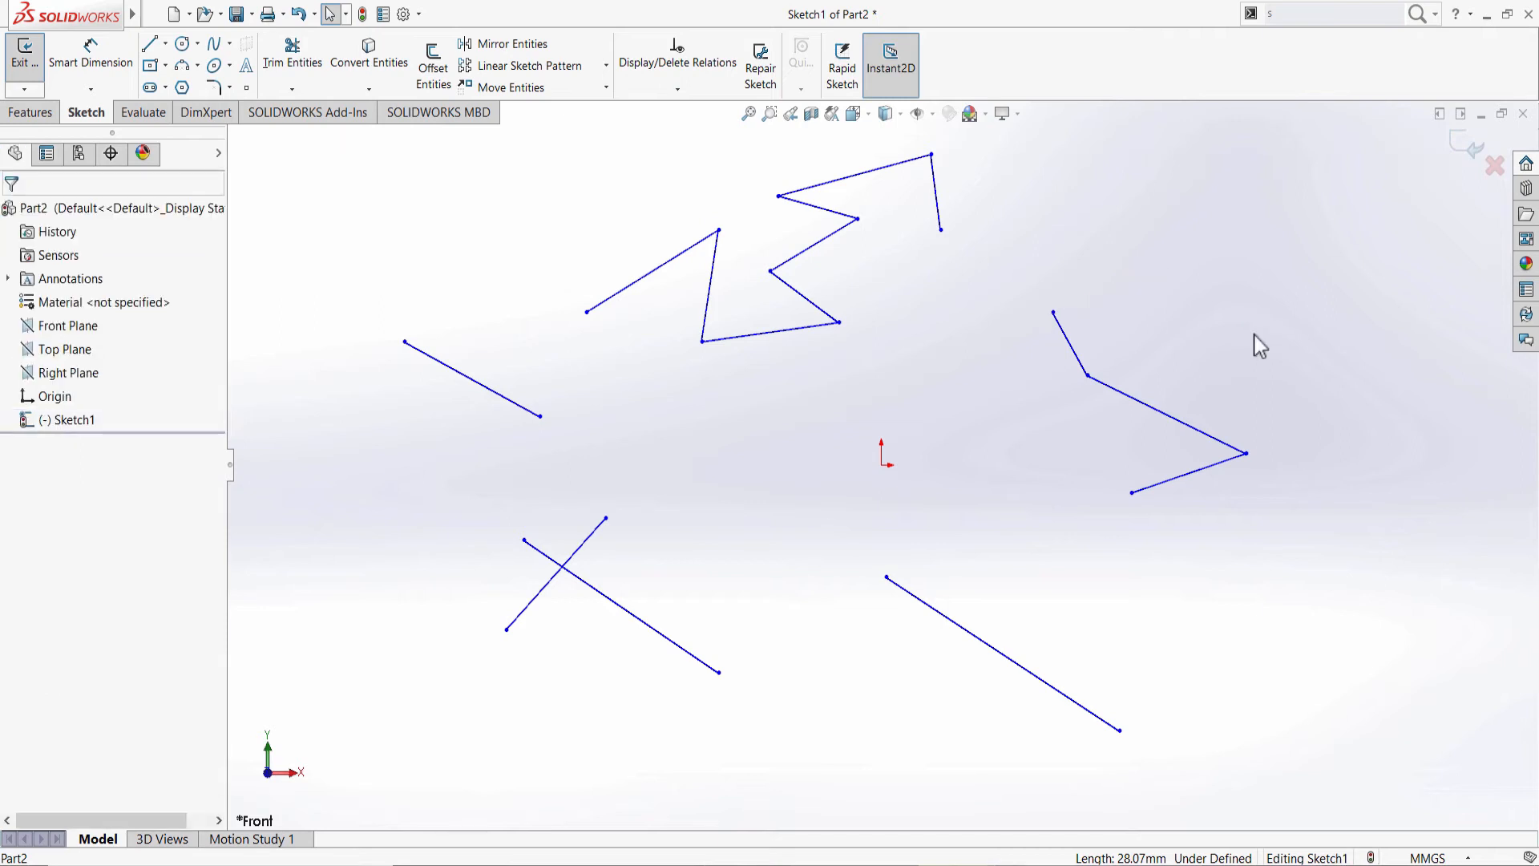
{"action": "mouse_move", "coordinate": [1191, 242]}
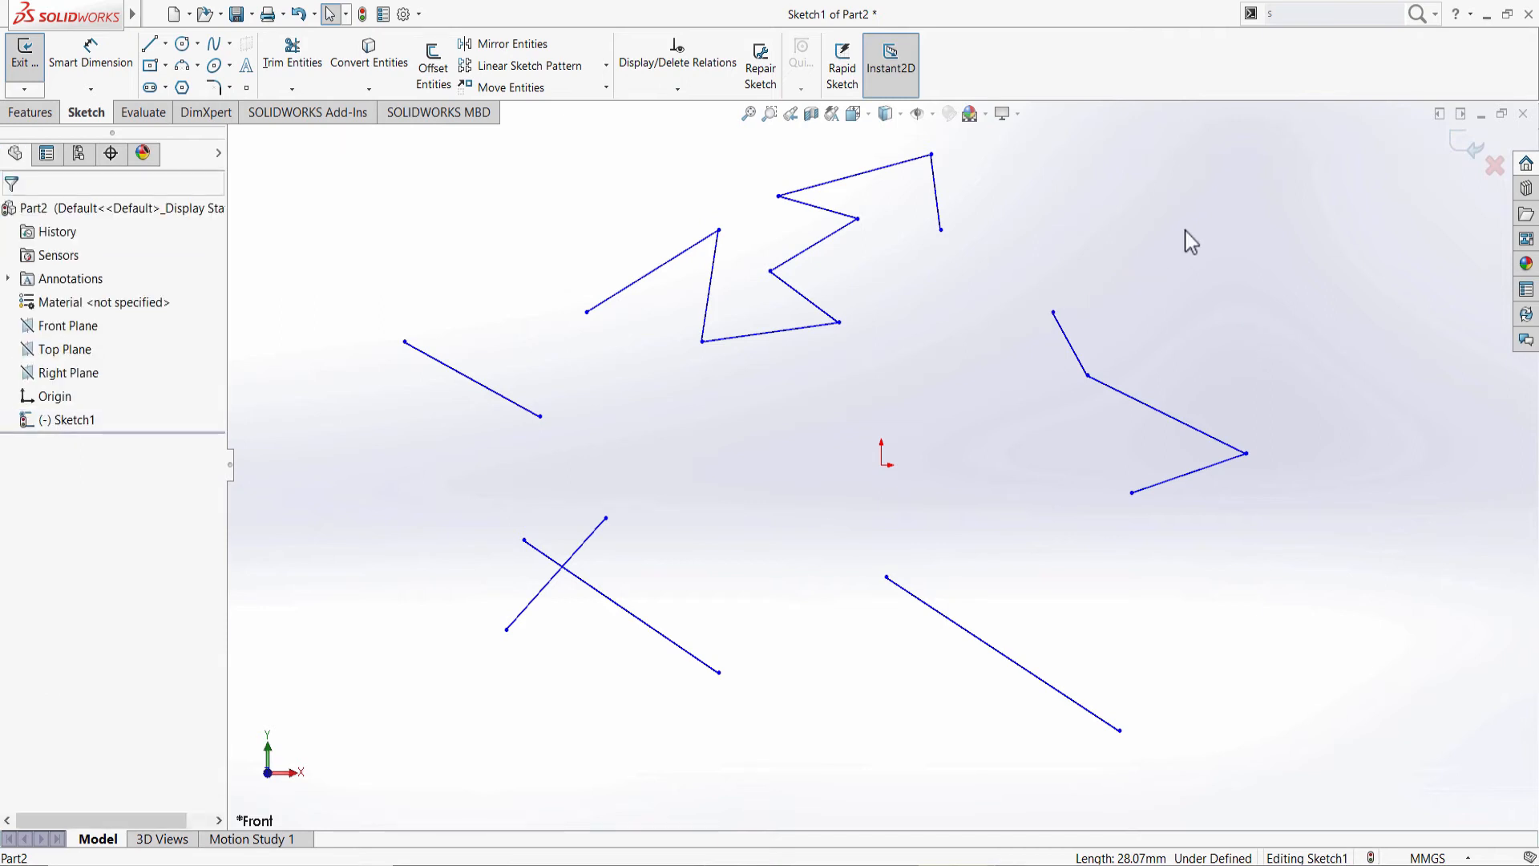
{"action": "mouse_move", "coordinate": [1082, 379]}
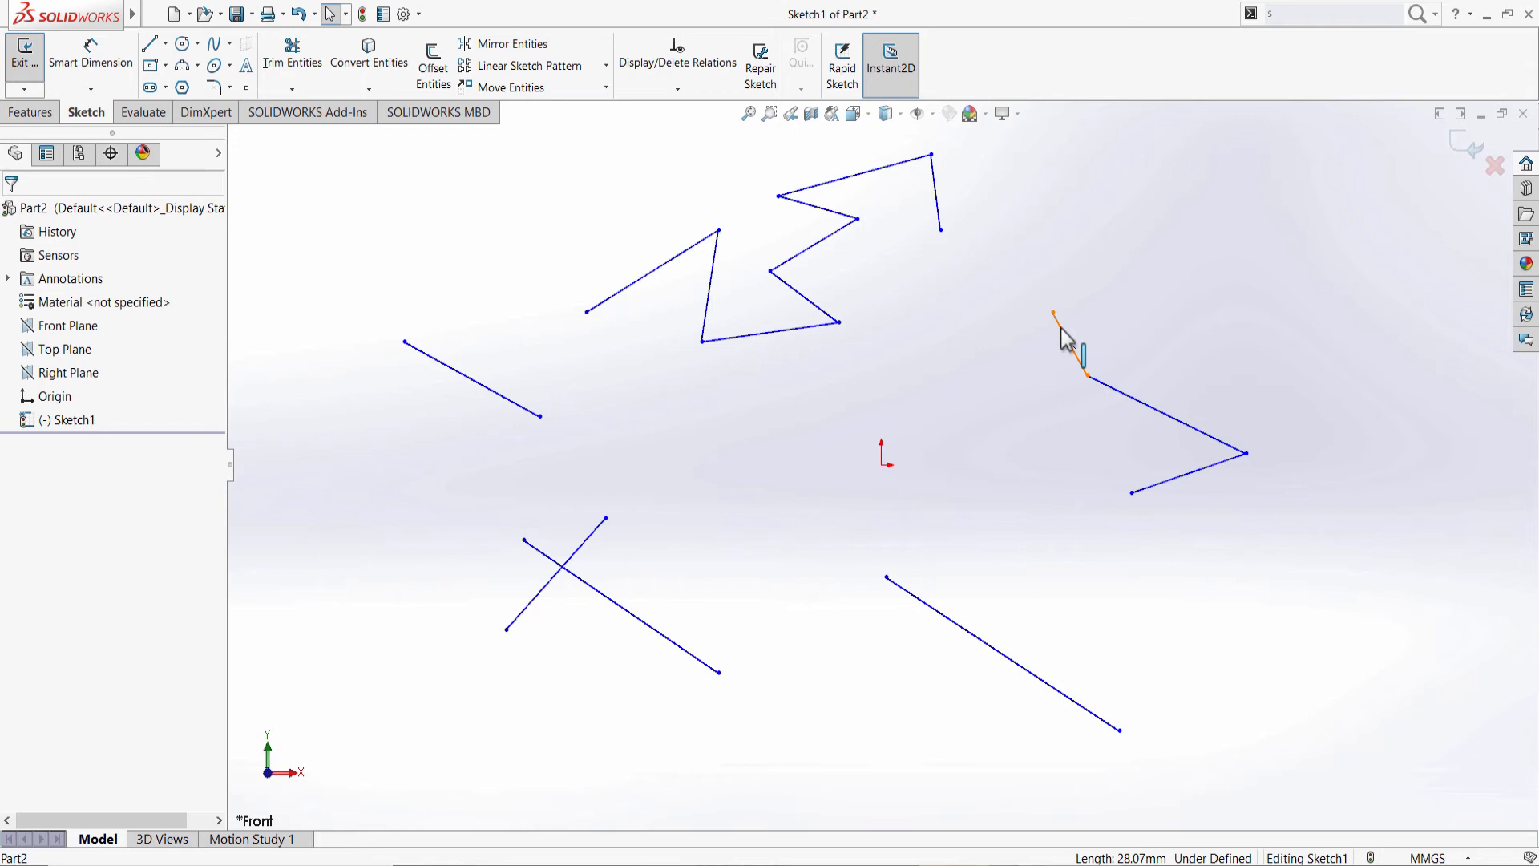
{"action": "left_click", "coordinate": [1067, 343]}
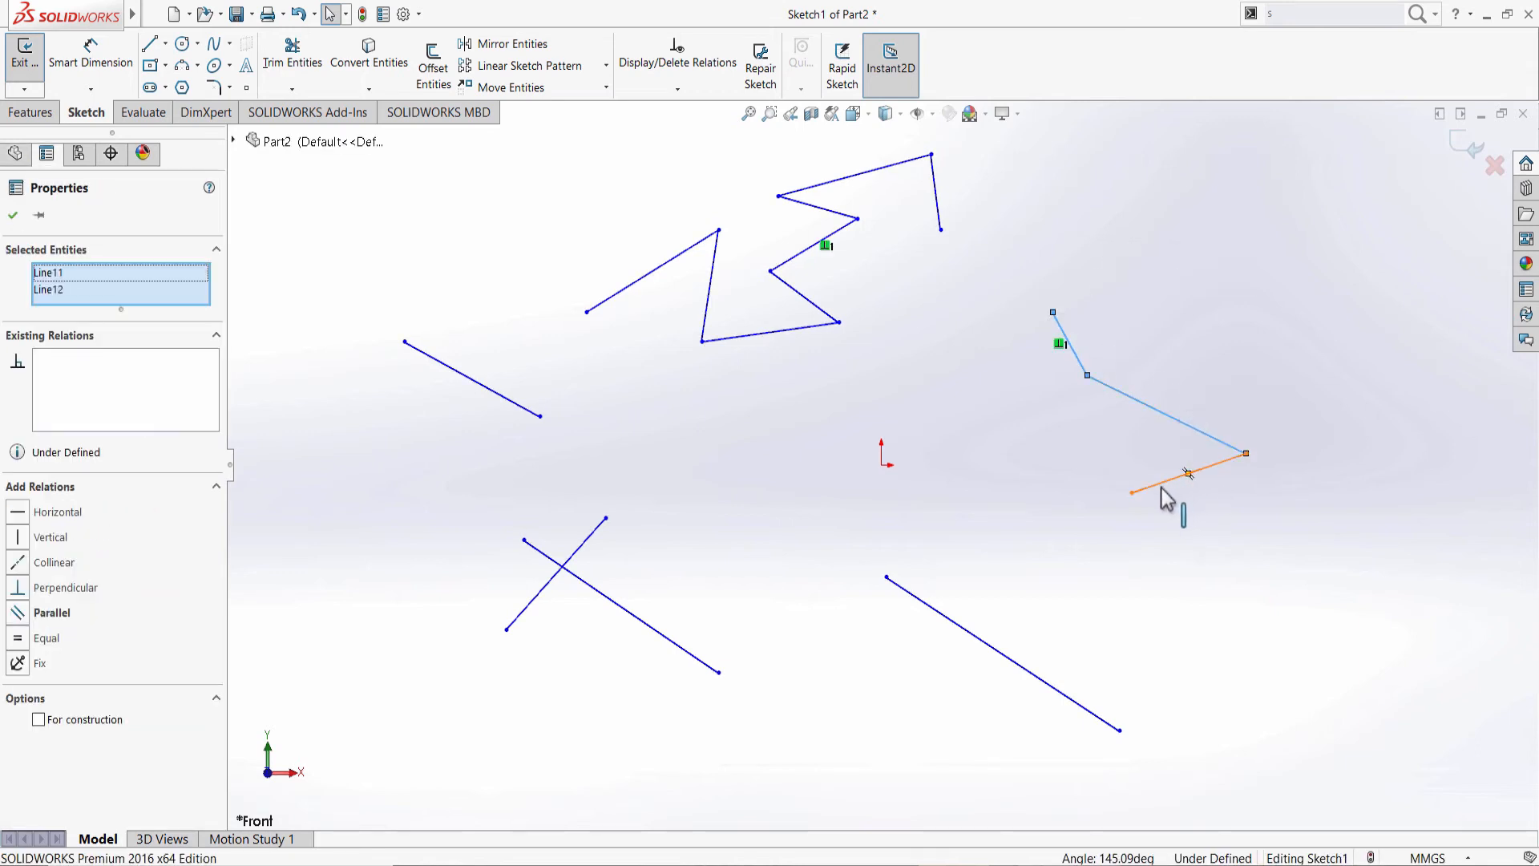
{"action": "left_click", "coordinate": [1188, 481]}
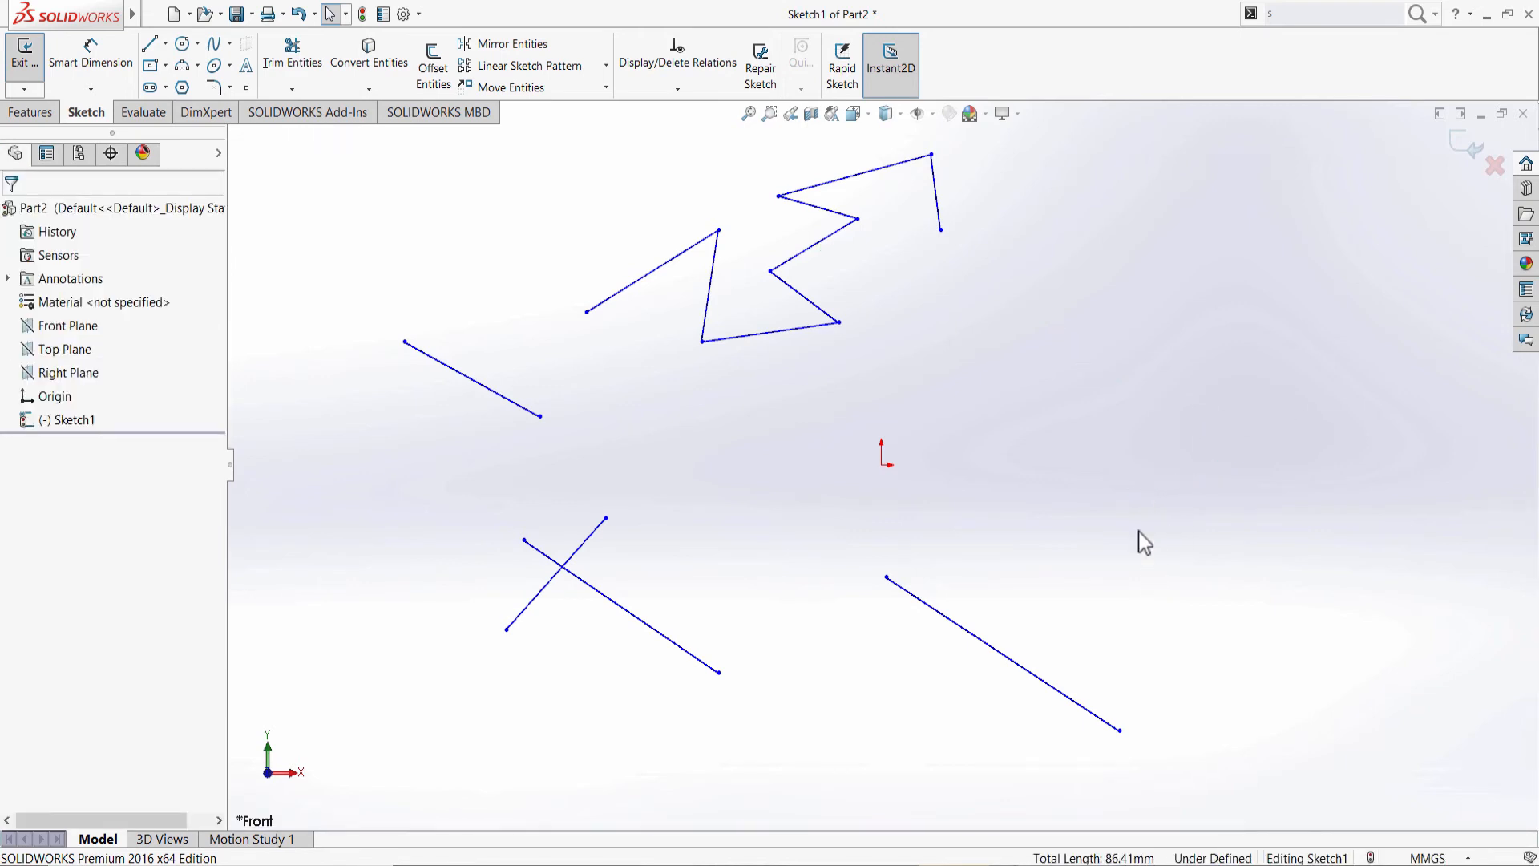
{"action": "mouse_move", "coordinate": [409, 174]}
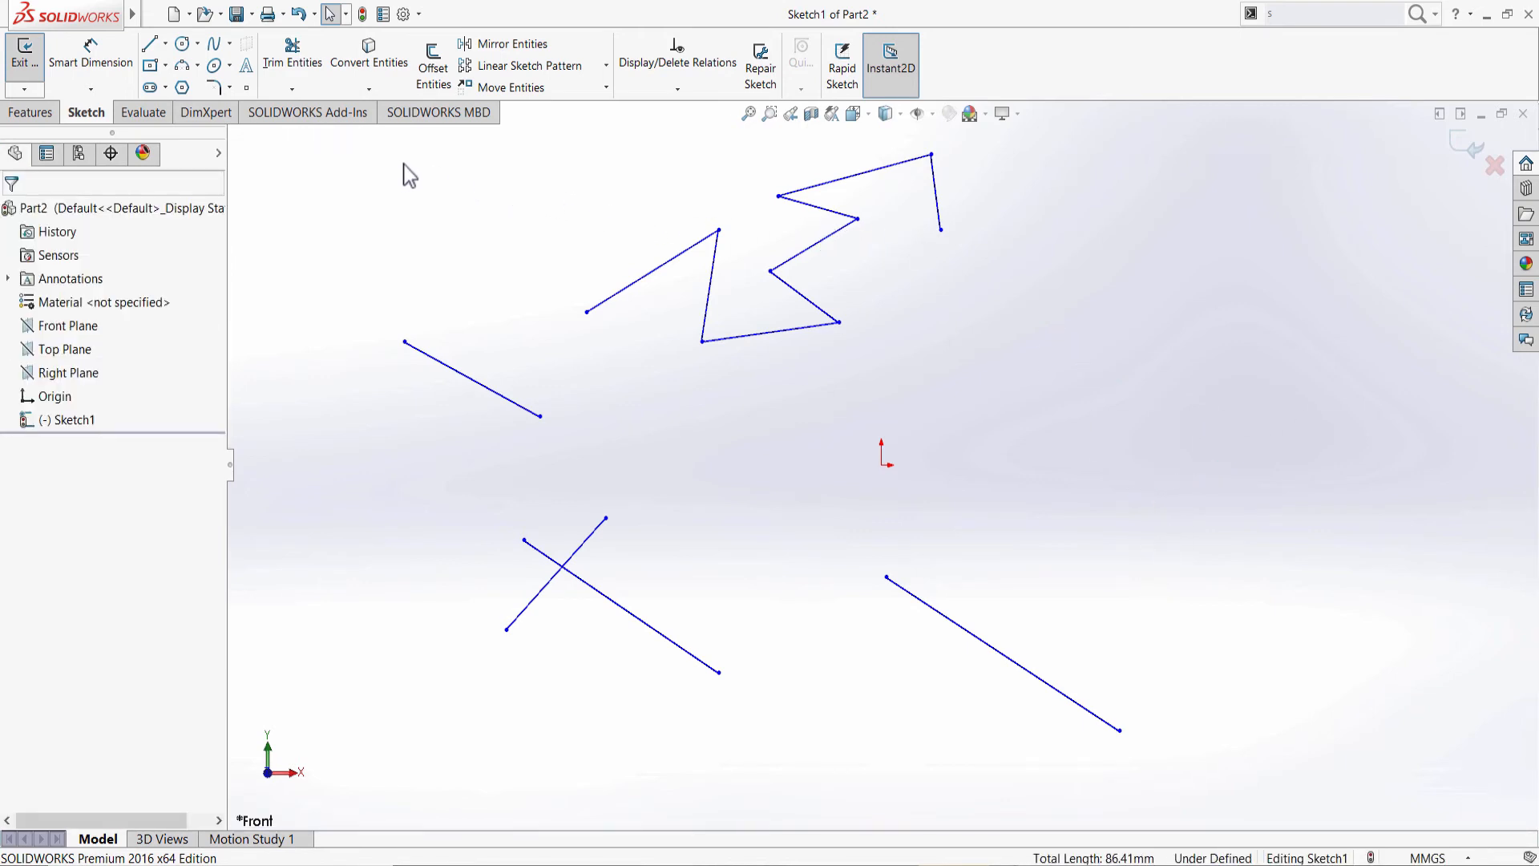
{"action": "mouse_move", "coordinate": [545, 146]}
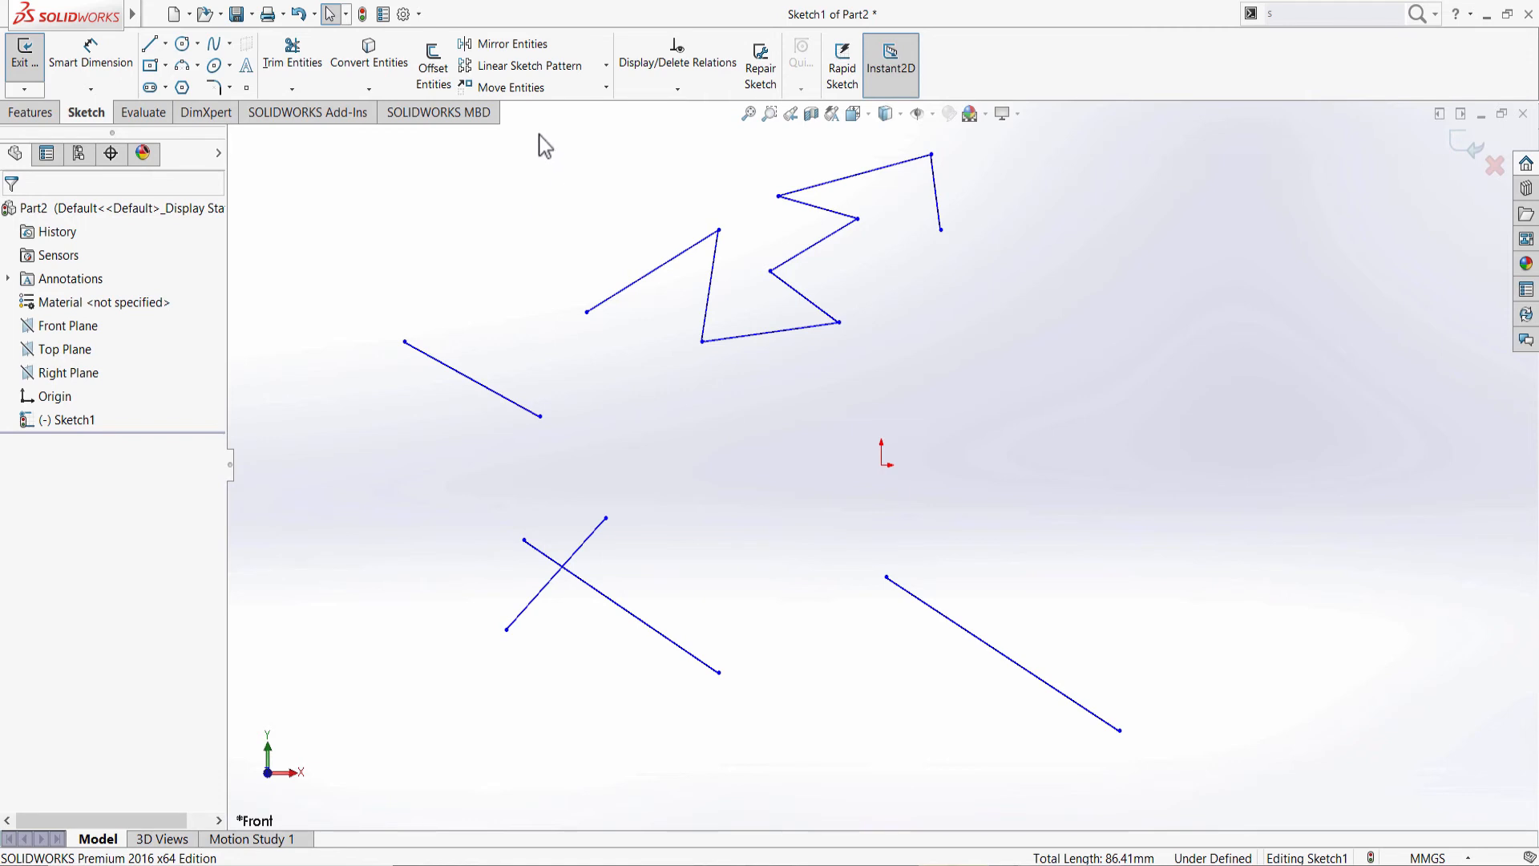
{"action": "mouse_move", "coordinate": [547, 155]}
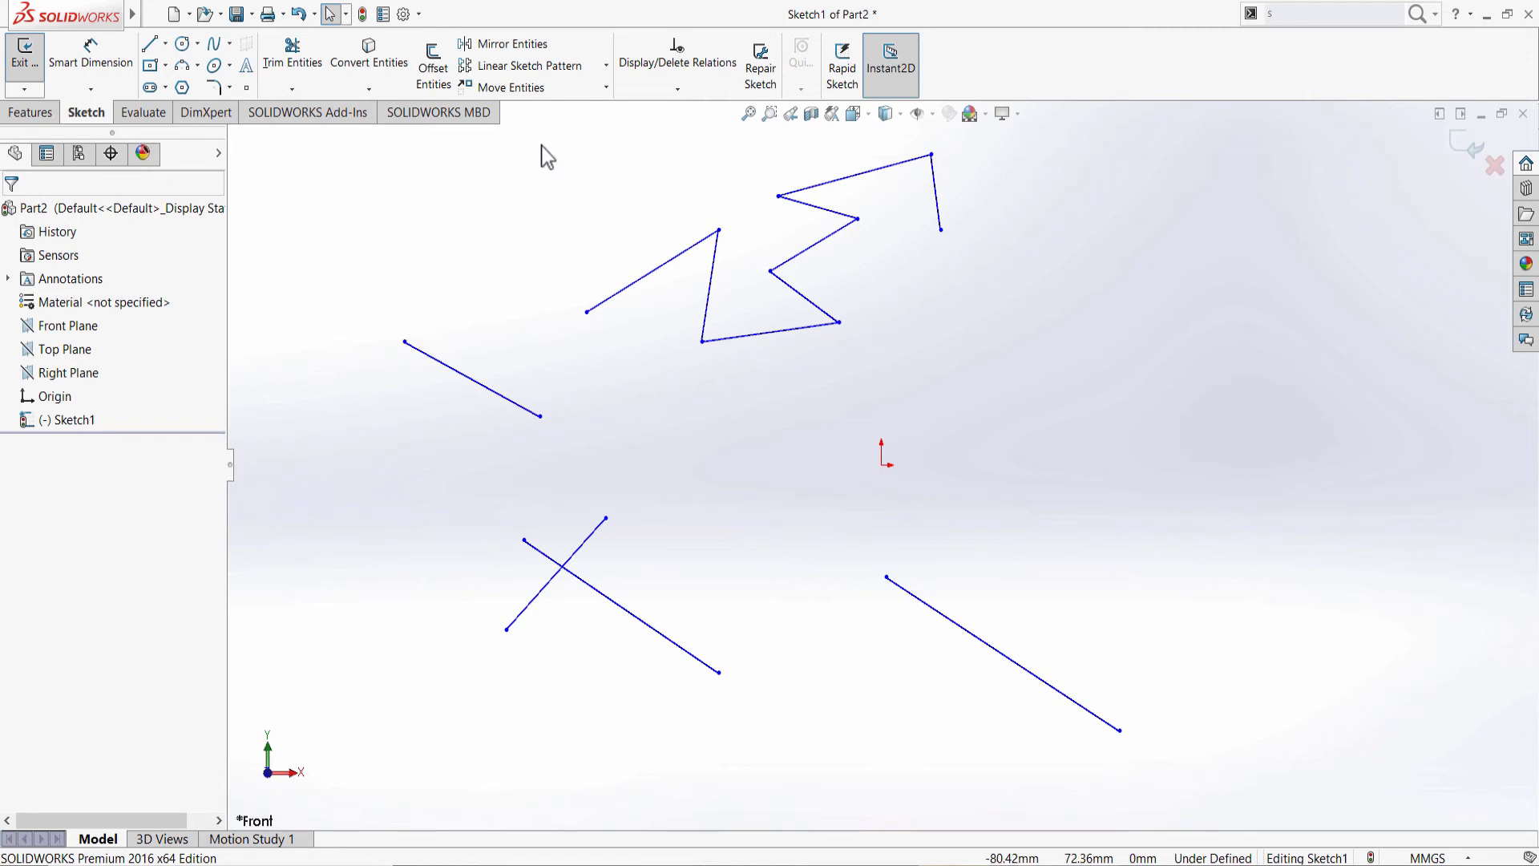
{"action": "mouse_move", "coordinate": [540, 157]}
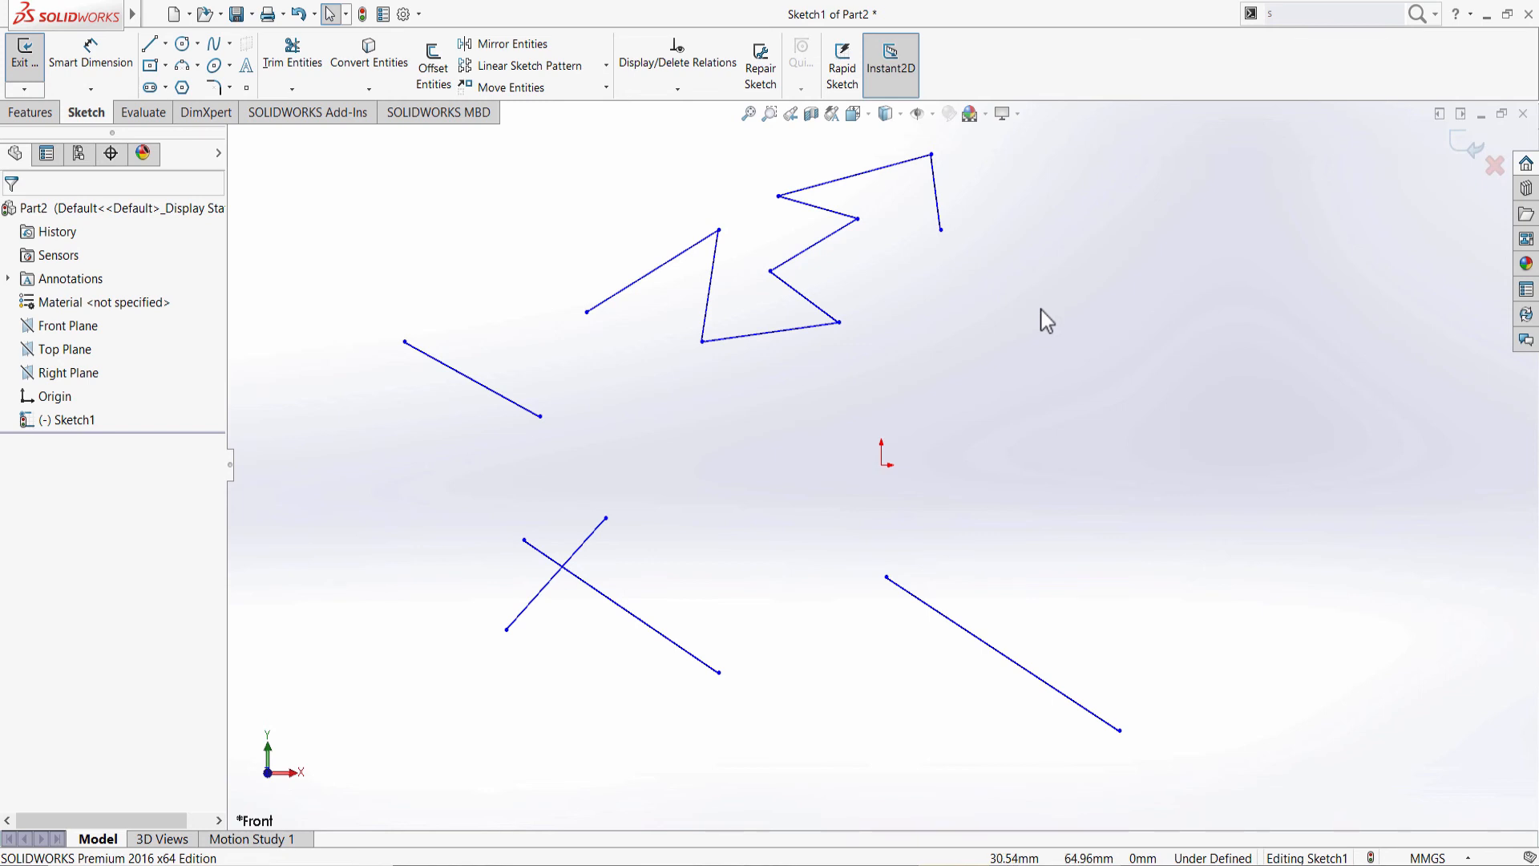
{"action": "mouse_move", "coordinate": [1016, 189]}
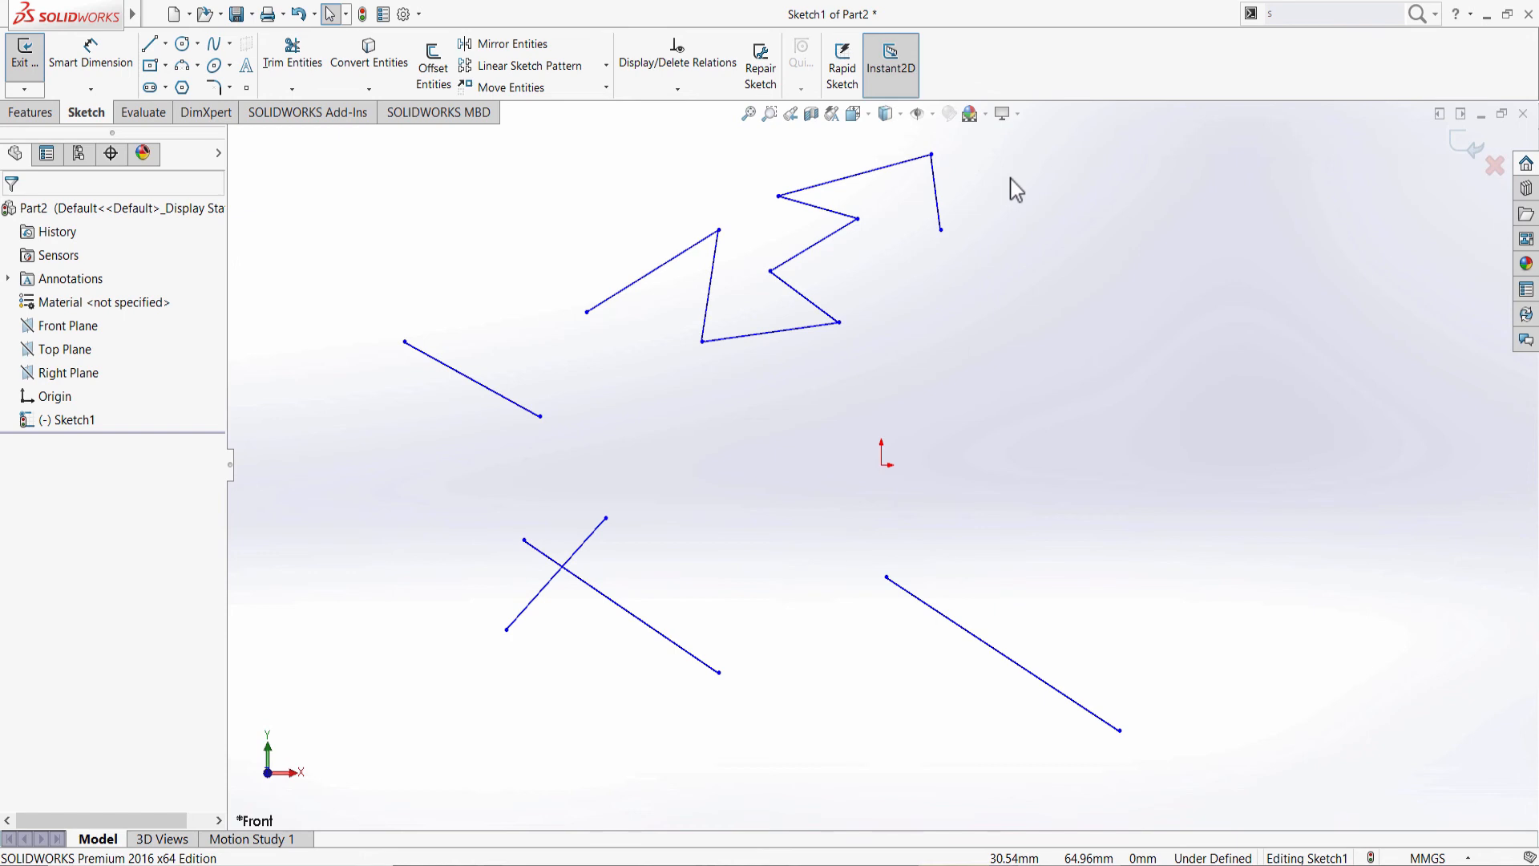
{"action": "mouse_move", "coordinate": [923, 221]}
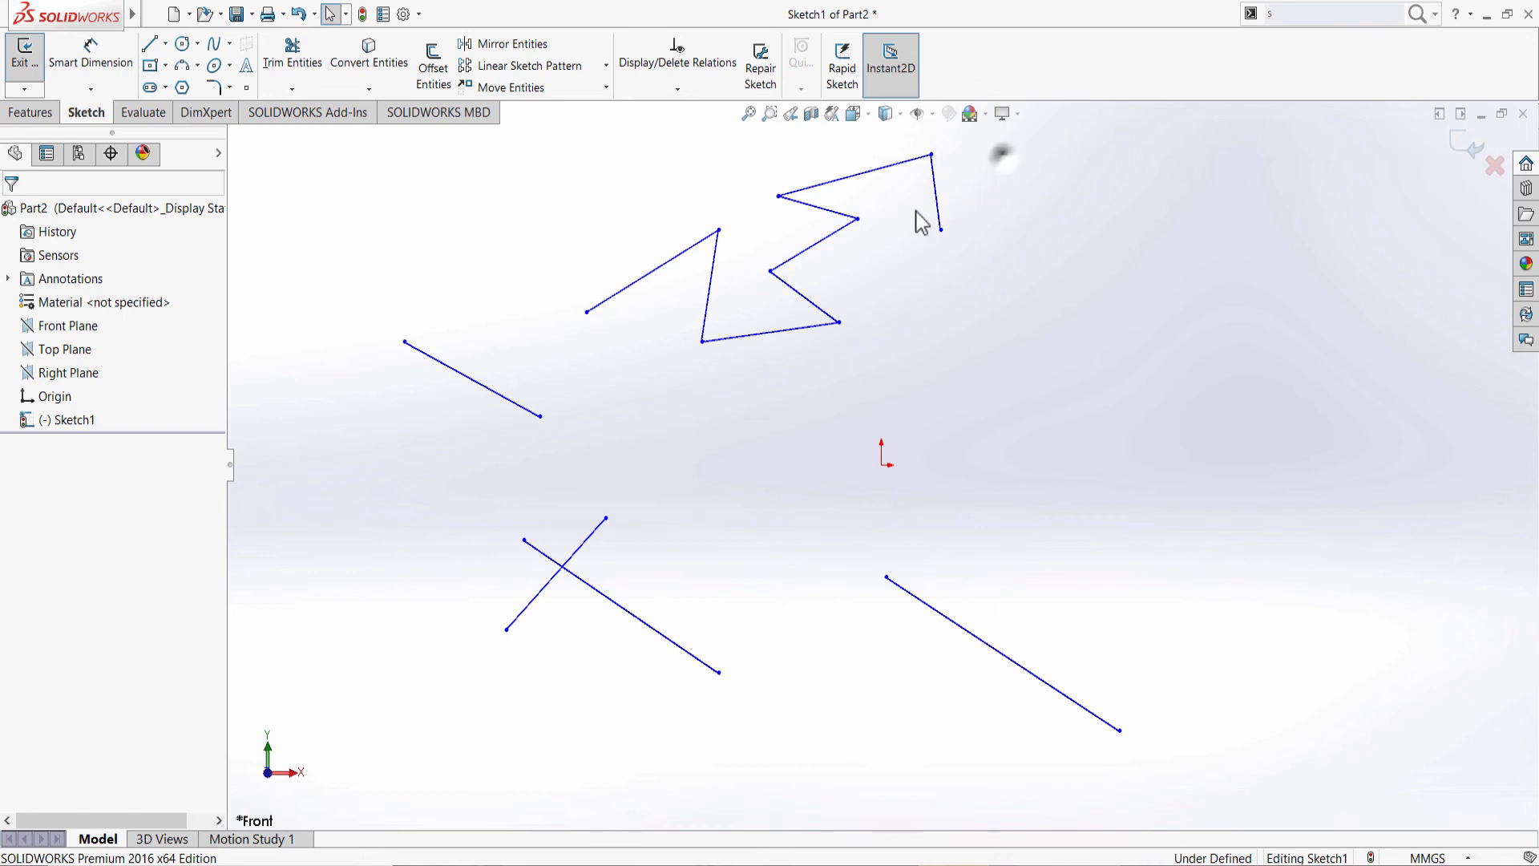